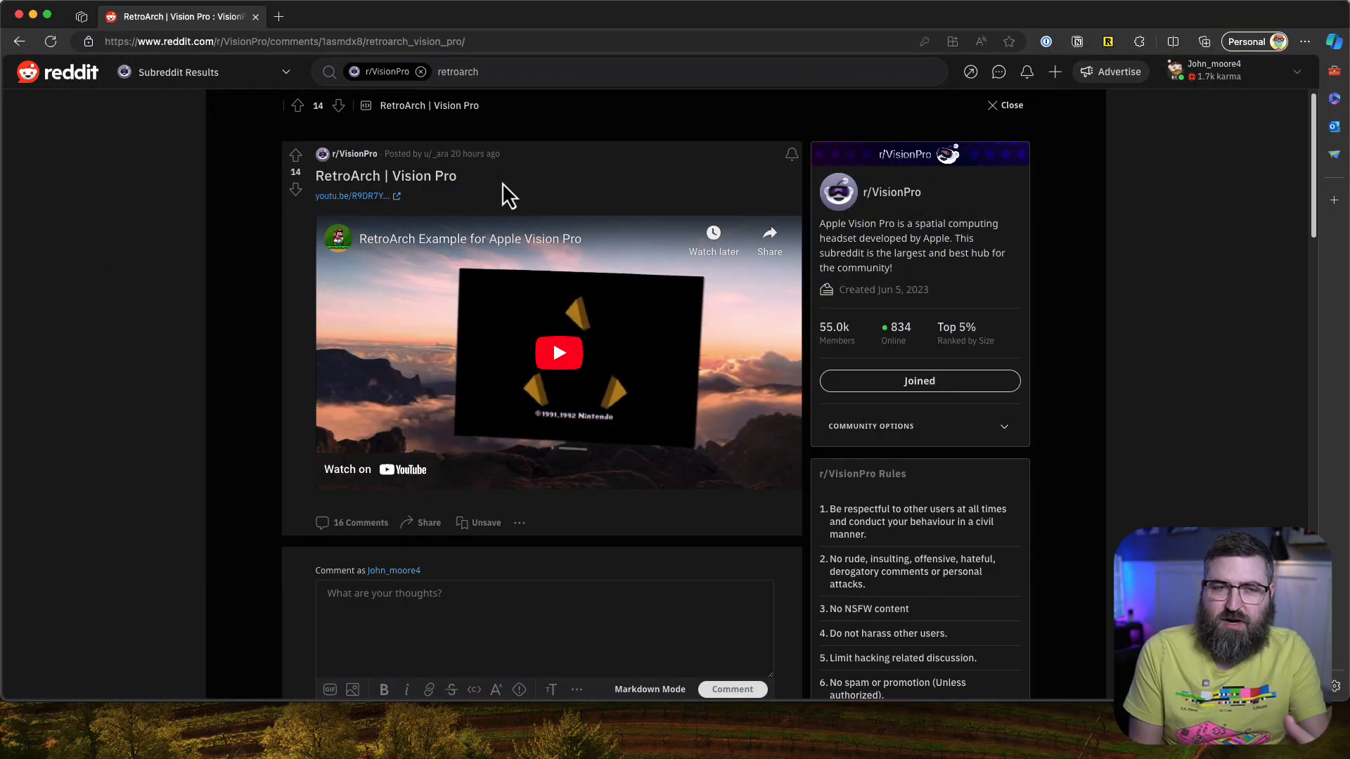
Scroll the r/VisionPro RetroArch post down to the OP's build-instructions comment
{"action": "scroll", "scroll_direction": "down", "scroll_amount": 3}
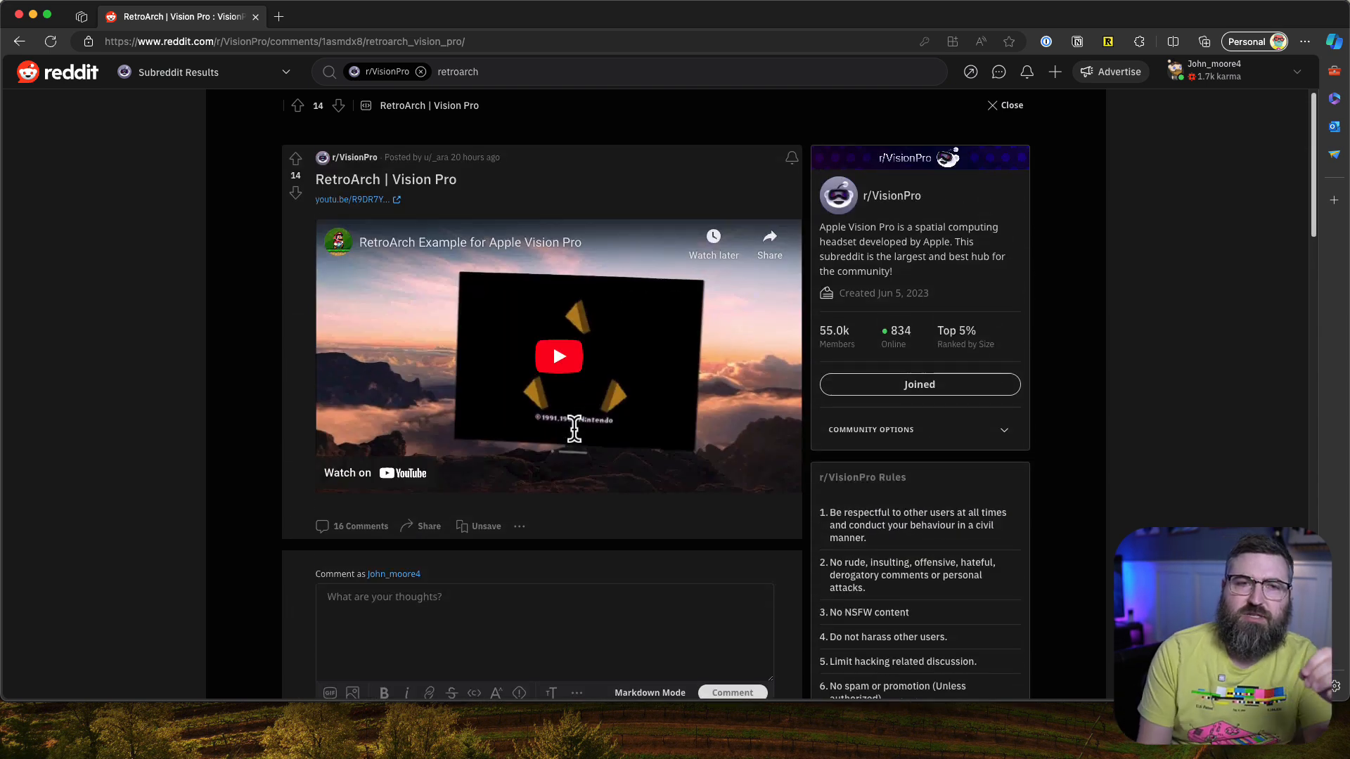
{"action": "scroll", "scroll_direction": "down", "scroll_amount": 3}
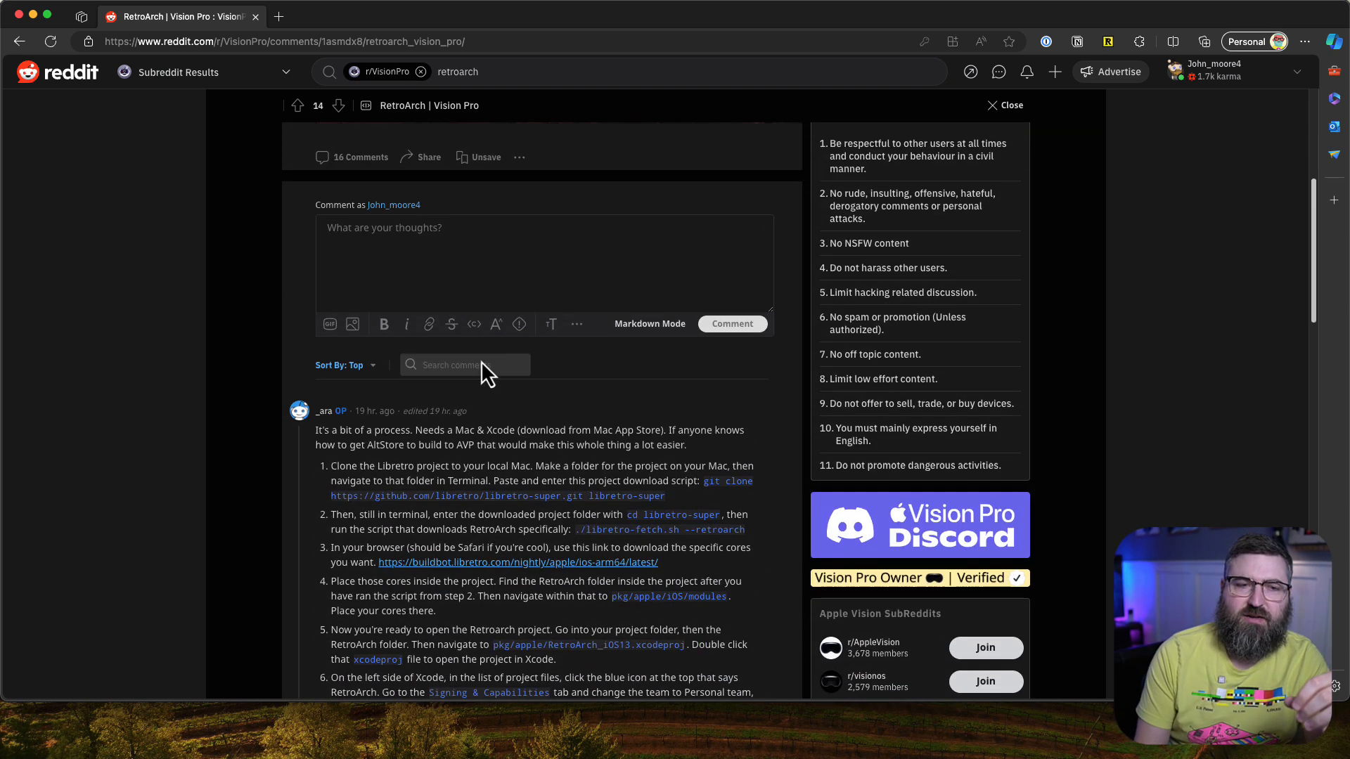
{"action": "mouse_move", "coordinate": [325, 410]}
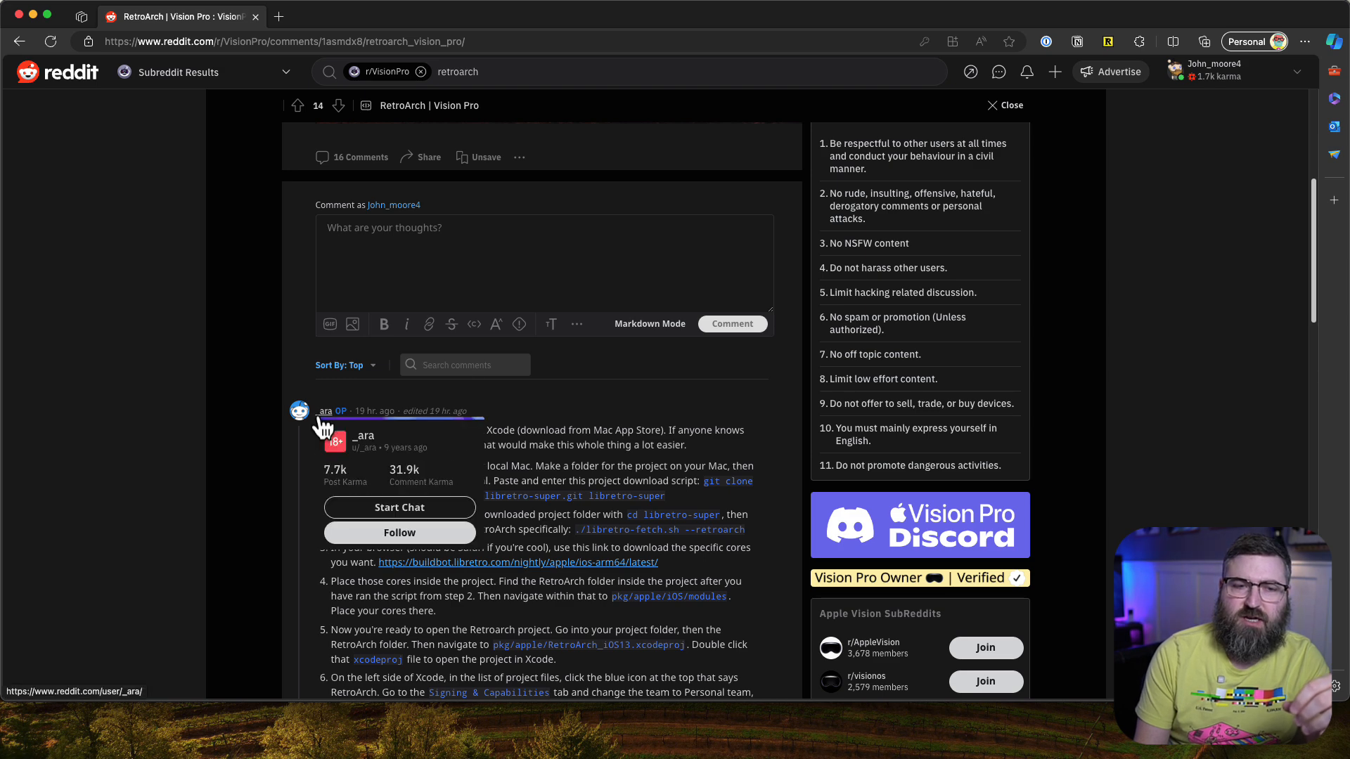
{"action": "mouse_move", "coordinate": [625, 443]}
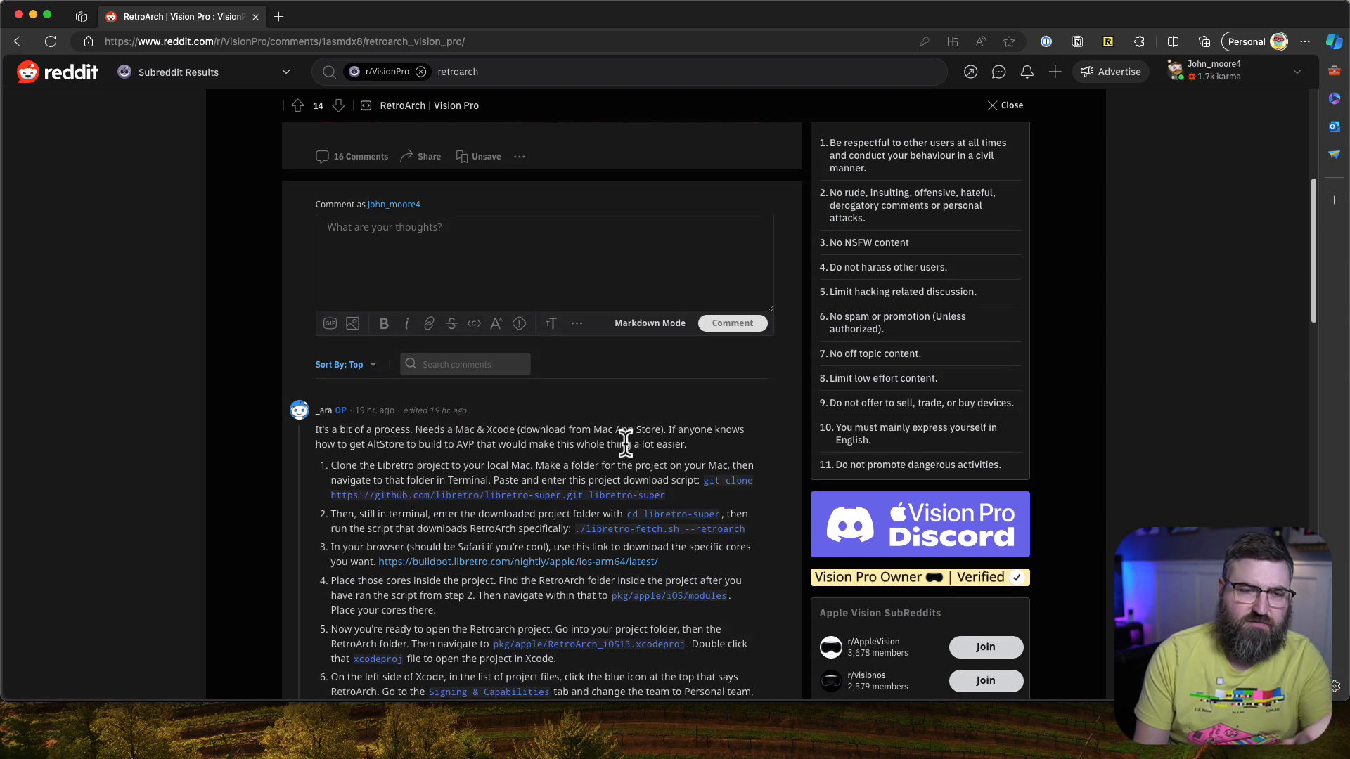
{"action": "scroll", "scroll_direction": "down", "scroll_amount": 3}
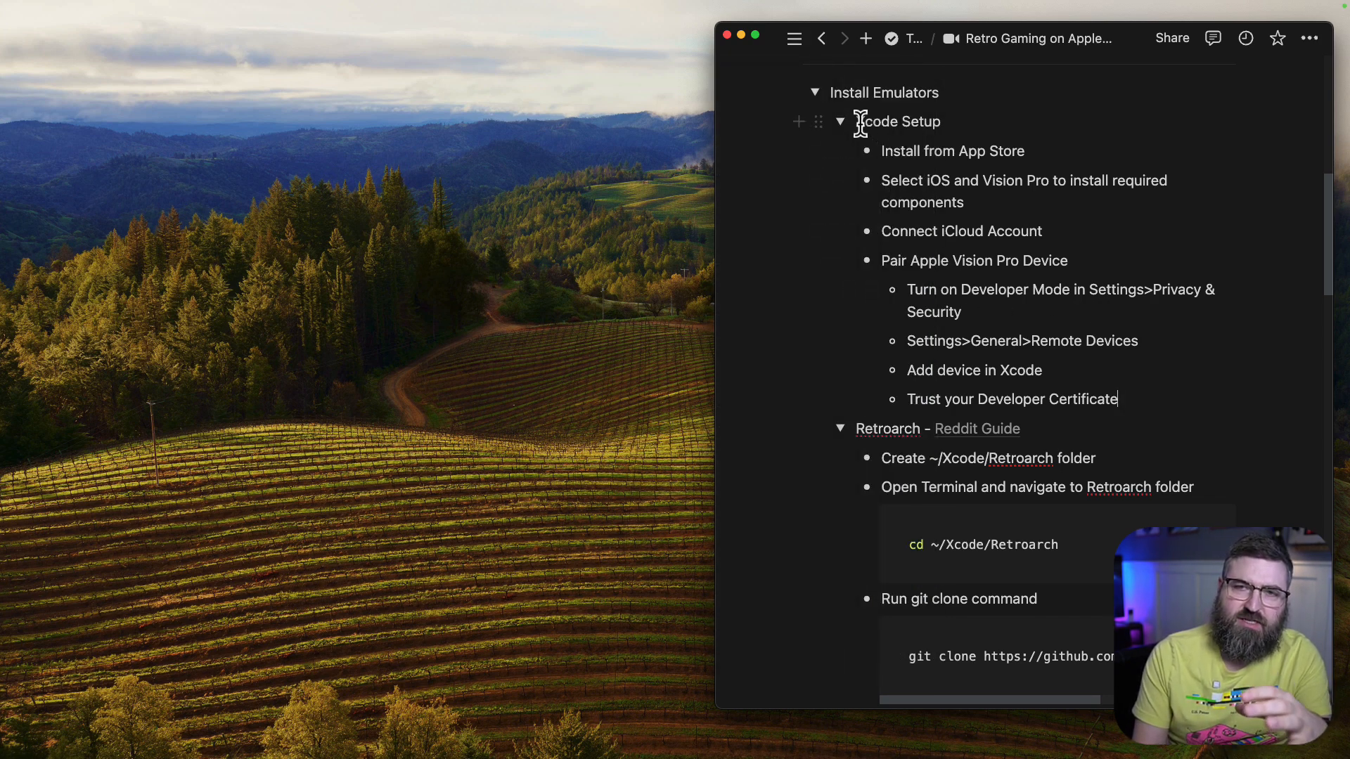
Scroll the Retro Gaming notes through the ROM import and emulator config sections
{"action": "scroll", "scroll_direction": "down", "scroll_amount": 3}
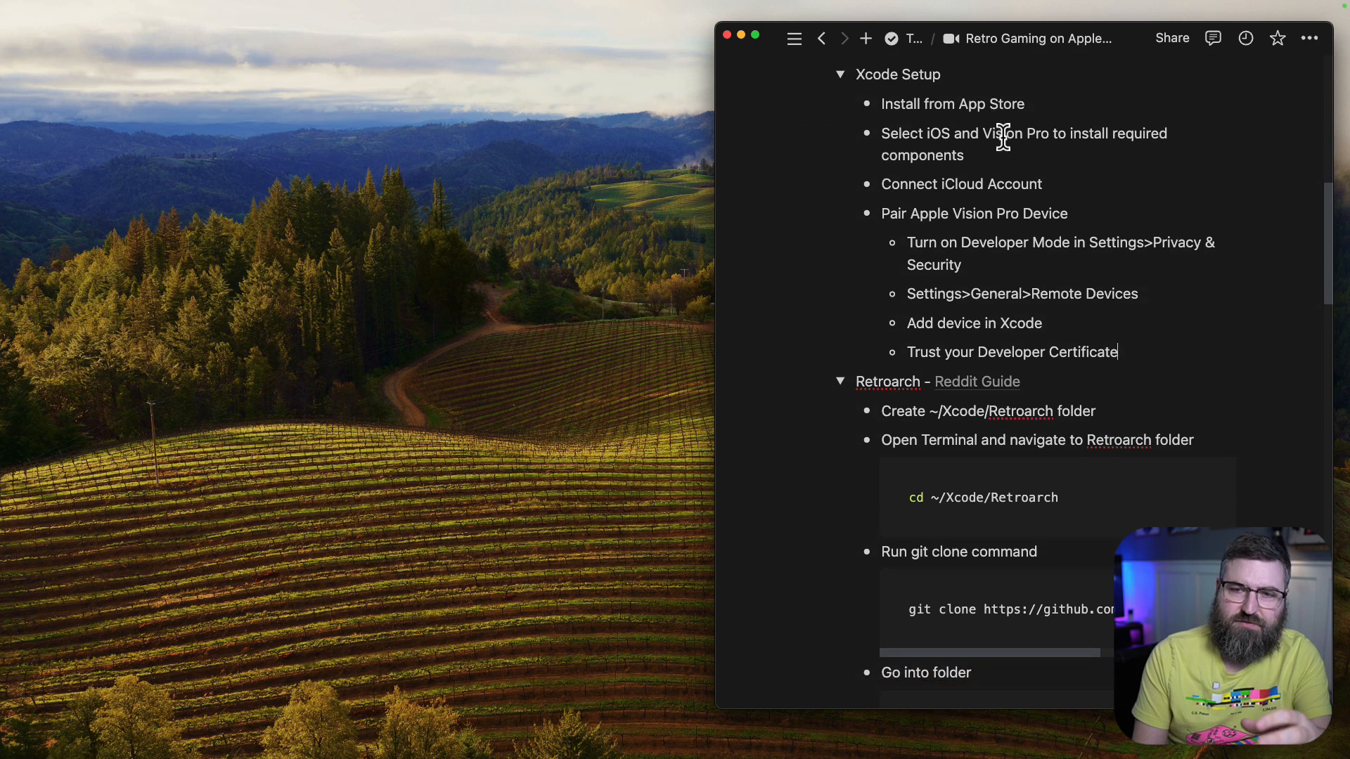
{"action": "scroll", "scroll_direction": "down", "scroll_amount": 3}
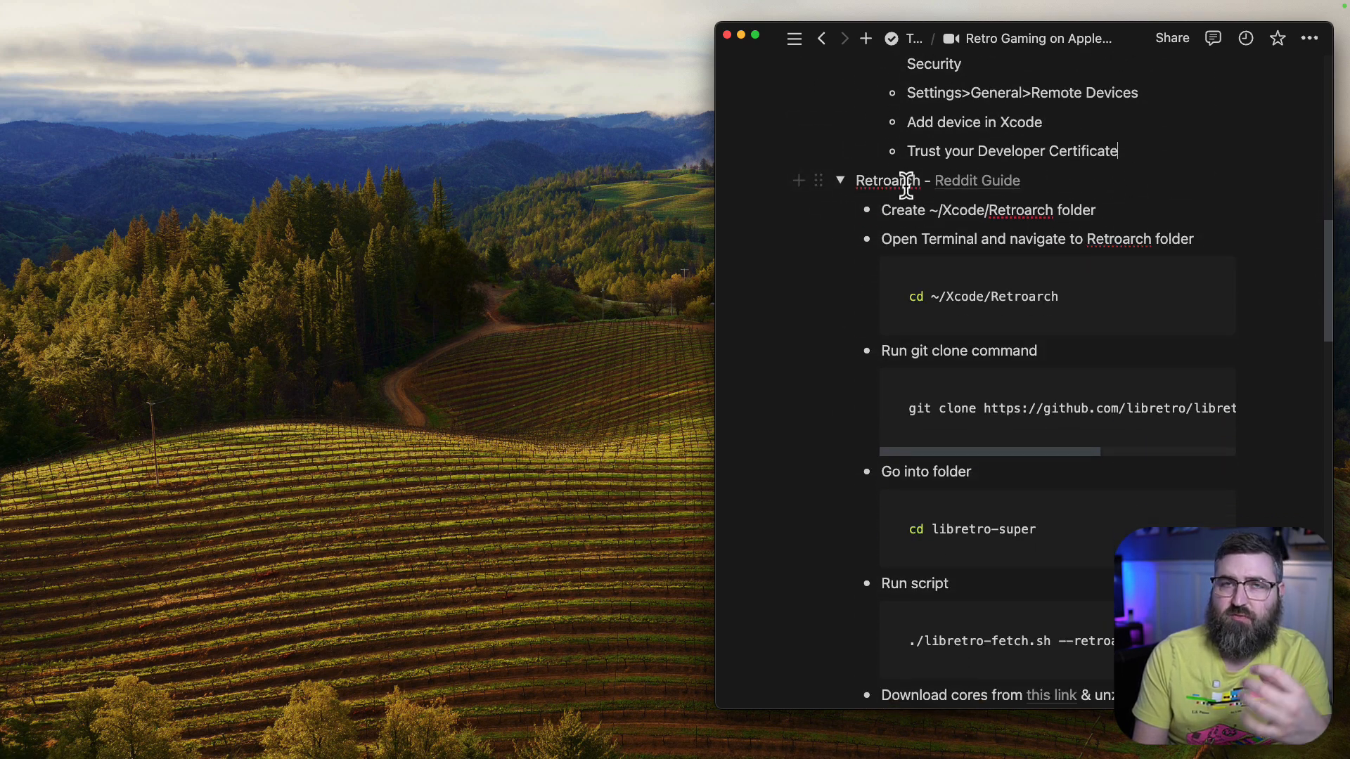
{"action": "scroll", "scroll_direction": "down", "scroll_amount": 3}
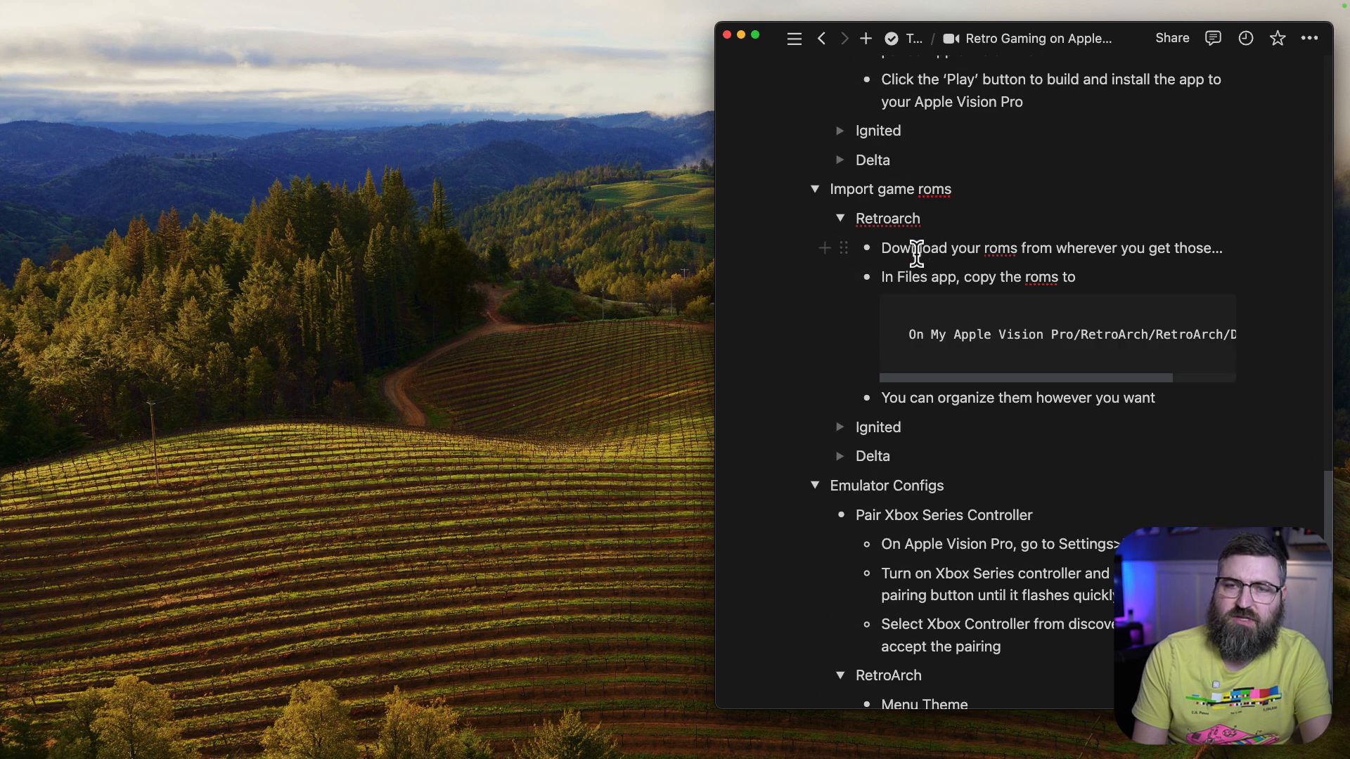
{"action": "mouse_move", "coordinate": [997, 205]}
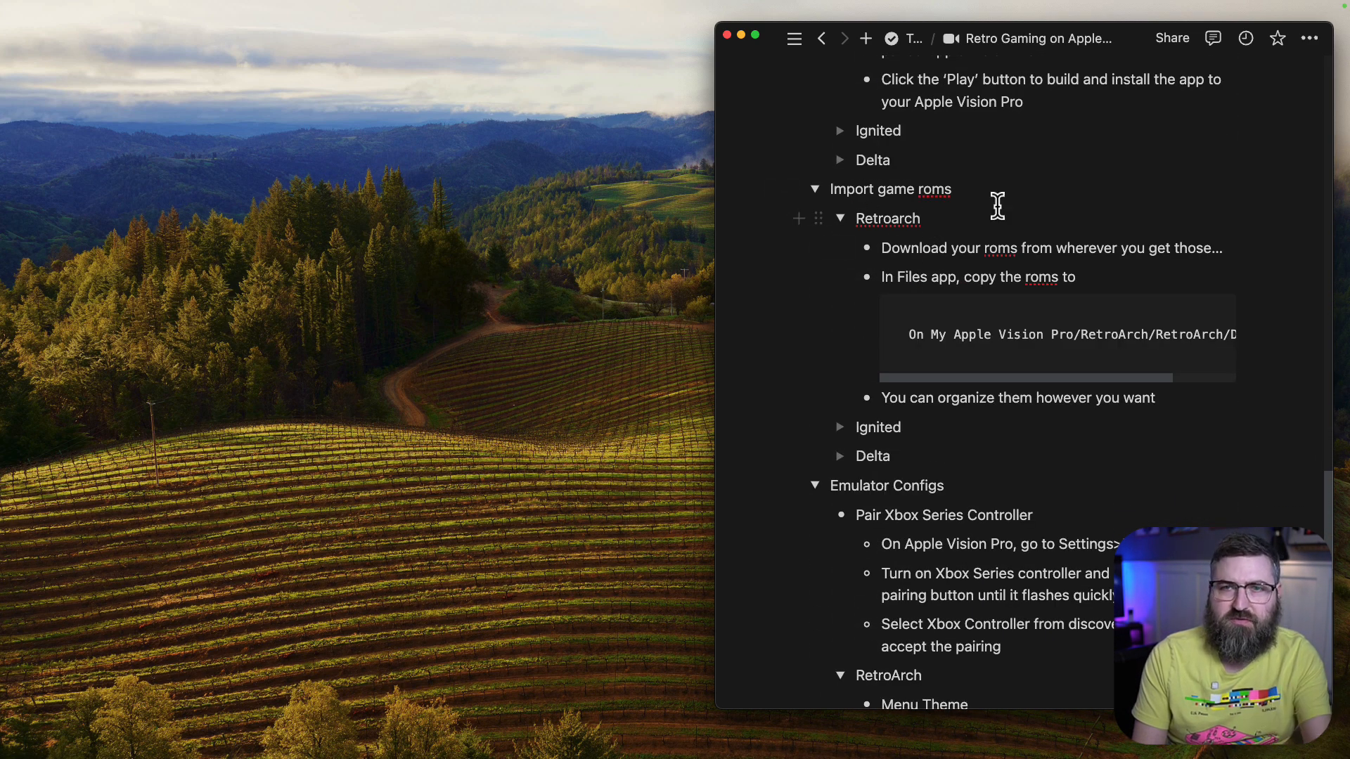
{"action": "scroll", "scroll_direction": "down", "scroll_amount": 3}
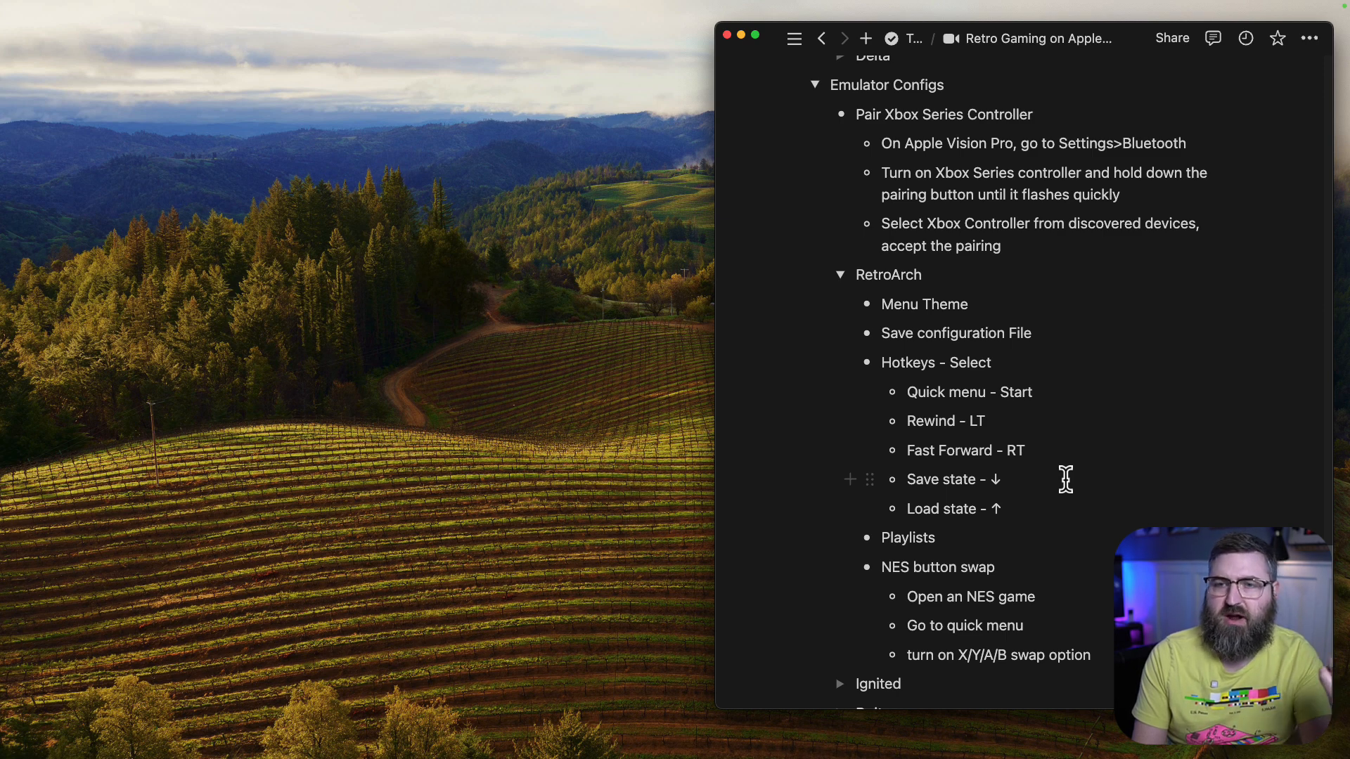
{"action": "mouse_move", "coordinate": [1057, 465]}
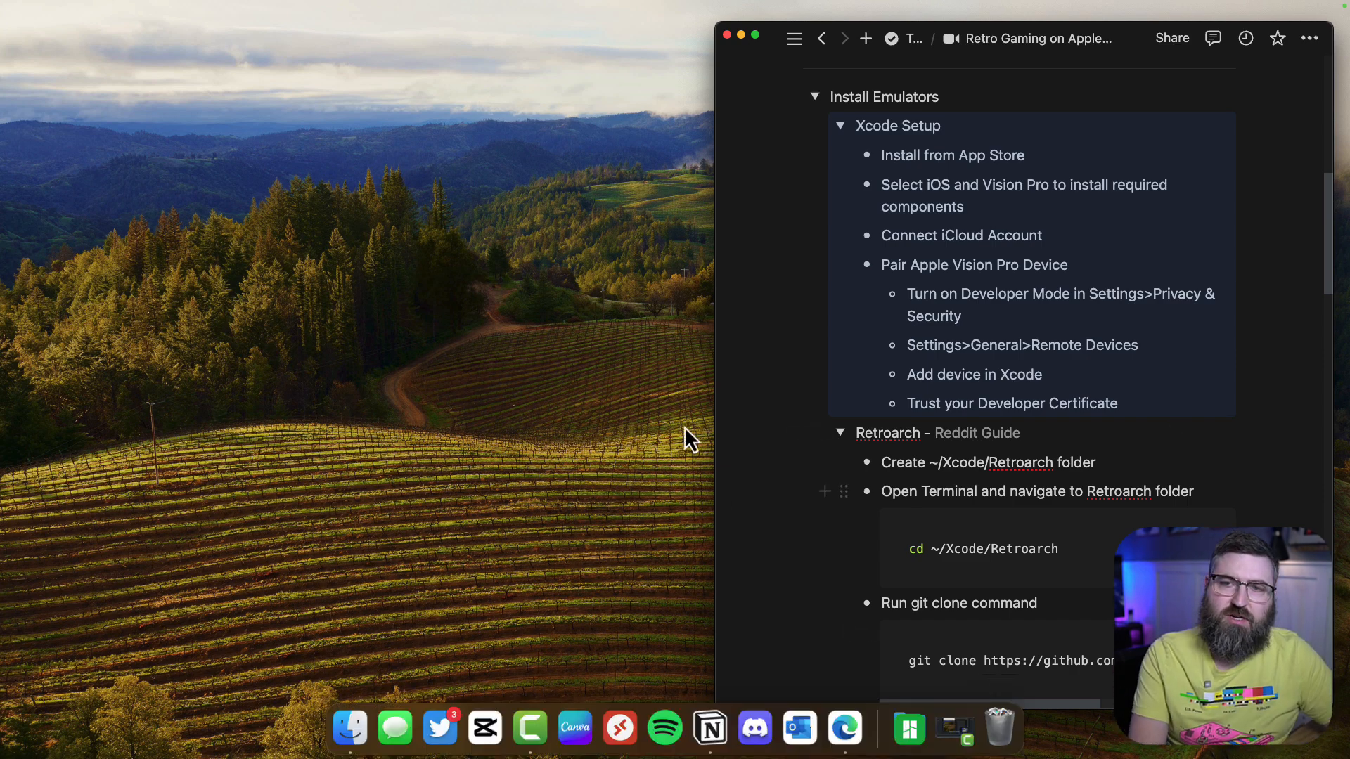
Search the App Store for xcode and launch the already-installed Xcode
{"action": "left_click", "coordinate": [866, 728]}
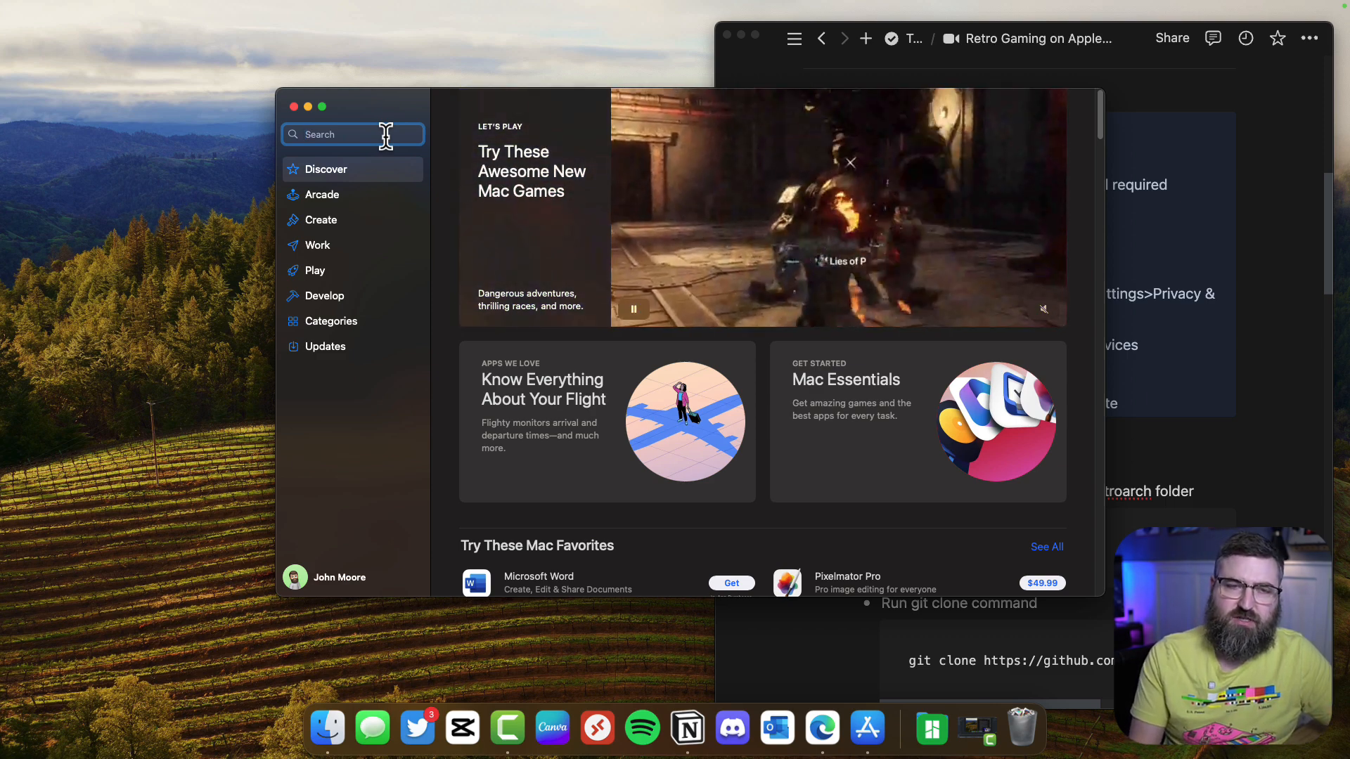
{"action": "type", "text": "xcod"}
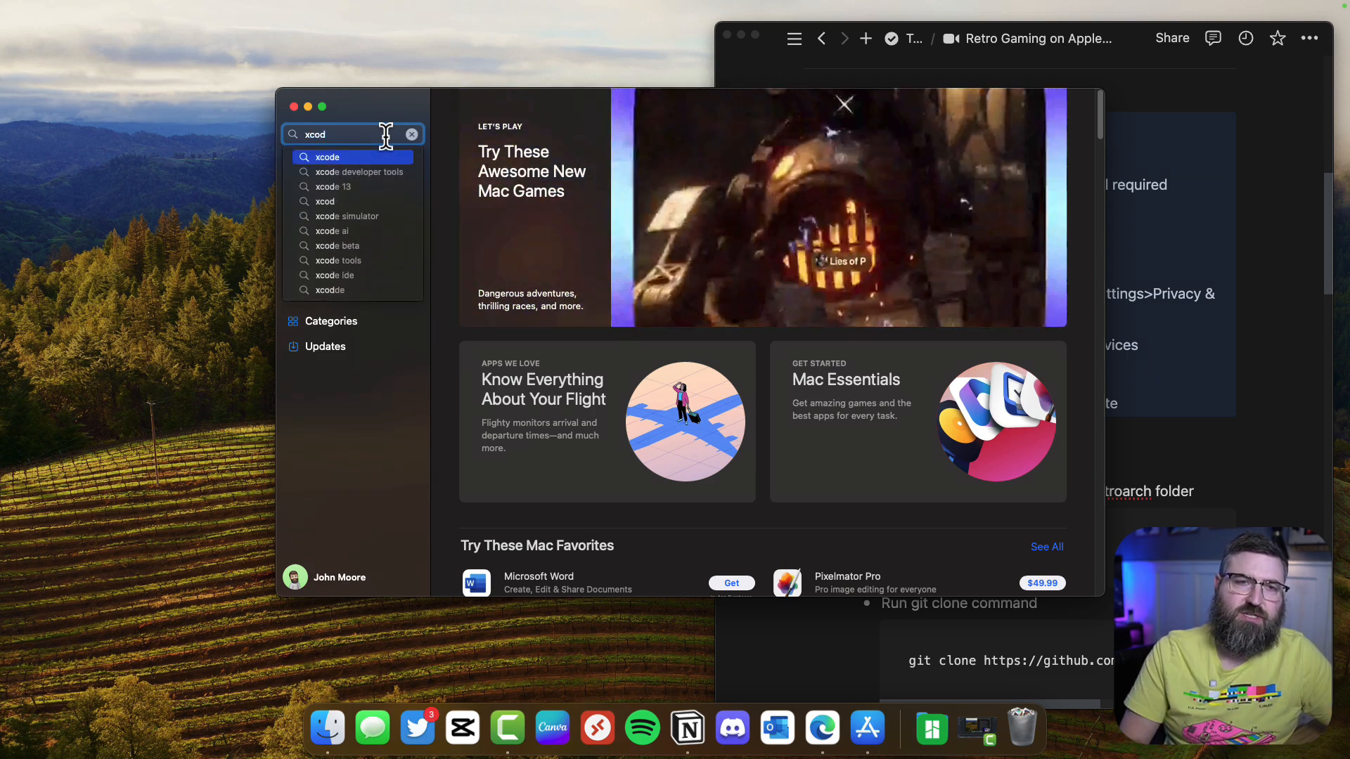
{"action": "left_click", "coordinate": [328, 156]}
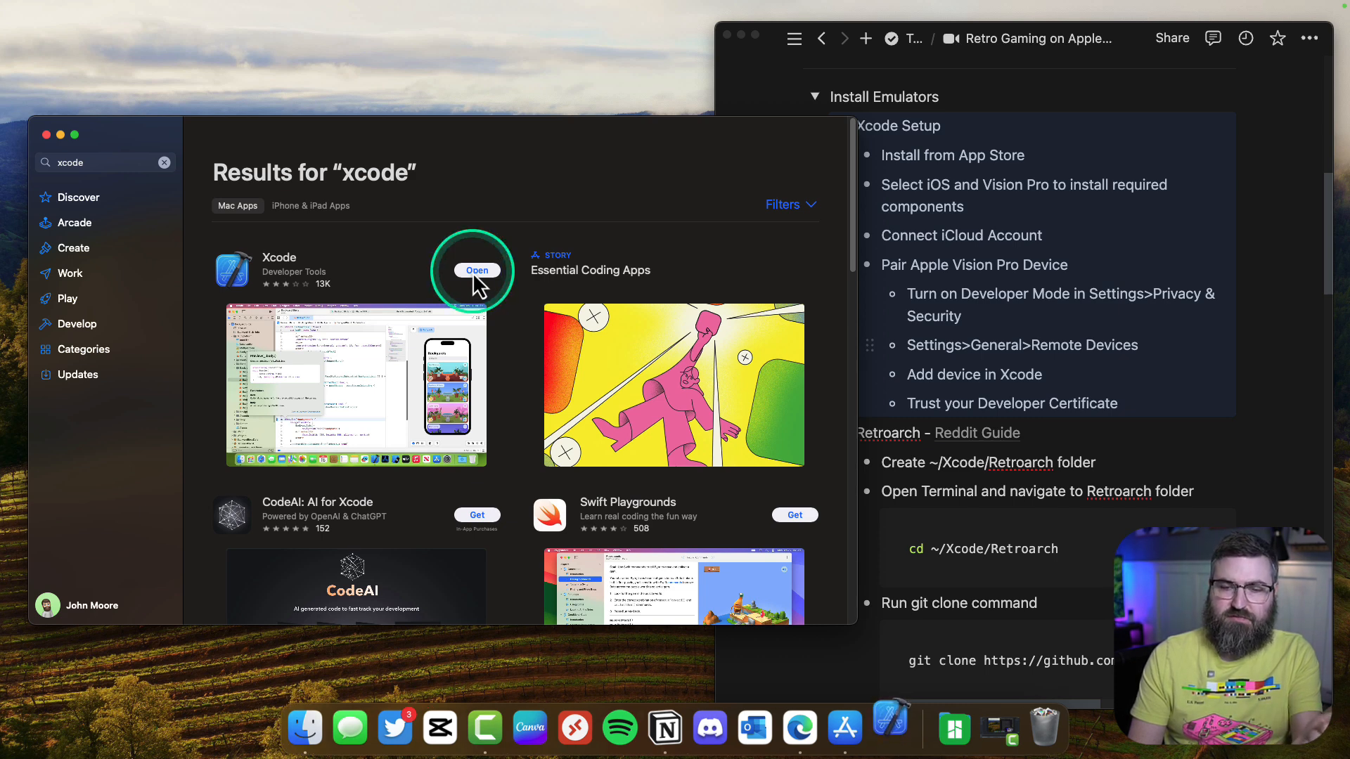
{"action": "left_click", "coordinate": [477, 270]}
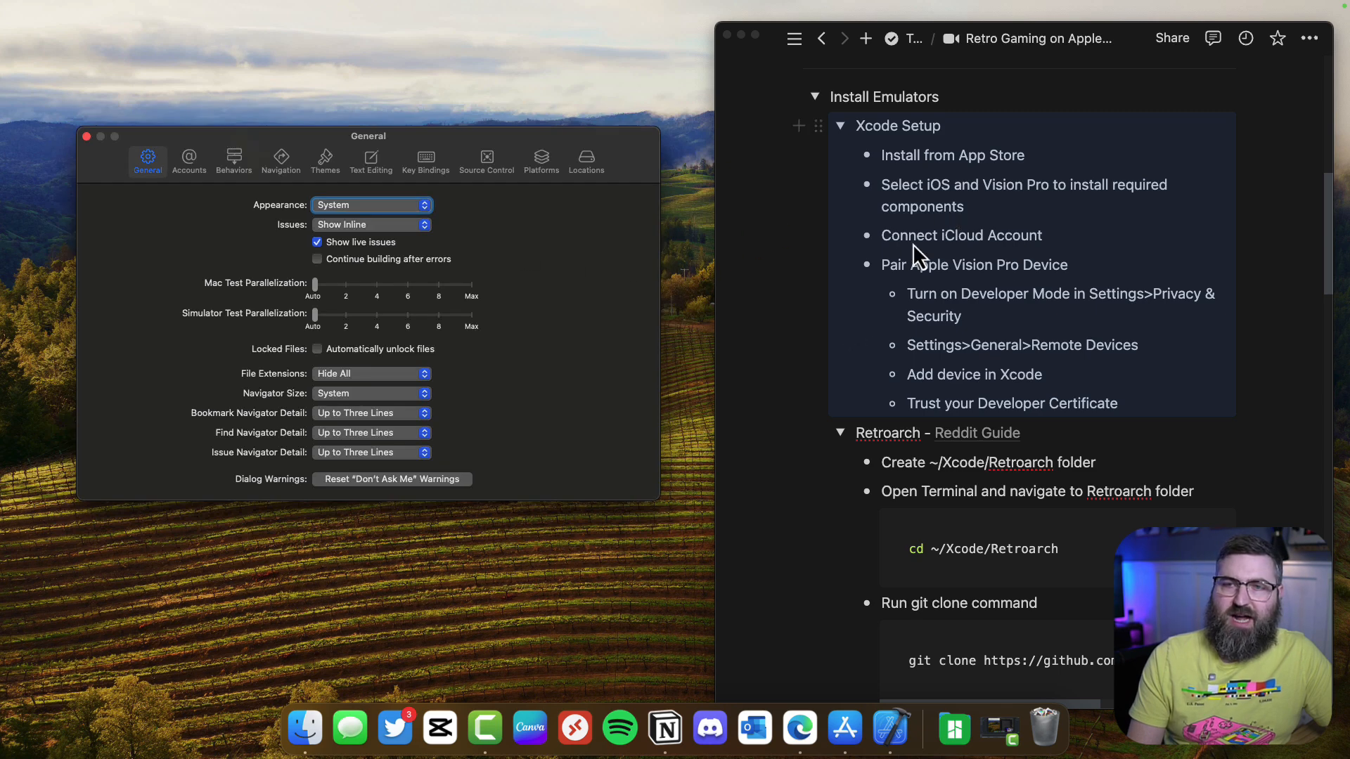
{"action": "mouse_move", "coordinate": [541, 159]}
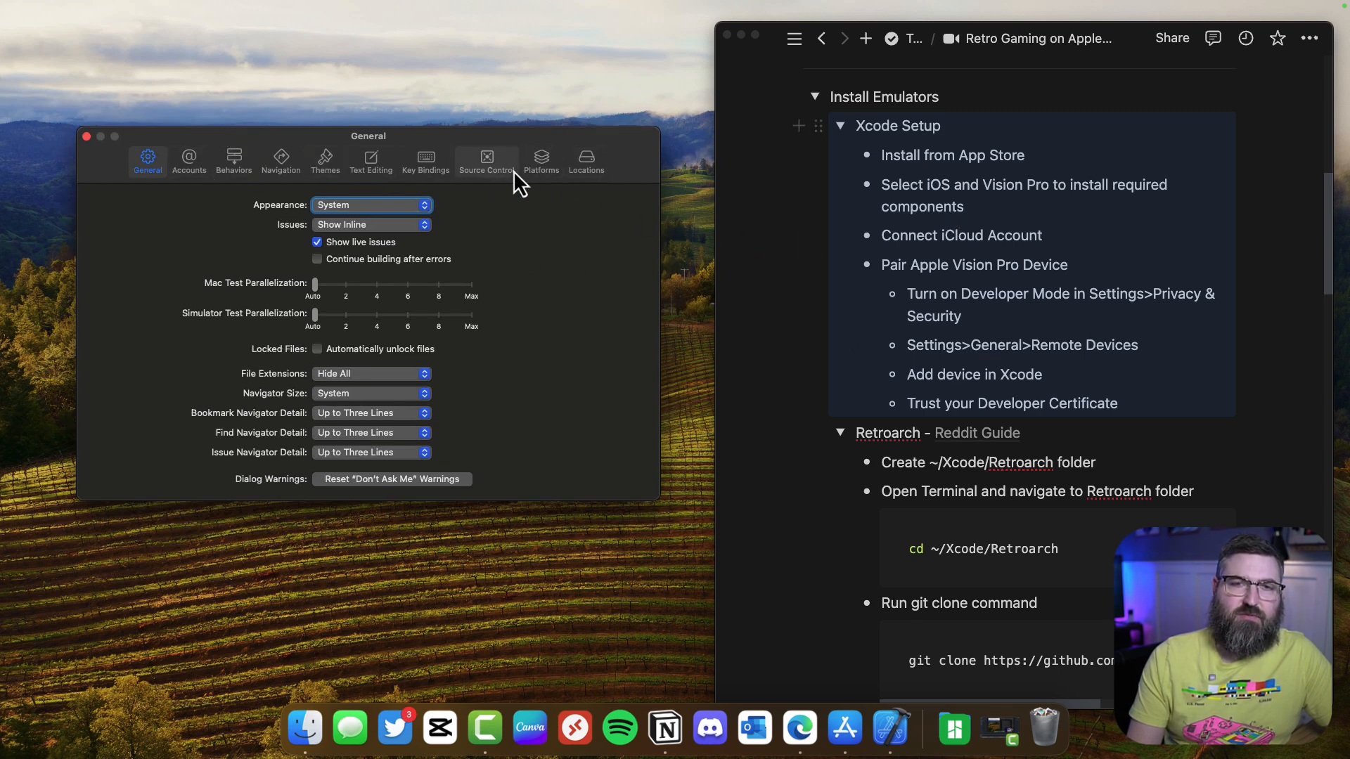
Start downloading the visionOS 1.0 platform from Xcode's Platforms settings
{"action": "left_click", "coordinate": [540, 161]}
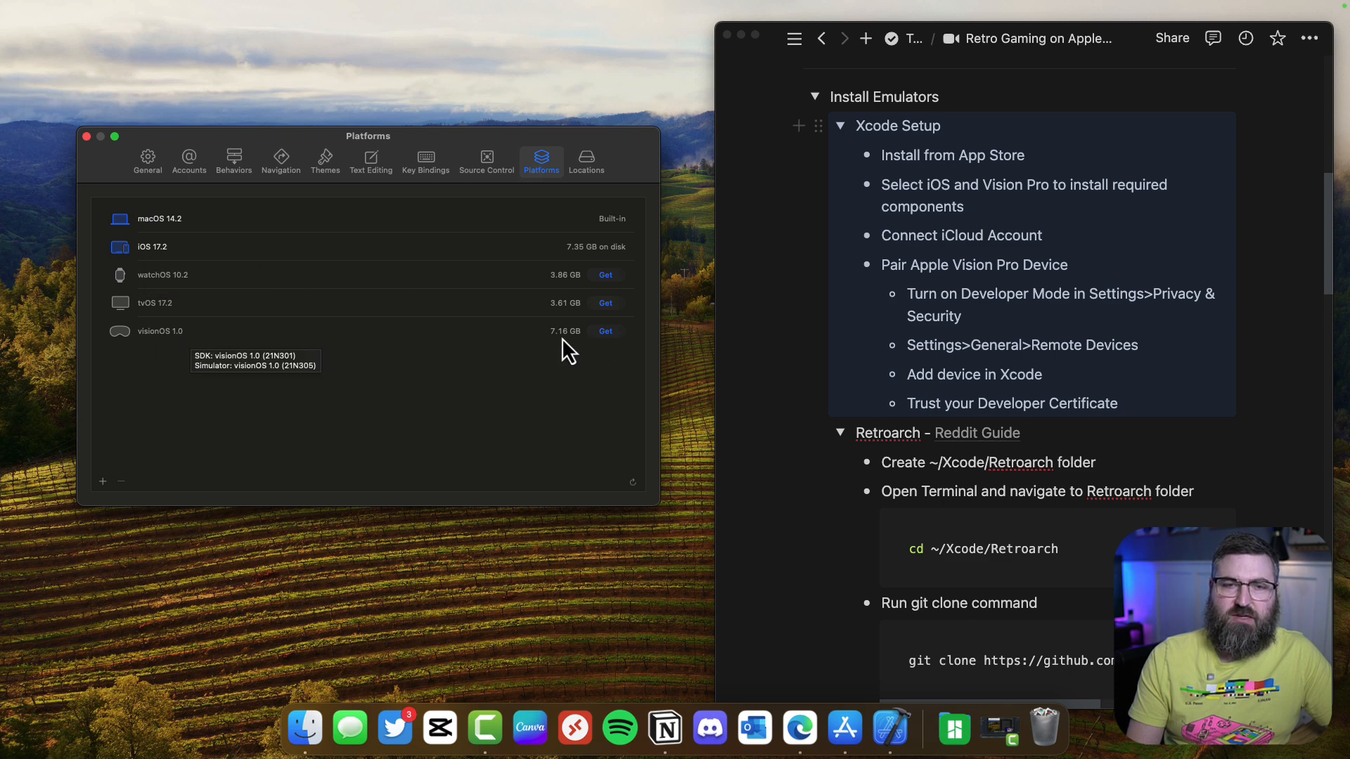
{"action": "left_click", "coordinate": [604, 330]}
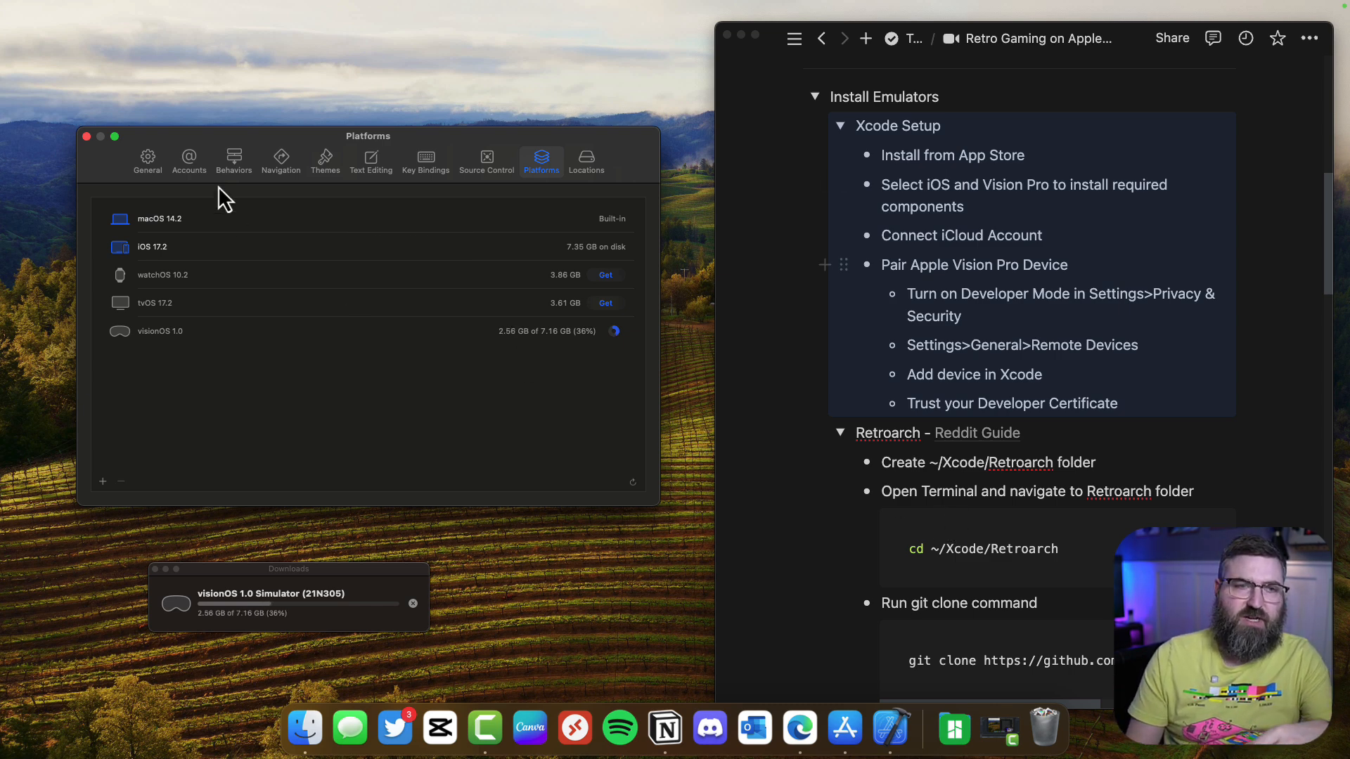
Sign an Apple ID into Xcode Accounts and return to the Platforms list
{"action": "left_click", "coordinate": [187, 160]}
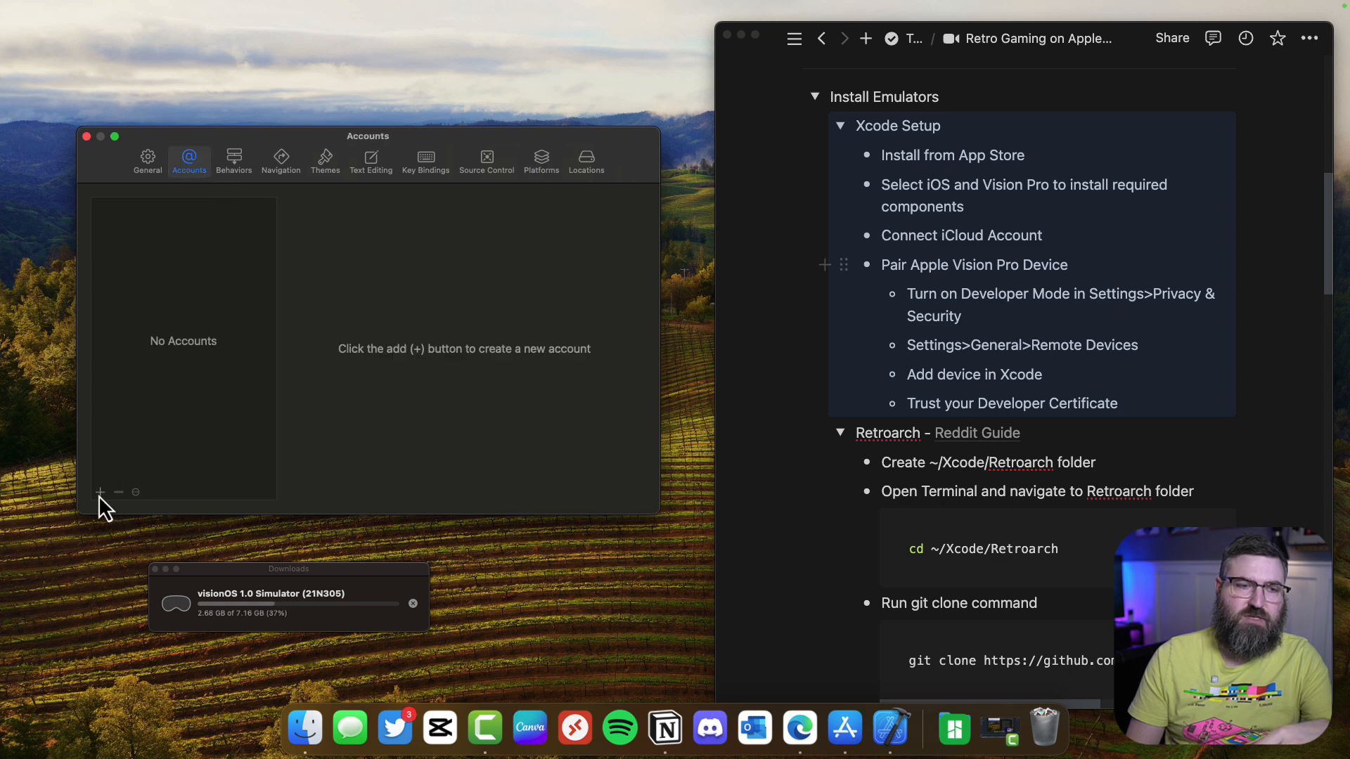
{"action": "left_click", "coordinate": [100, 492]}
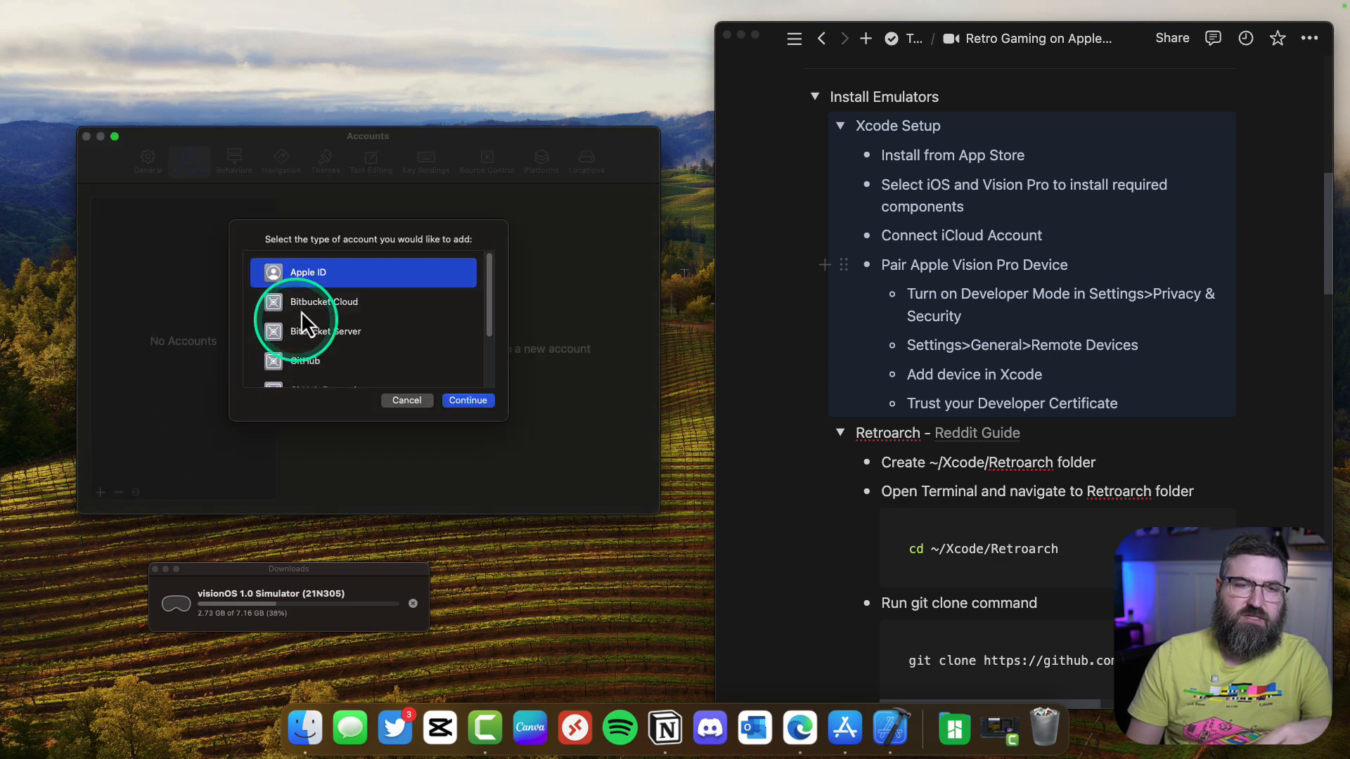
{"action": "left_click", "coordinate": [405, 401]}
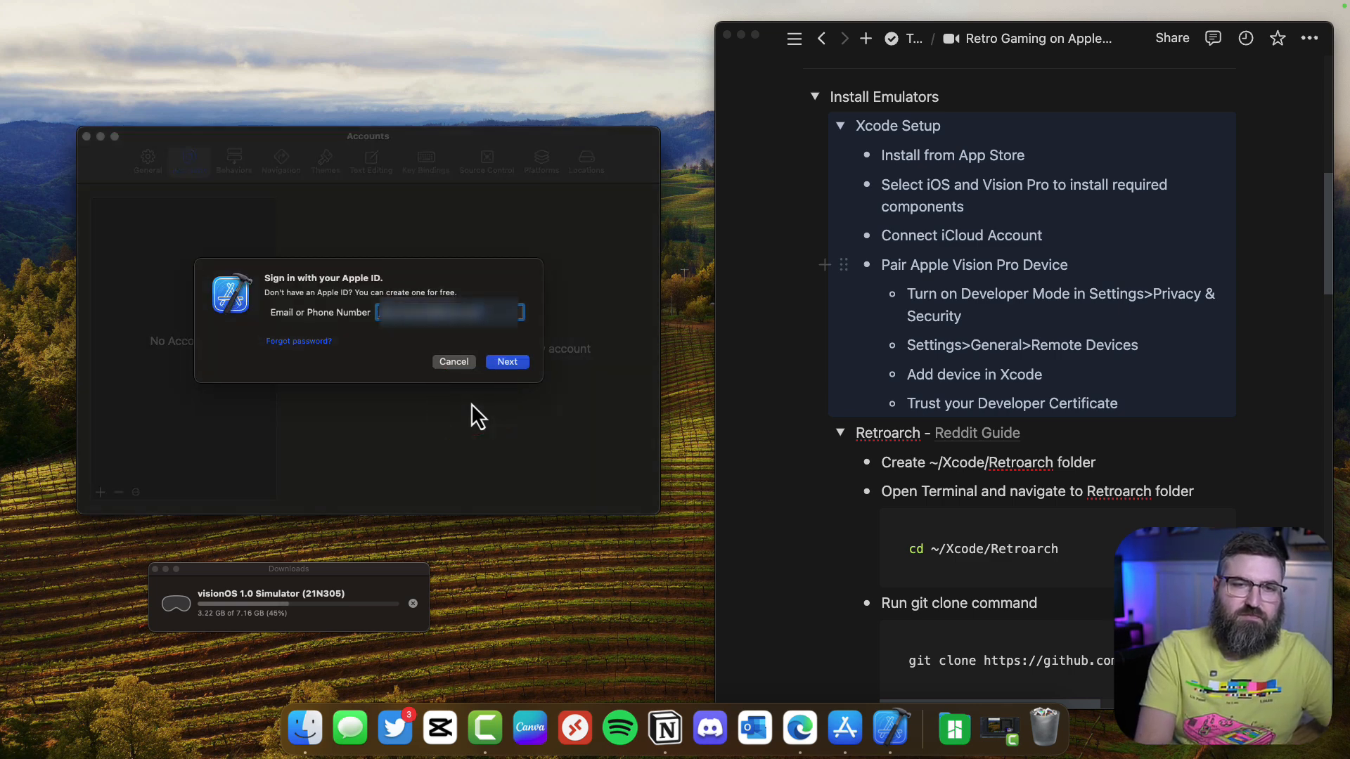
{"action": "left_click", "coordinate": [506, 361]}
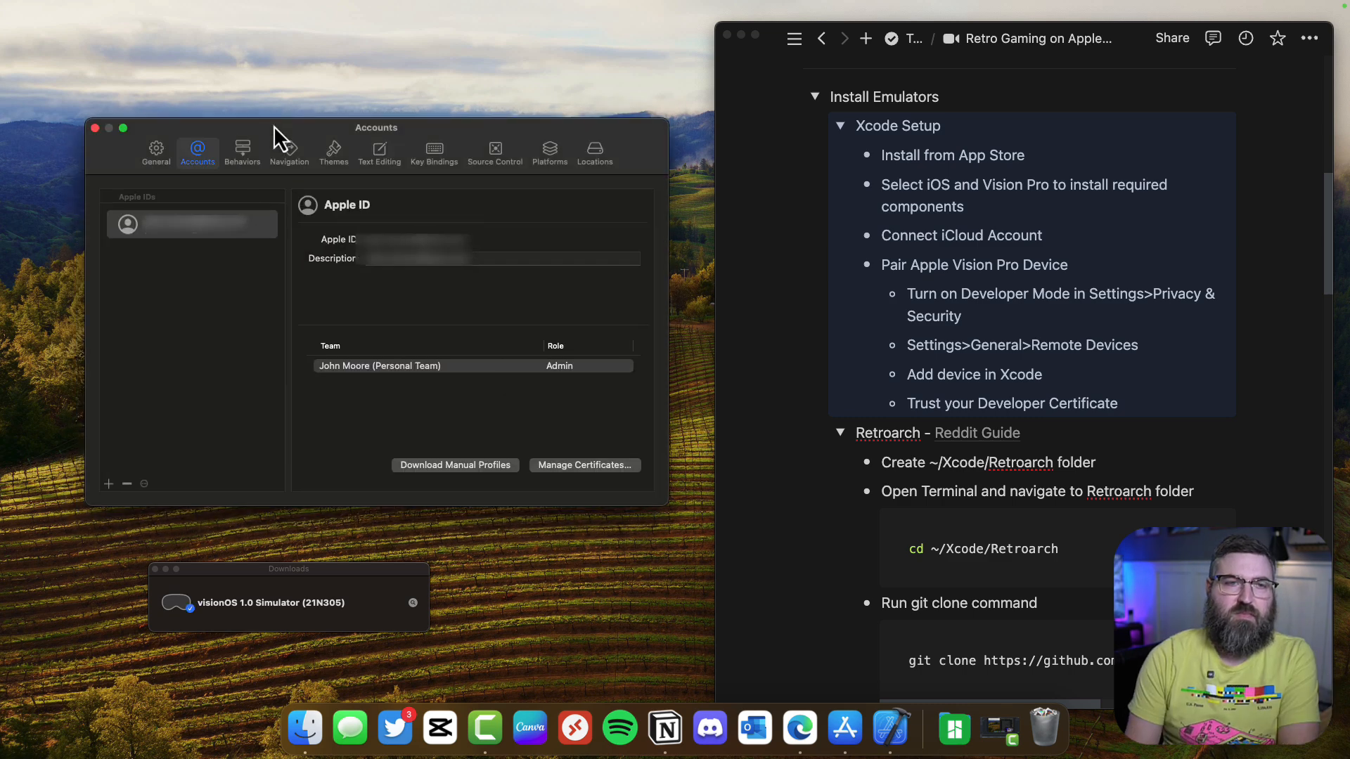
{"action": "mouse_move", "coordinate": [505, 187]}
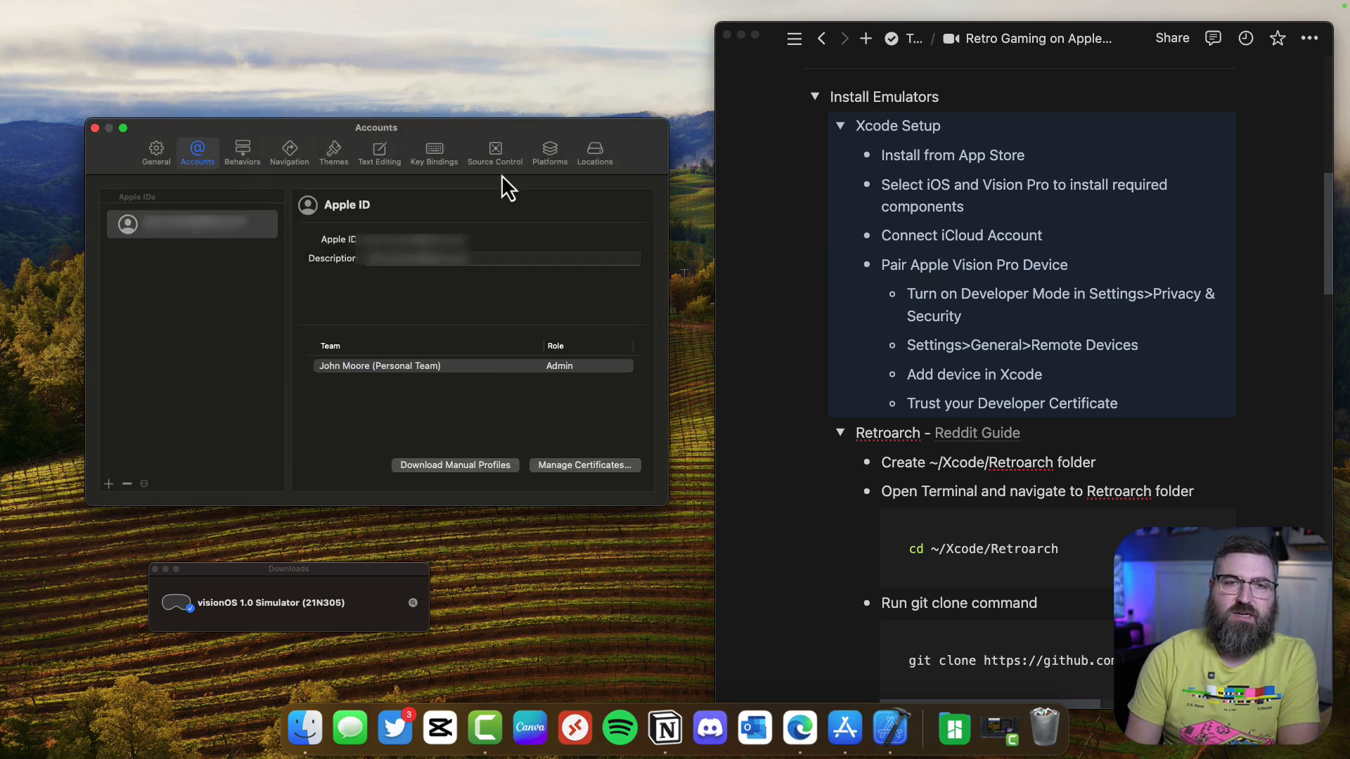
{"action": "left_click", "coordinate": [549, 152]}
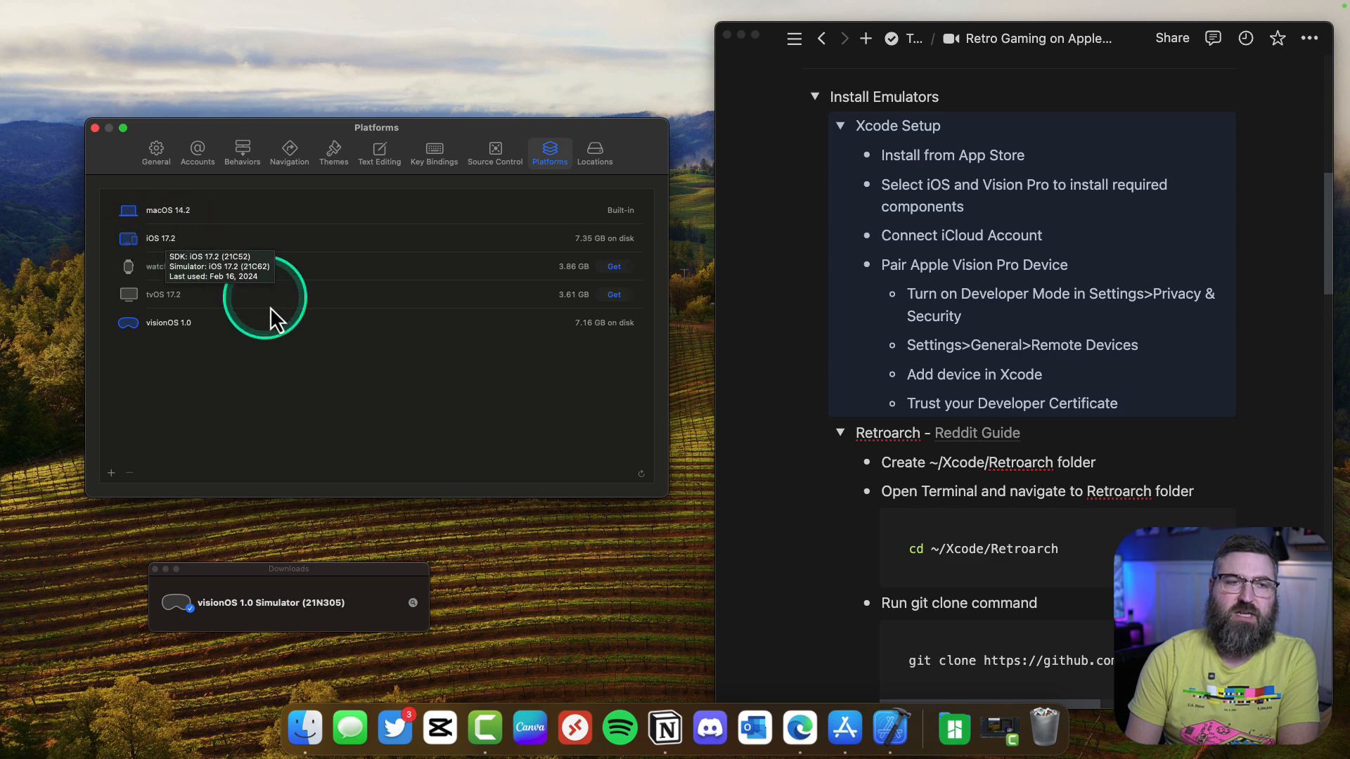
{"action": "mouse_move", "coordinate": [284, 405]}
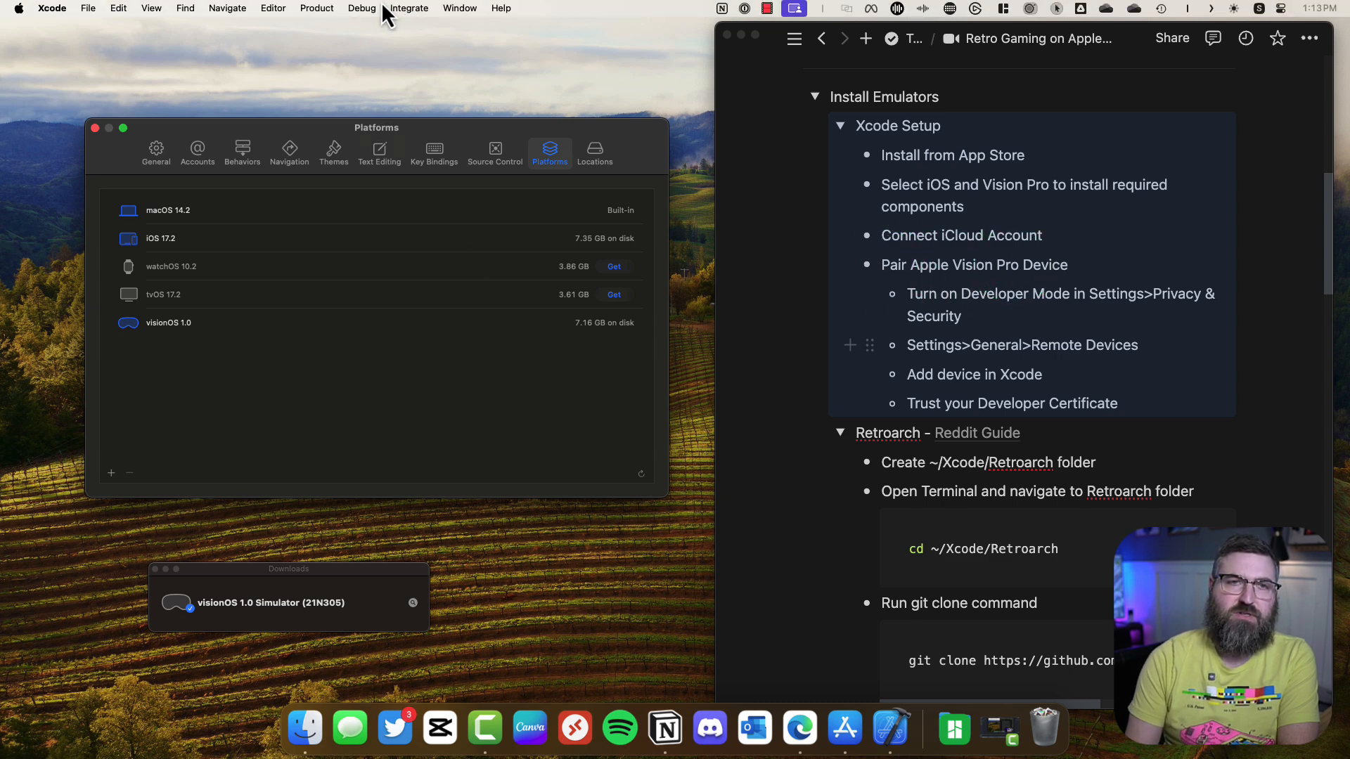
Show Devices and Simulators via the Window menu, checking Simulators then Devices
{"action": "left_click", "coordinate": [408, 9]}
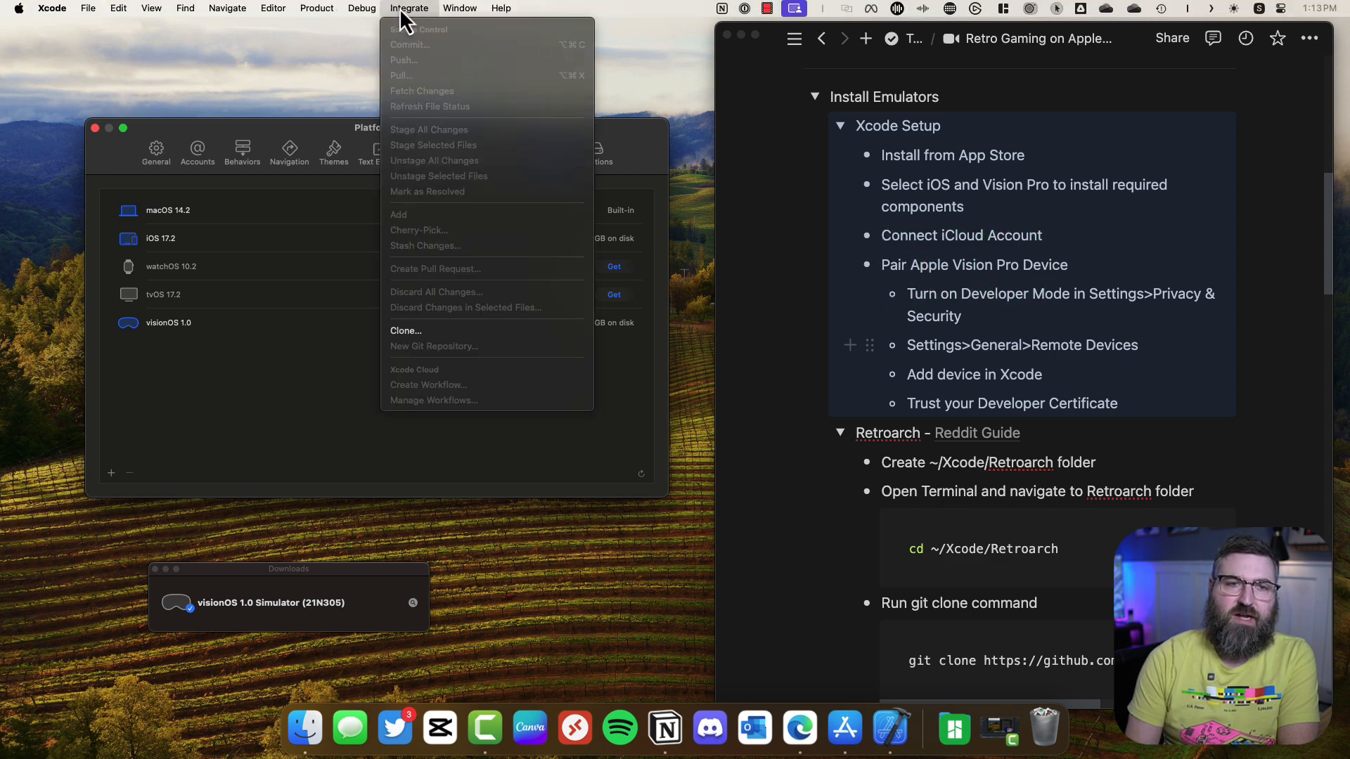
{"action": "left_click", "coordinate": [458, 8]}
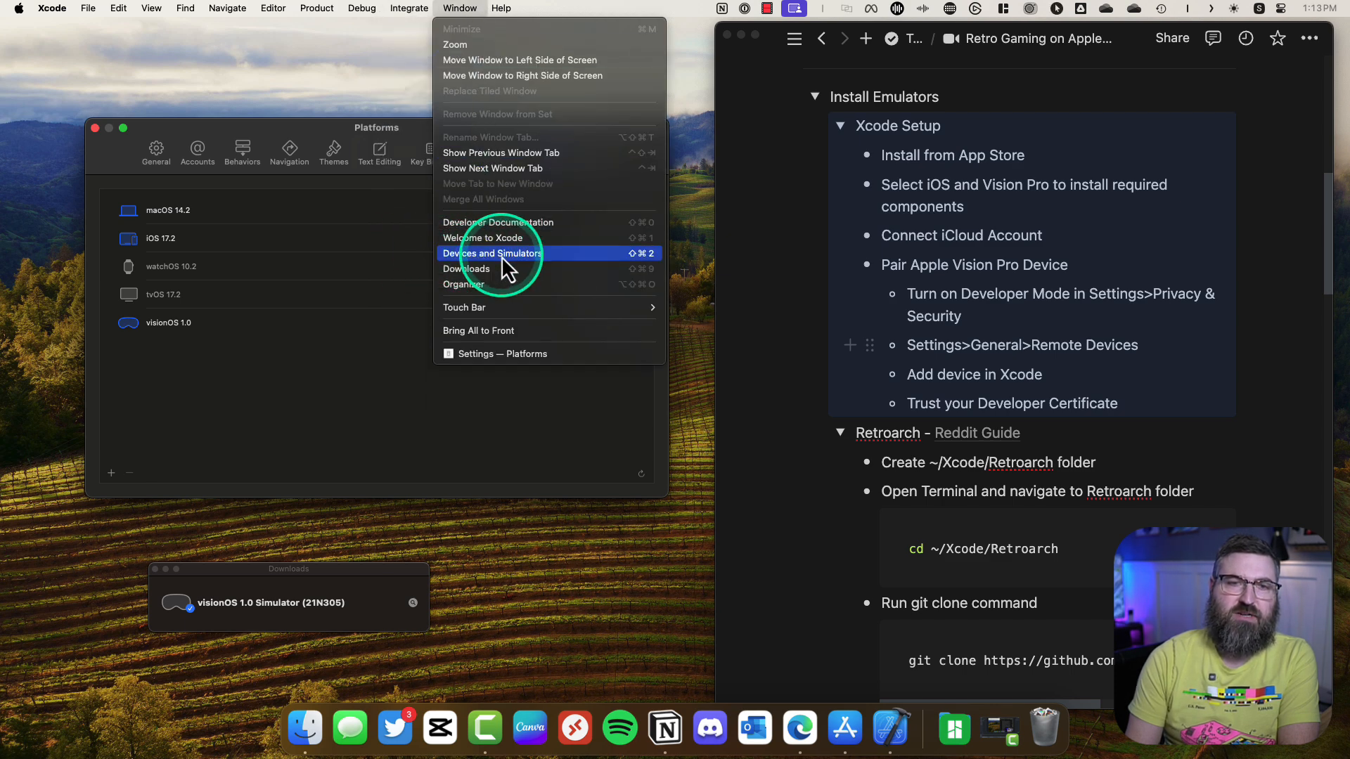
{"action": "left_click", "coordinate": [490, 253]}
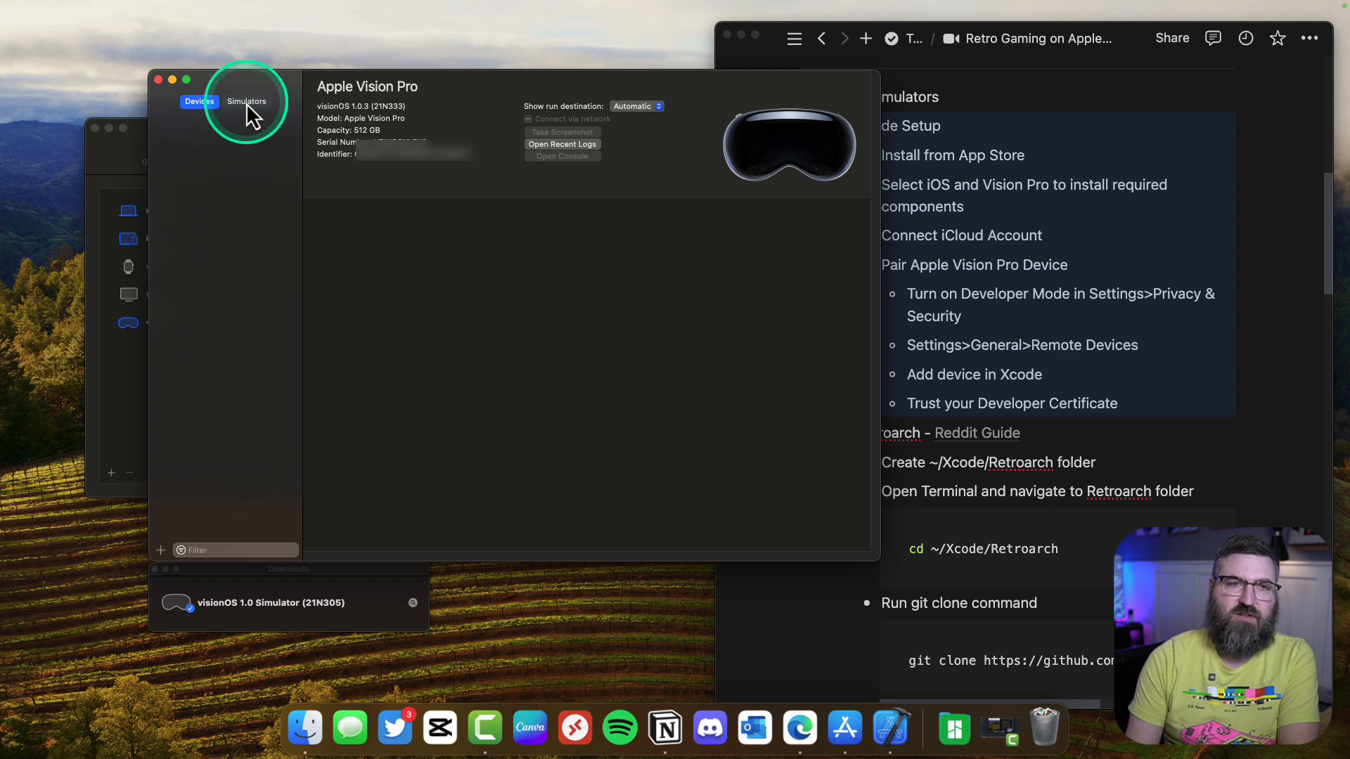
{"action": "left_click", "coordinate": [246, 101]}
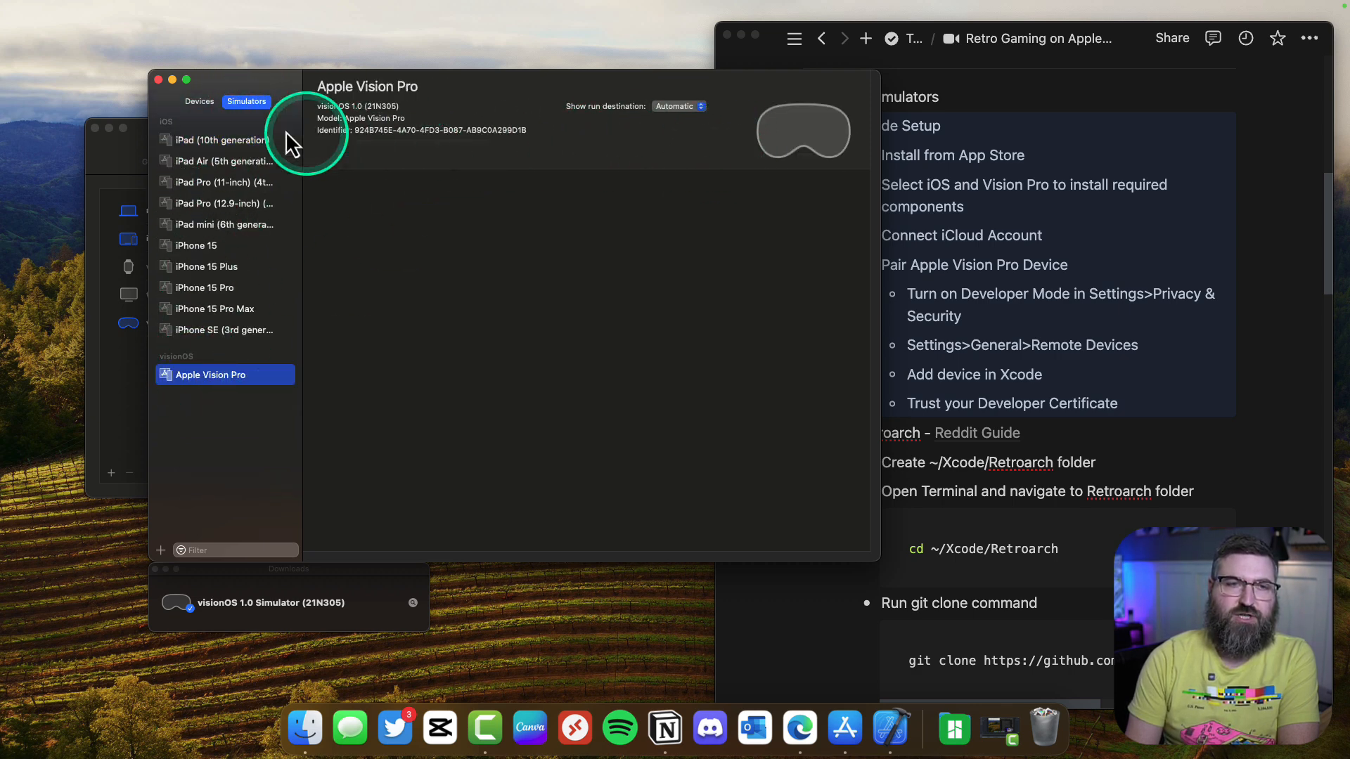
{"action": "left_click", "coordinate": [198, 101]}
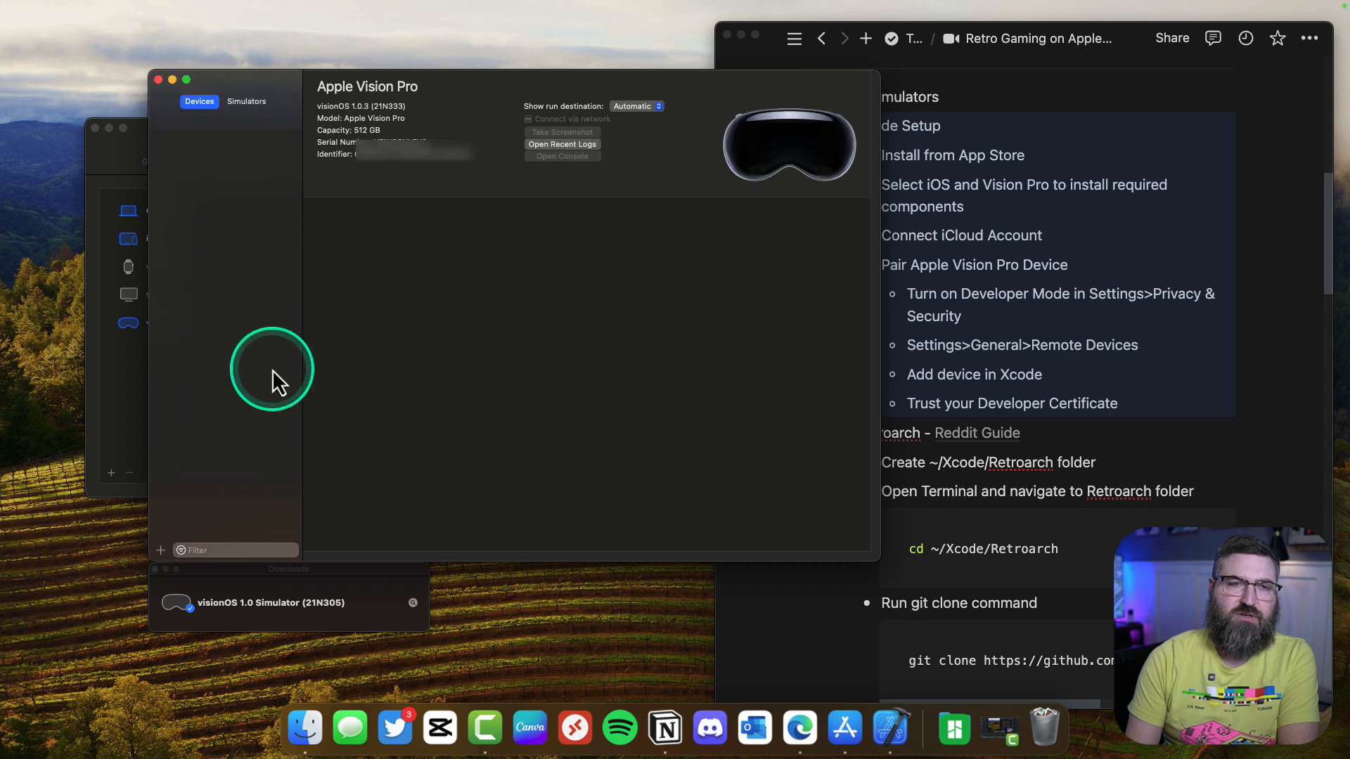
{"action": "mouse_move", "coordinate": [284, 328]}
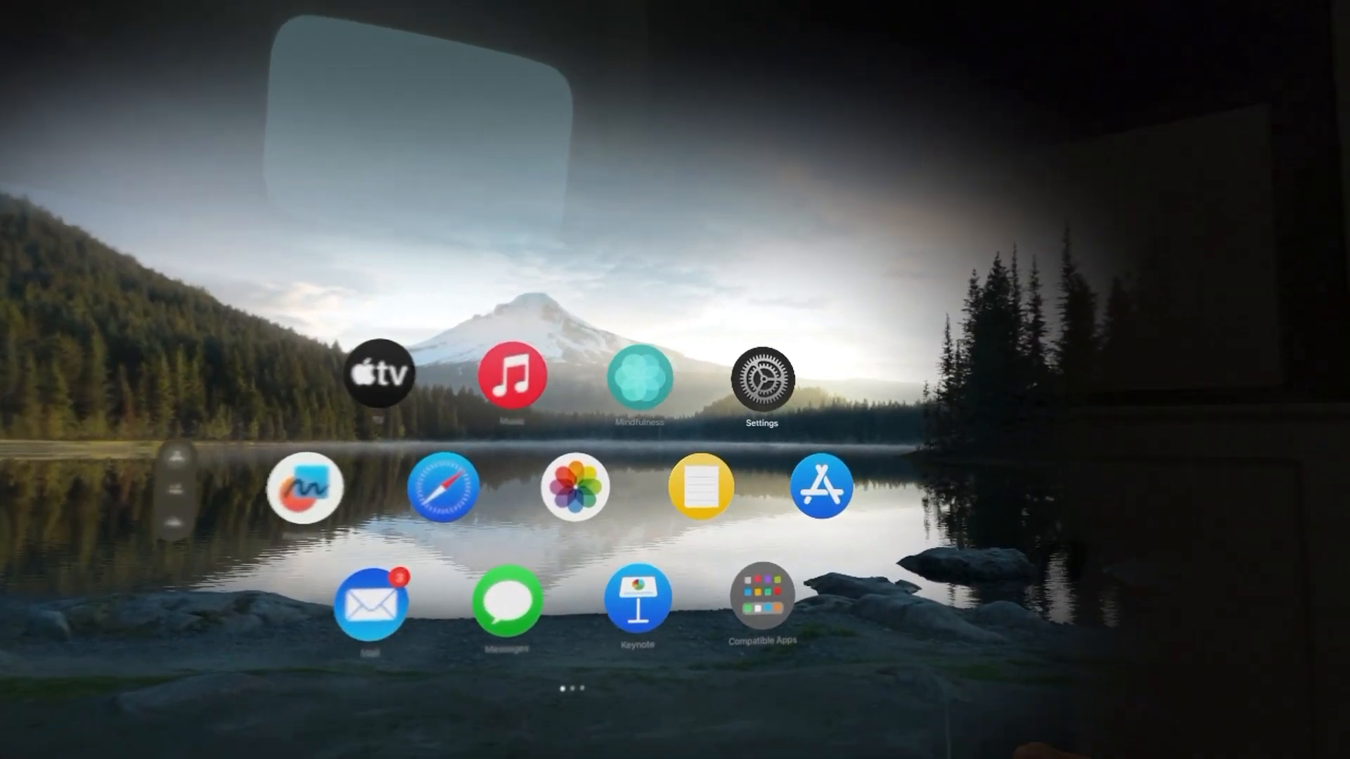
Launch Settings on the Vision Pro and go to the General page
{"action": "left_click", "coordinate": [761, 375]}
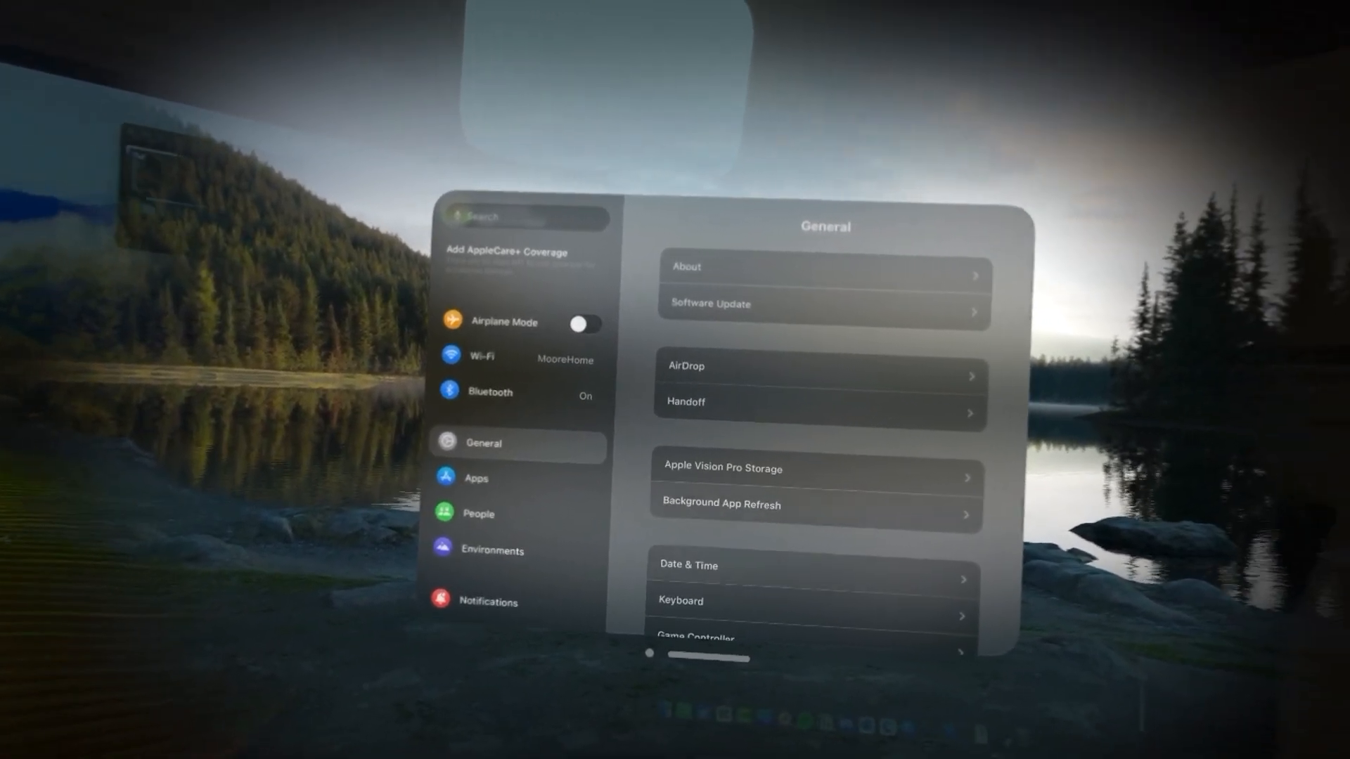
{"action": "scroll", "scroll_direction": "down", "scroll_amount": 3}
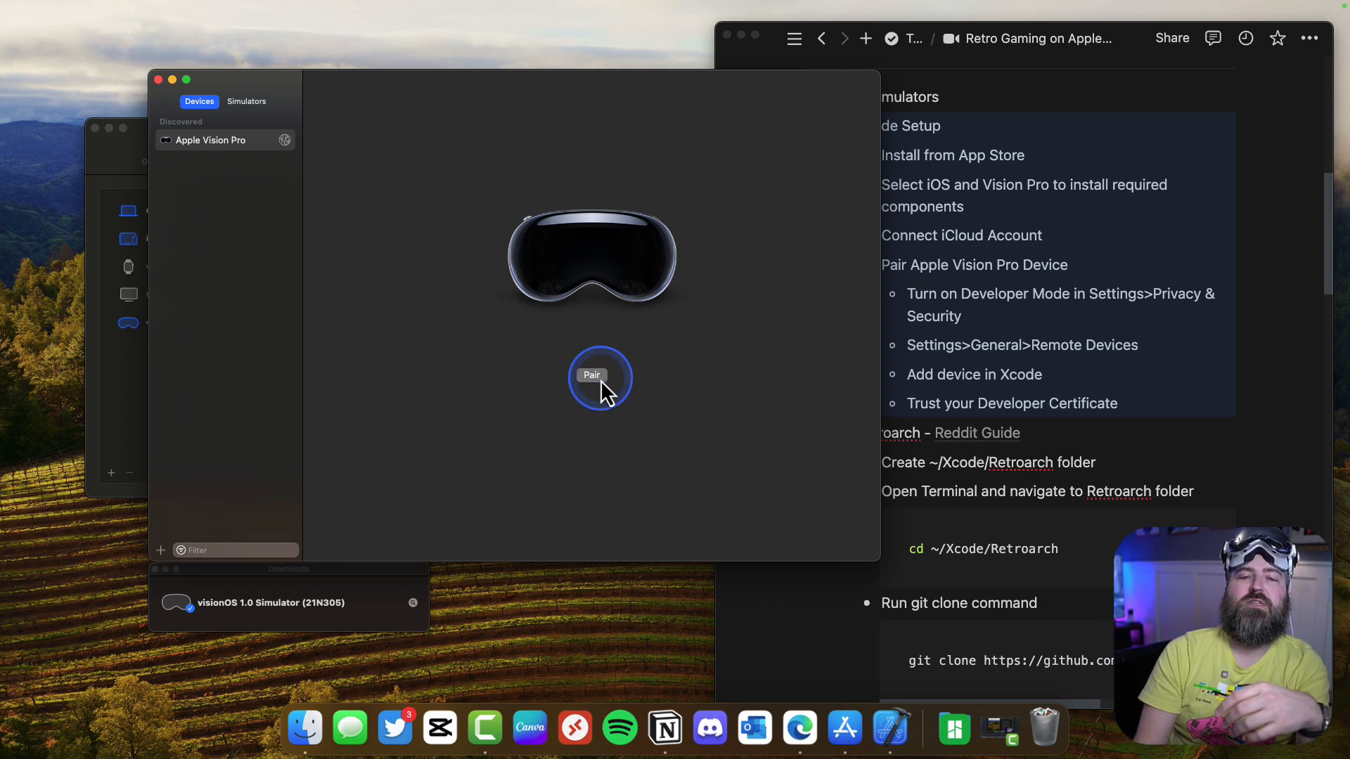
{"action": "left_click", "coordinate": [591, 377]}
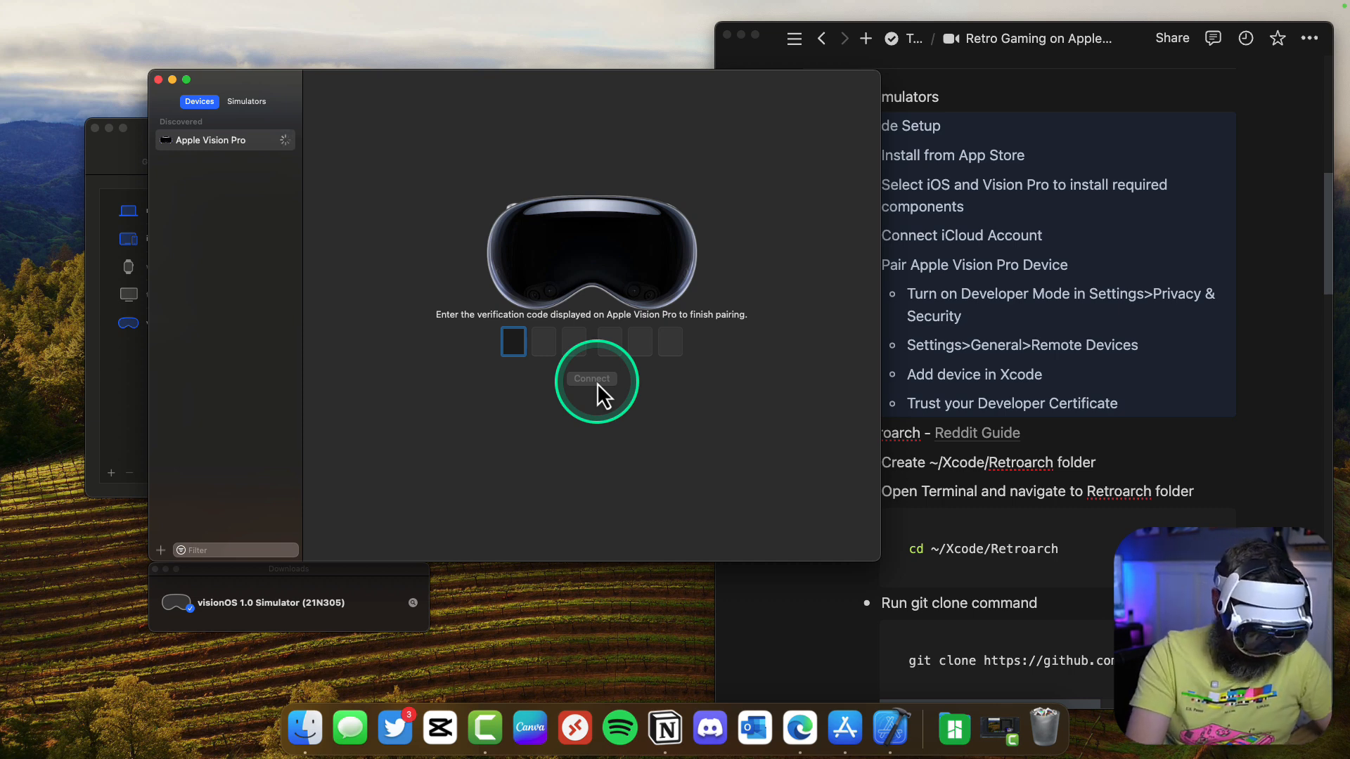
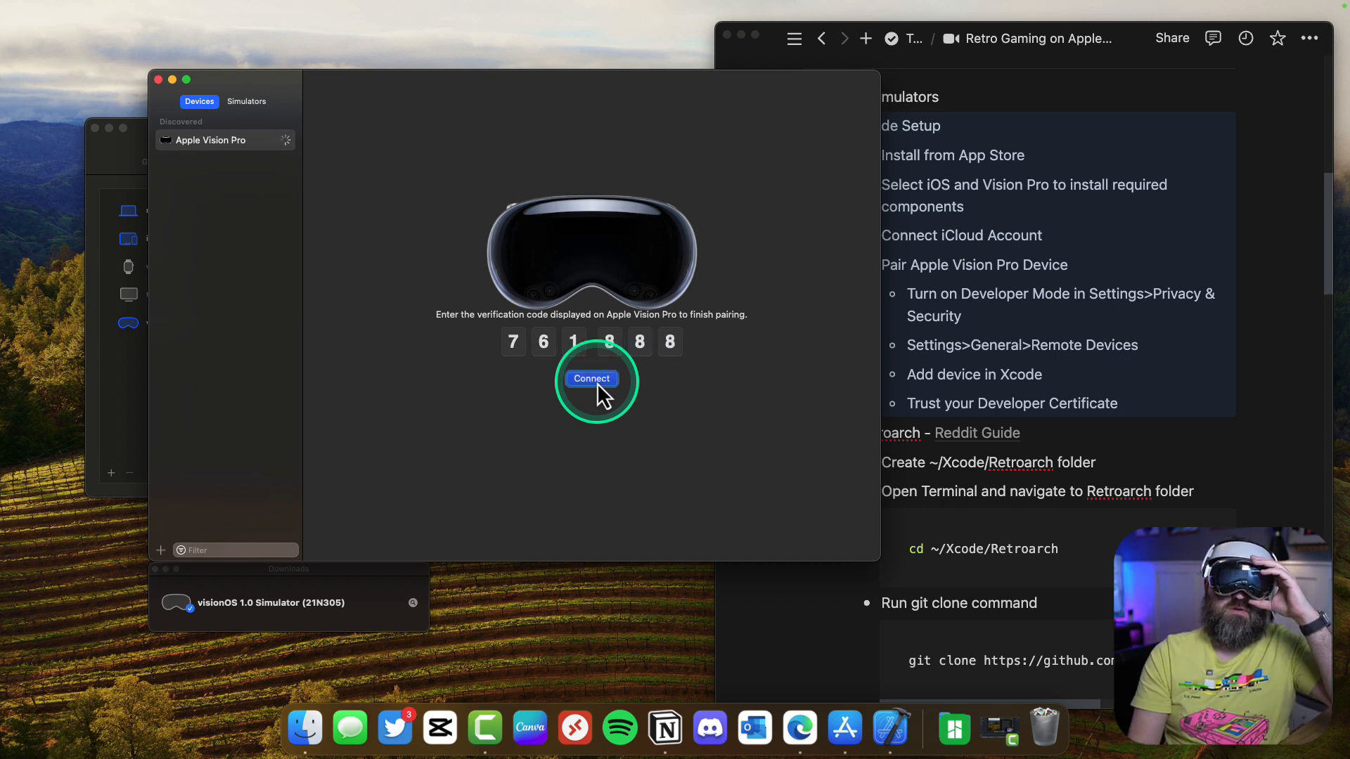
{"action": "left_click", "coordinate": [592, 378]}
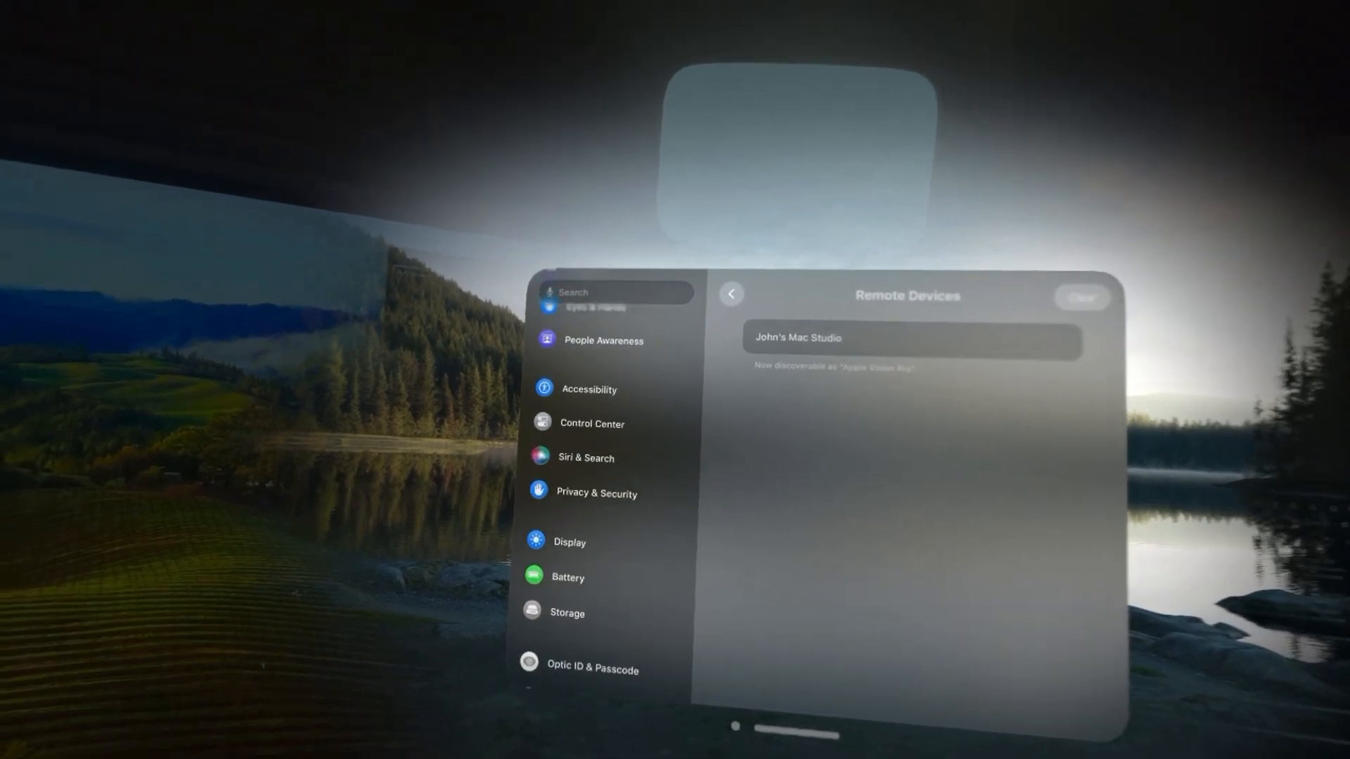
Turn on Developer Mode under Privacy & Security on the headset
{"action": "left_click", "coordinate": [596, 492]}
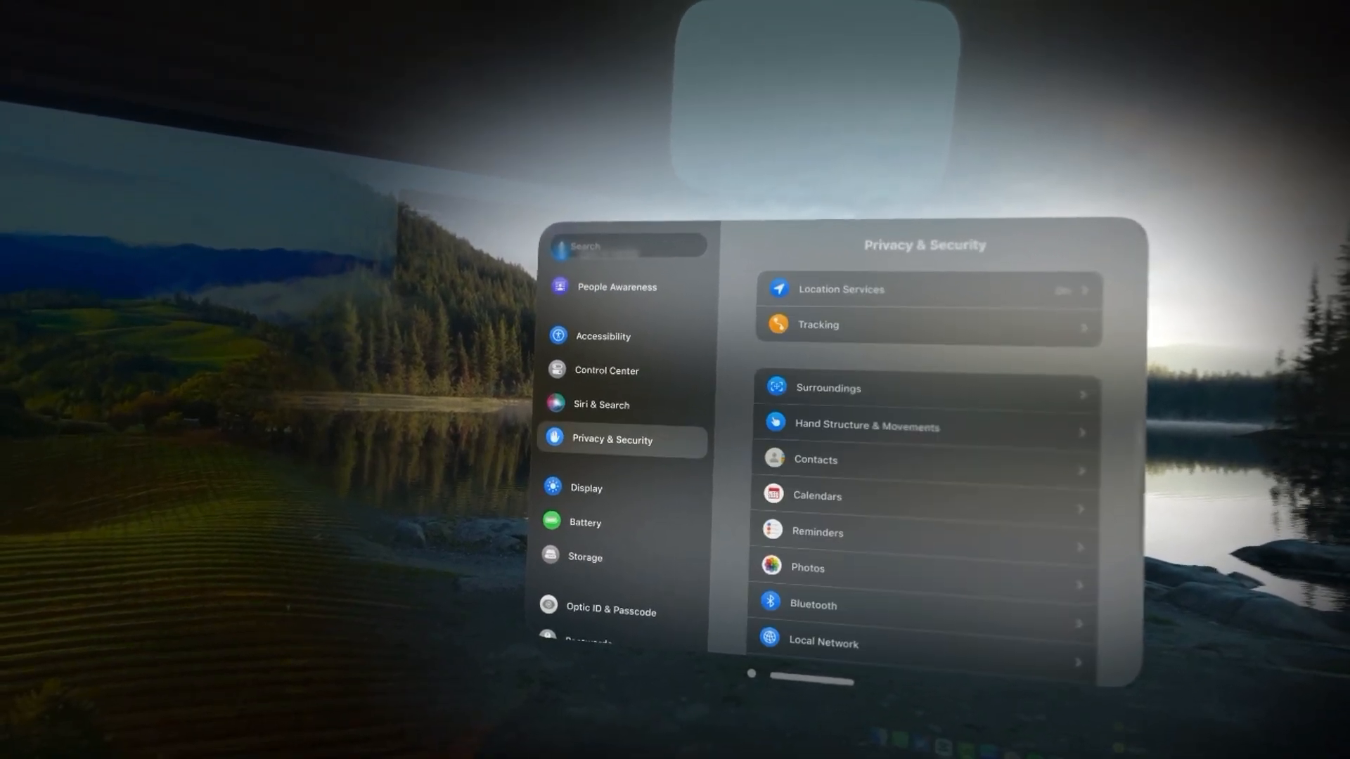
{"action": "scroll", "scroll_direction": "down", "scroll_amount": 3}
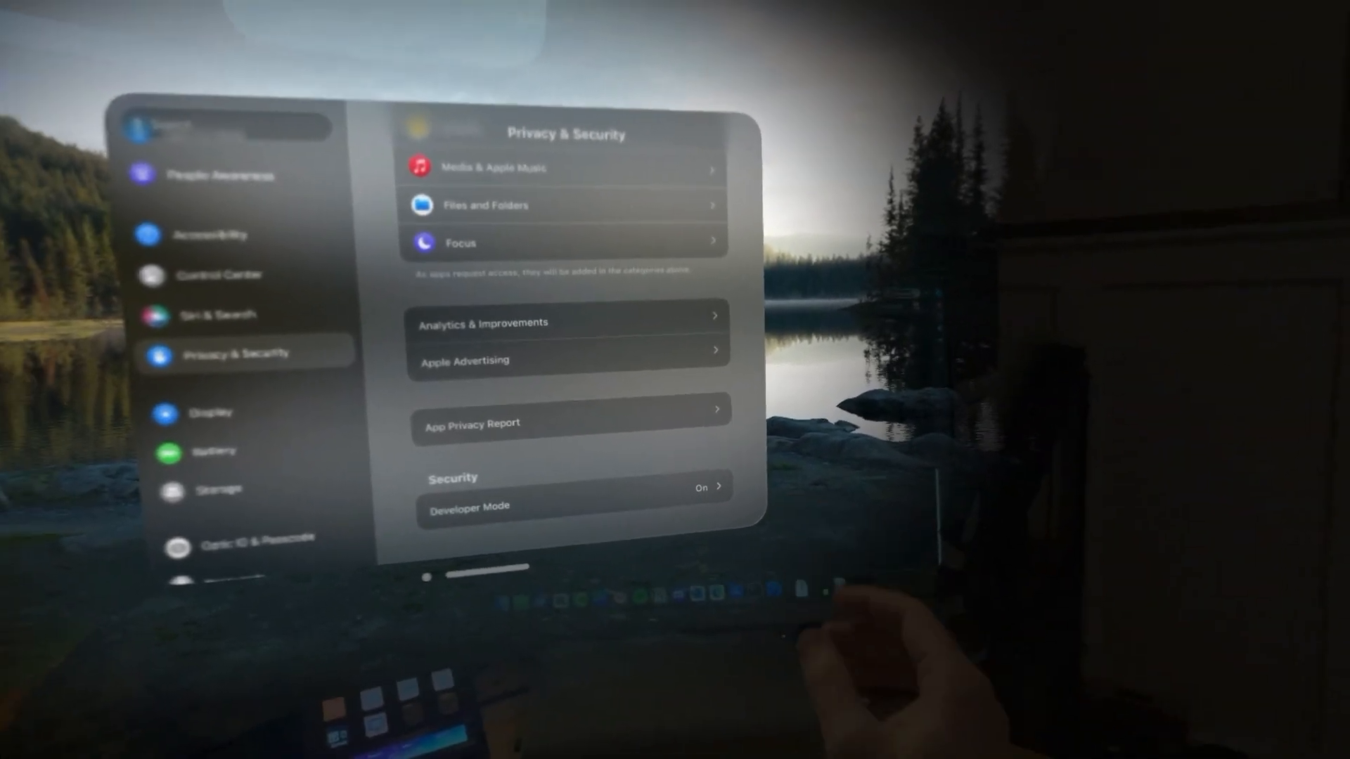
{"action": "left_click", "coordinate": [469, 507]}
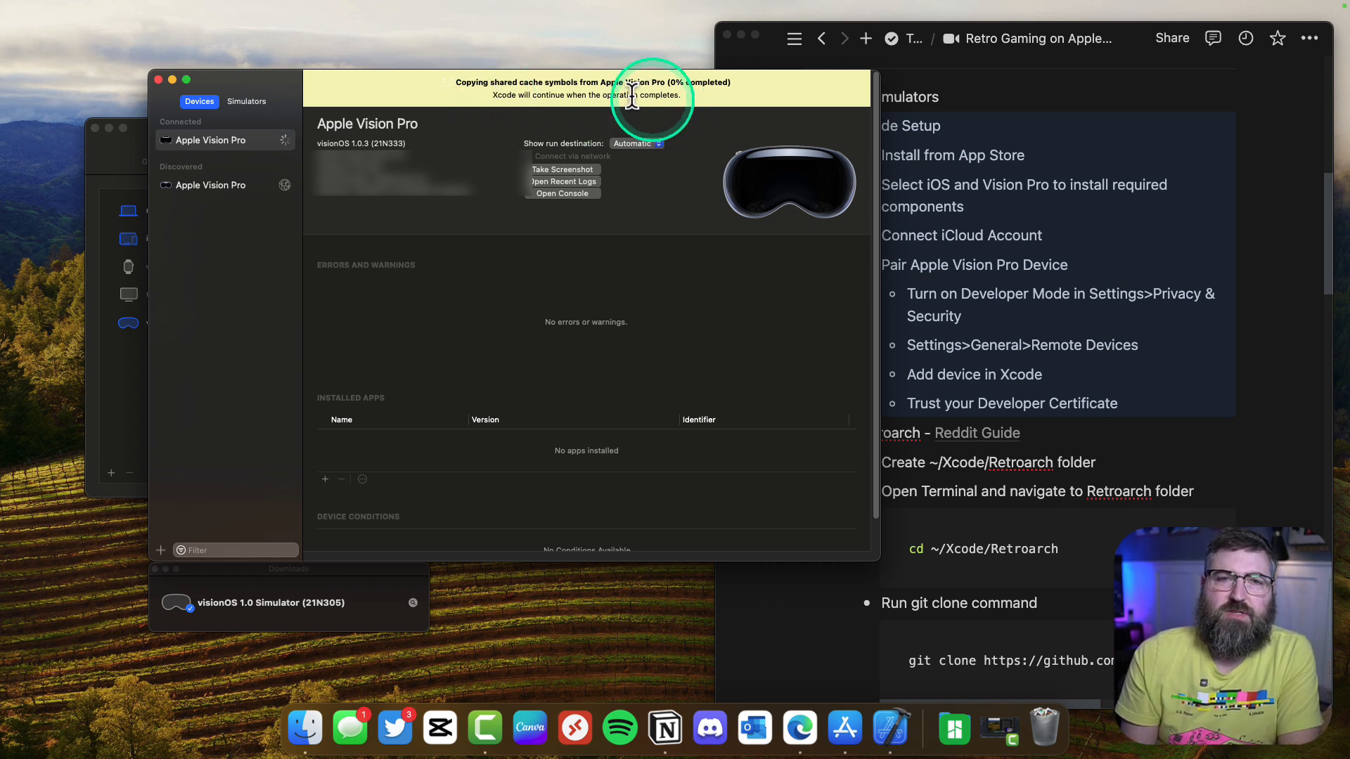
{"action": "mouse_move", "coordinate": [676, 121]}
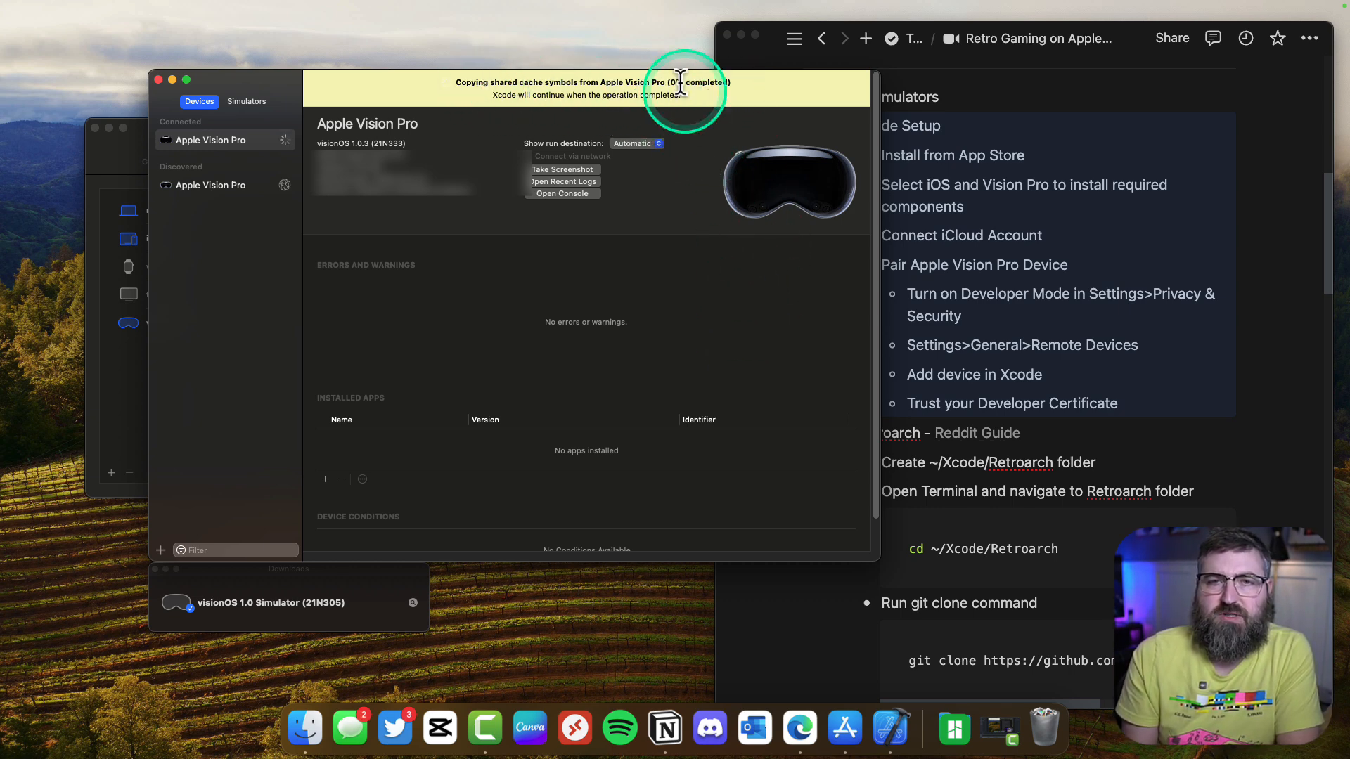
{"action": "mouse_move", "coordinate": [686, 167]}
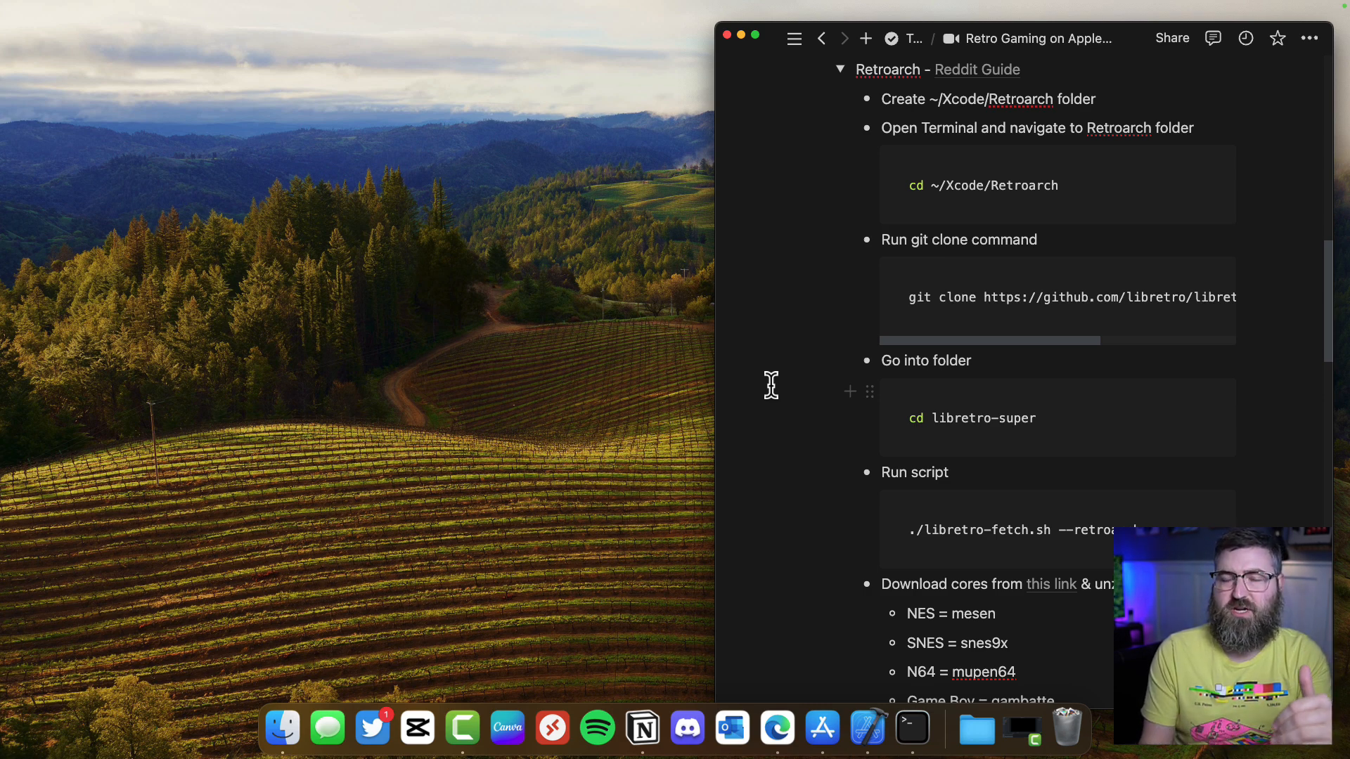
{"action": "mouse_move", "coordinate": [887, 99]}
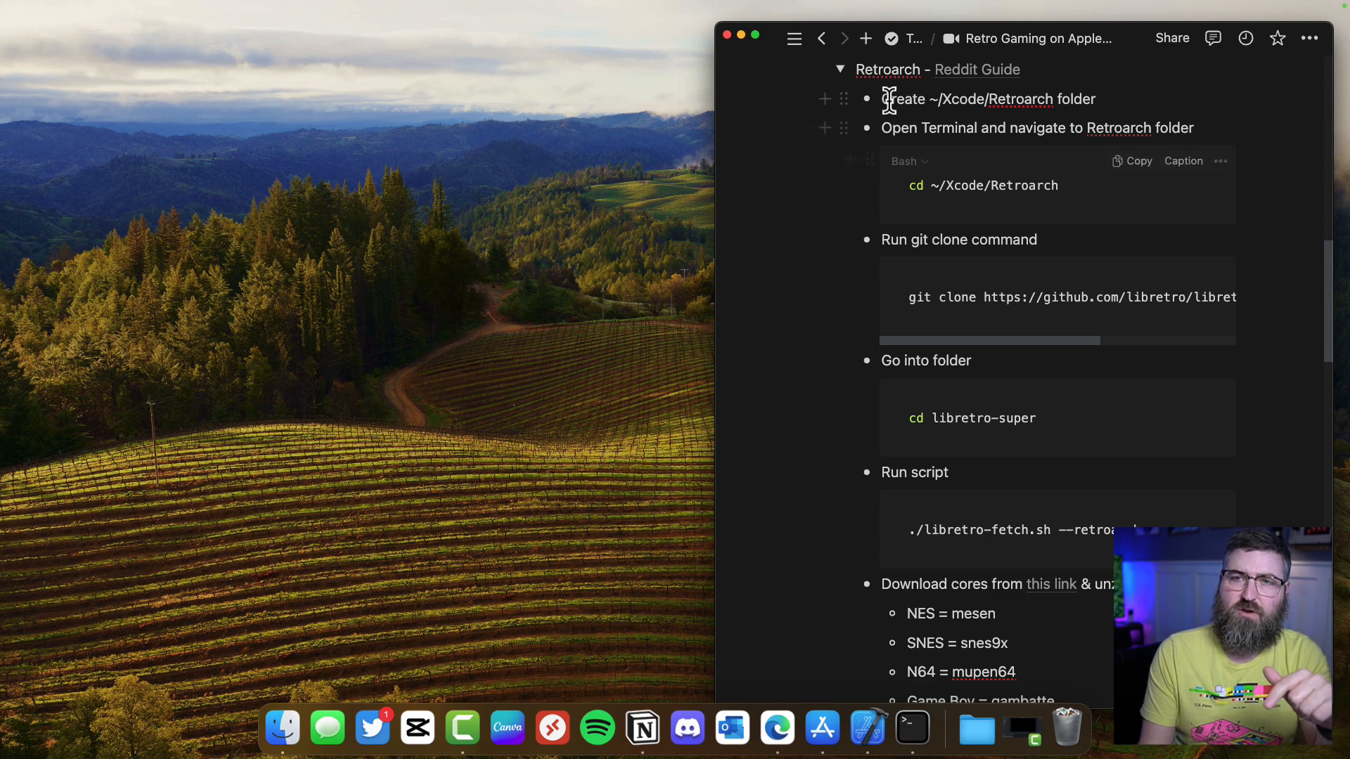
Check the first Retroarch step's options menu in Notion and dismiss it
{"action": "left_click", "coordinate": [843, 98]}
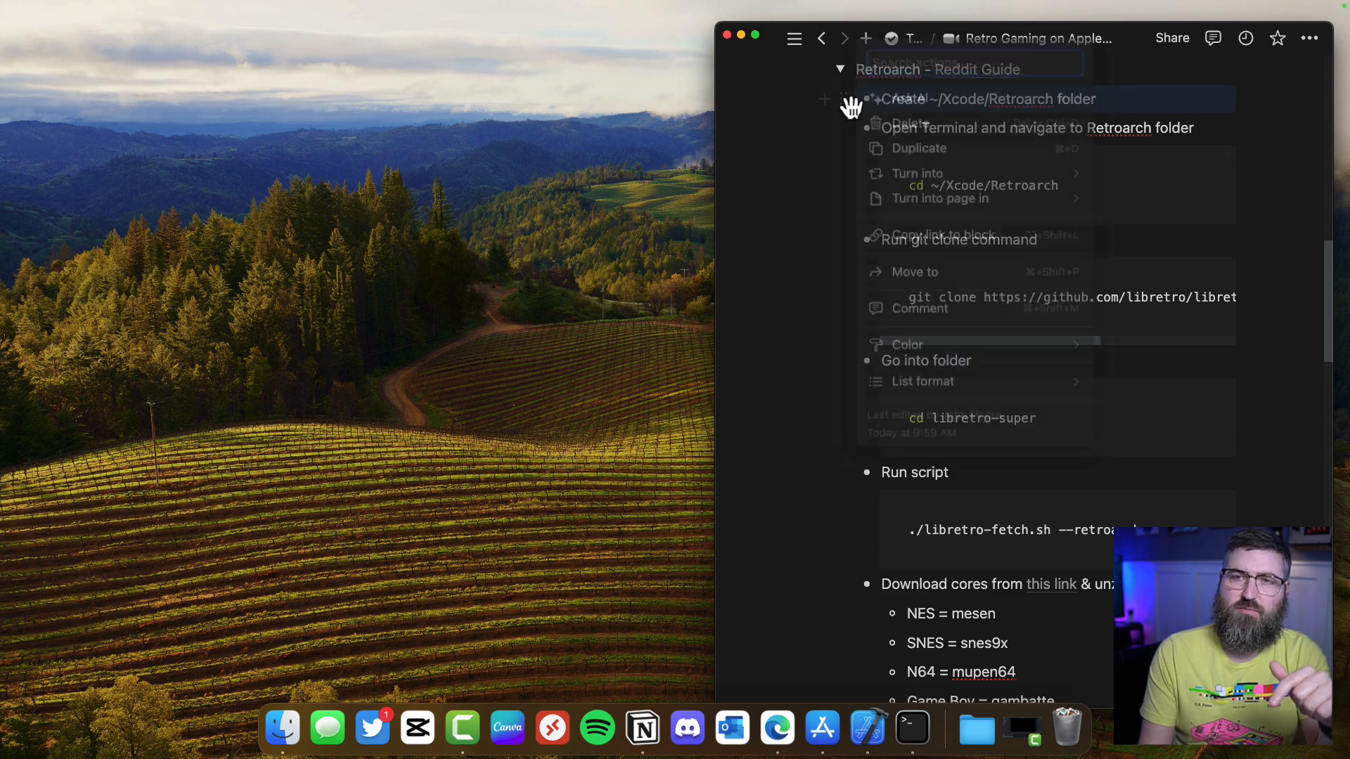
{"action": "left_click", "coordinate": [1076, 99]}
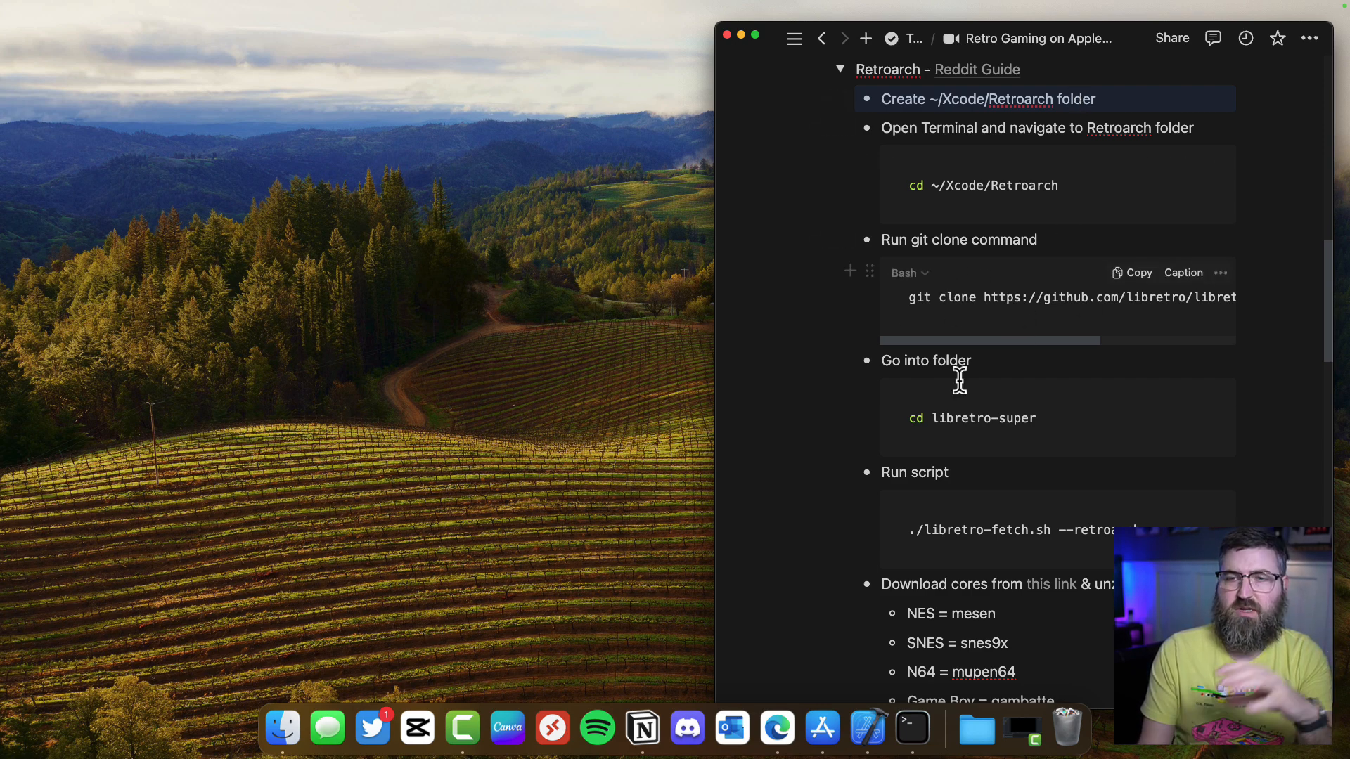
{"action": "mouse_move", "coordinate": [1052, 538]}
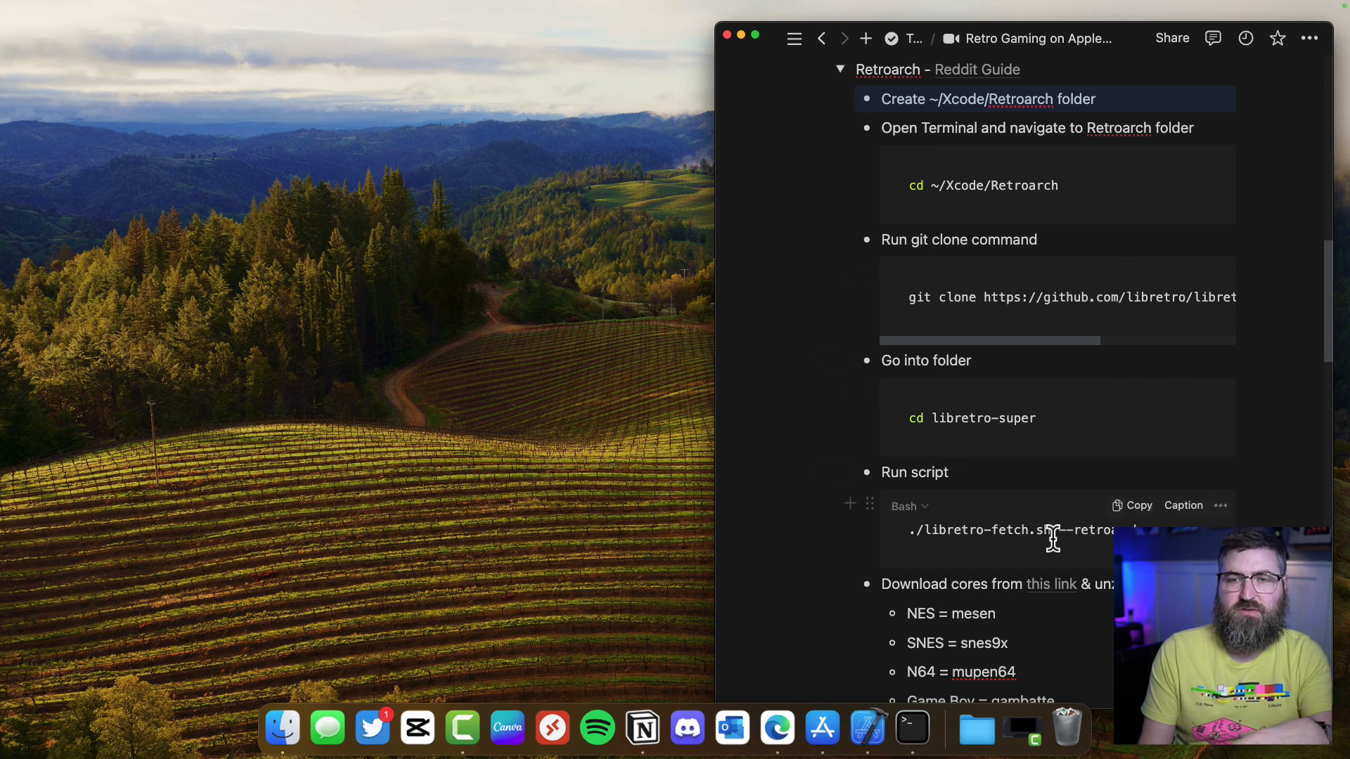
{"action": "mouse_move", "coordinate": [371, 727]}
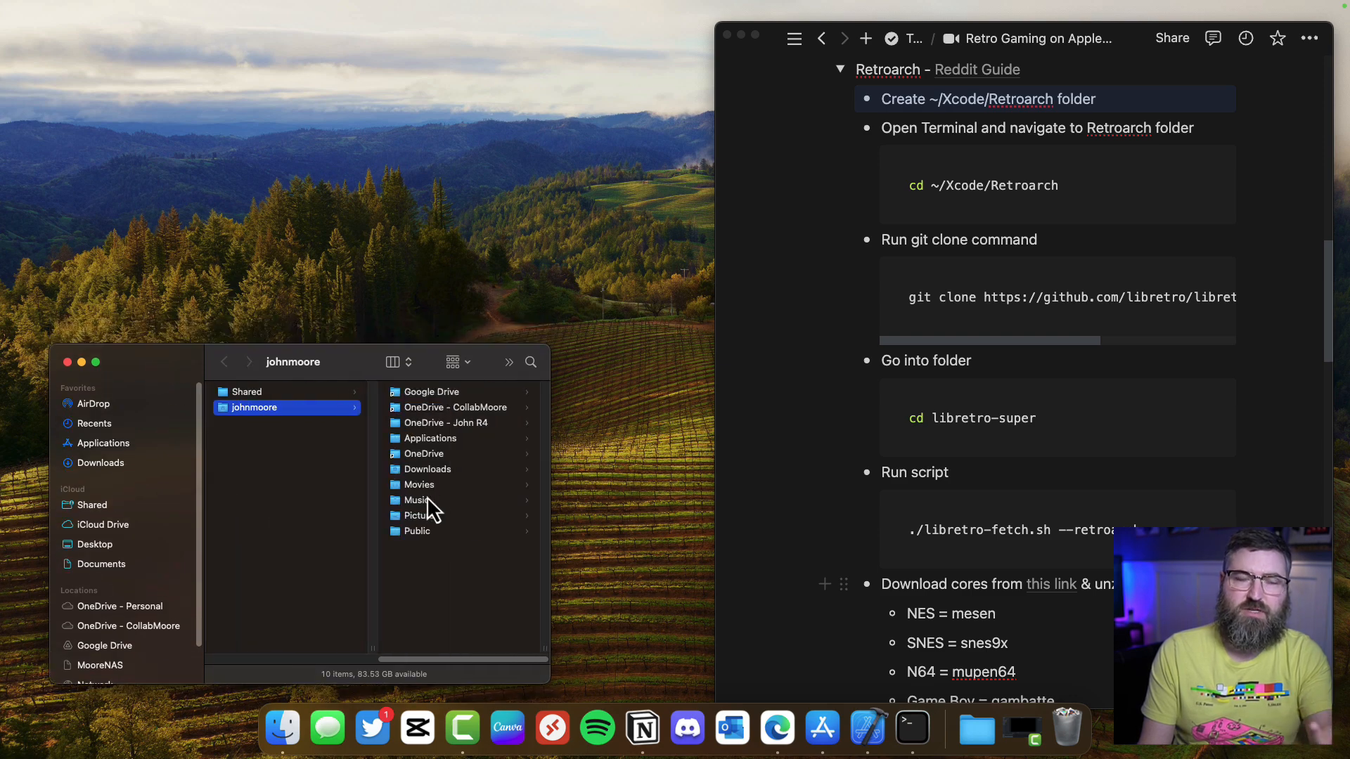
Create a new Retroarch folder in Finder and launch Terminal via Spotlight
{"action": "key", "text": "cmd+shift+n"}
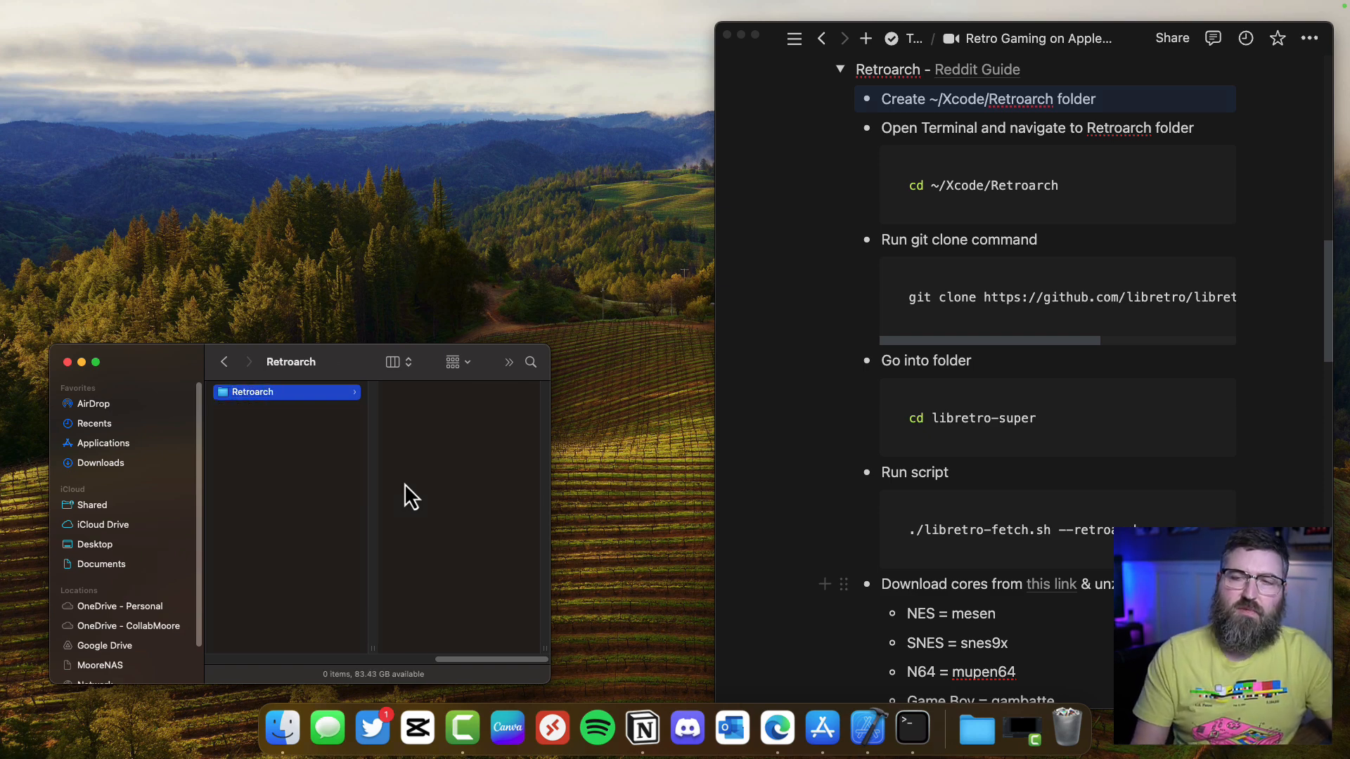
{"action": "type", "text": "te"}
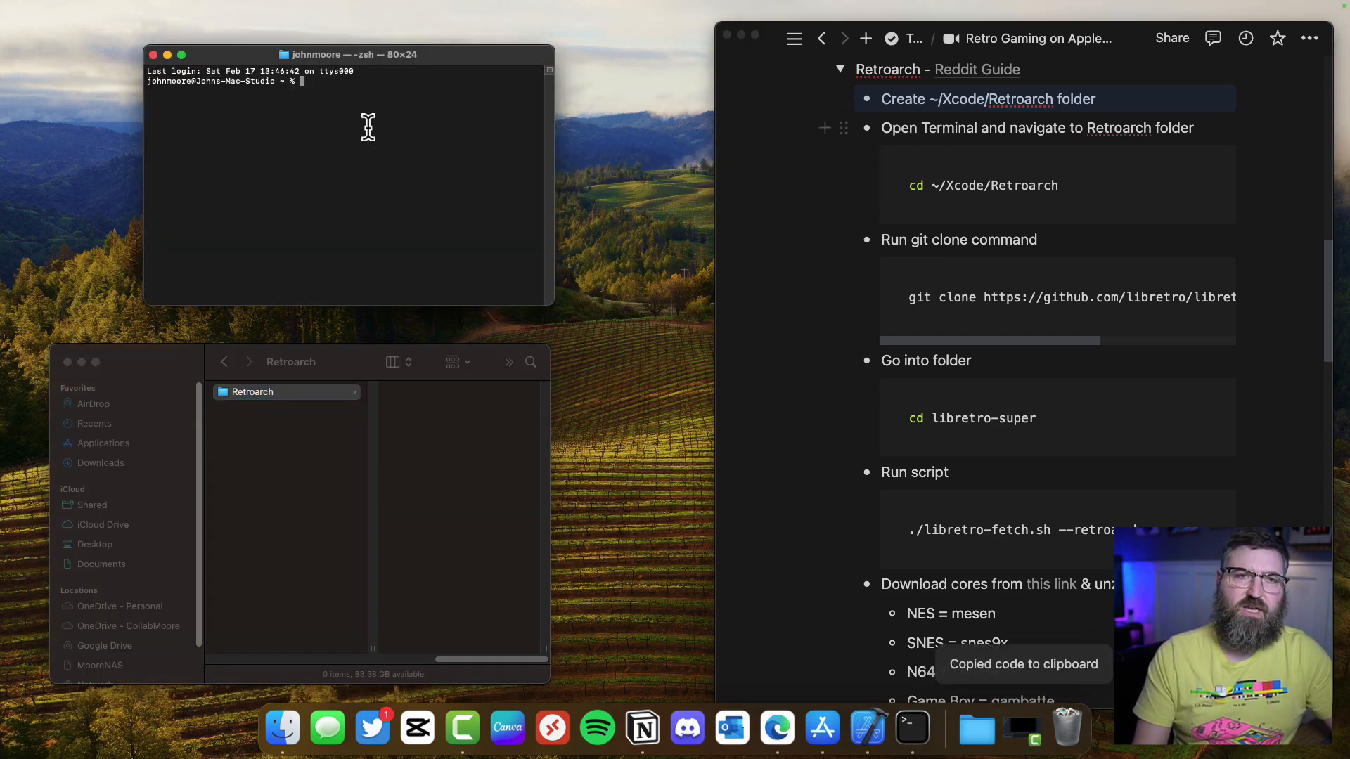
Change into ~/Xcode/Retroarch, clone libretro-super and enter its folder using the Notion commands
{"action": "type", "text": "cd ~/Xcode/Retroarch"}
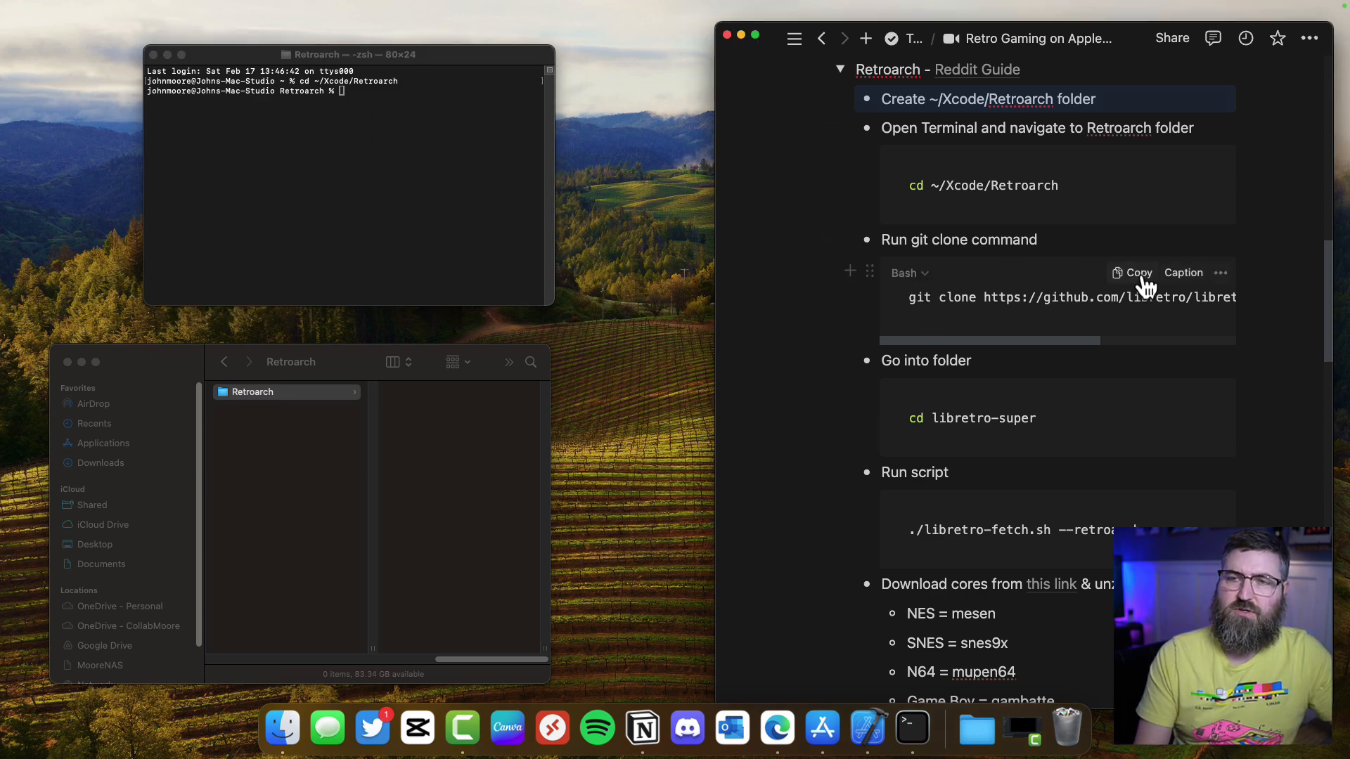
{"action": "left_click", "coordinate": [1136, 273]}
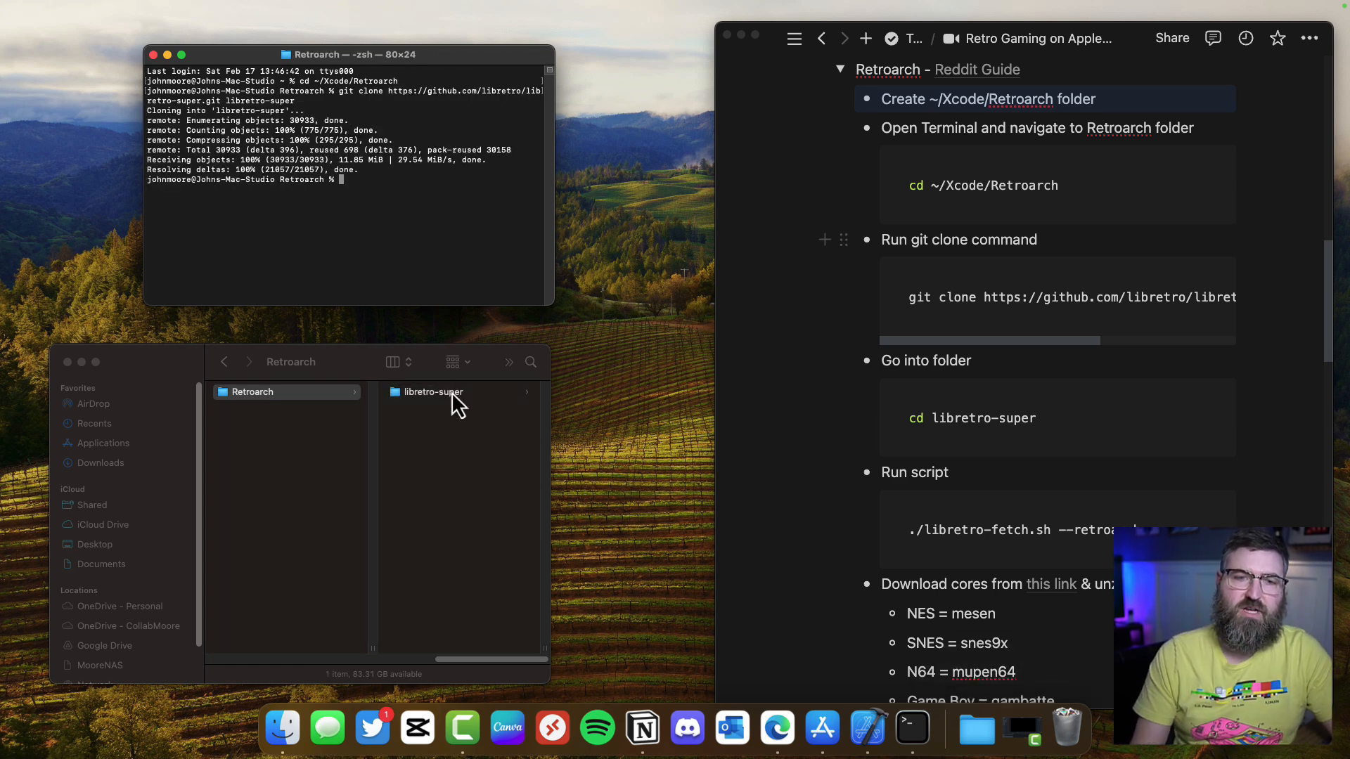
{"action": "left_click", "coordinate": [430, 392]}
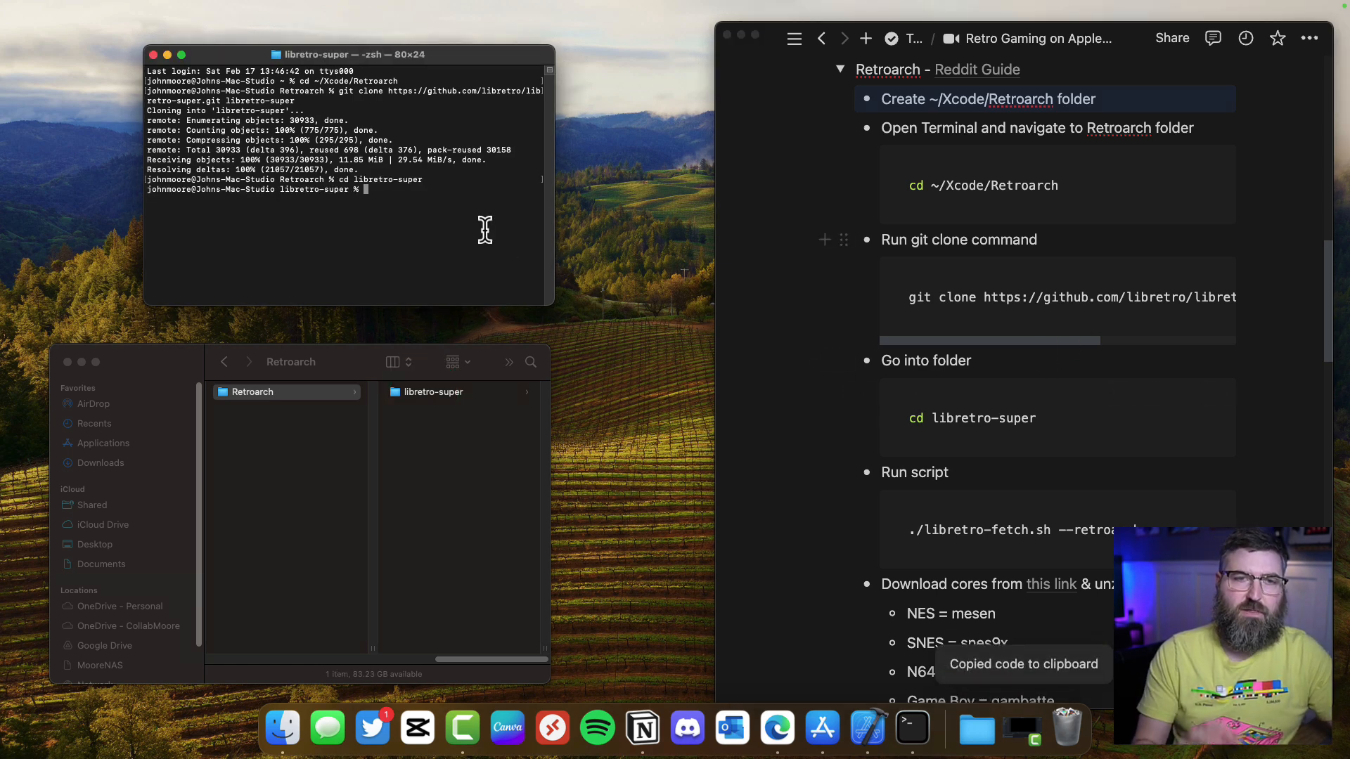
Run ./libretro-fetch.sh --retroarch from the copied Notion command
{"action": "scroll", "scroll_direction": "down", "scroll_amount": 3}
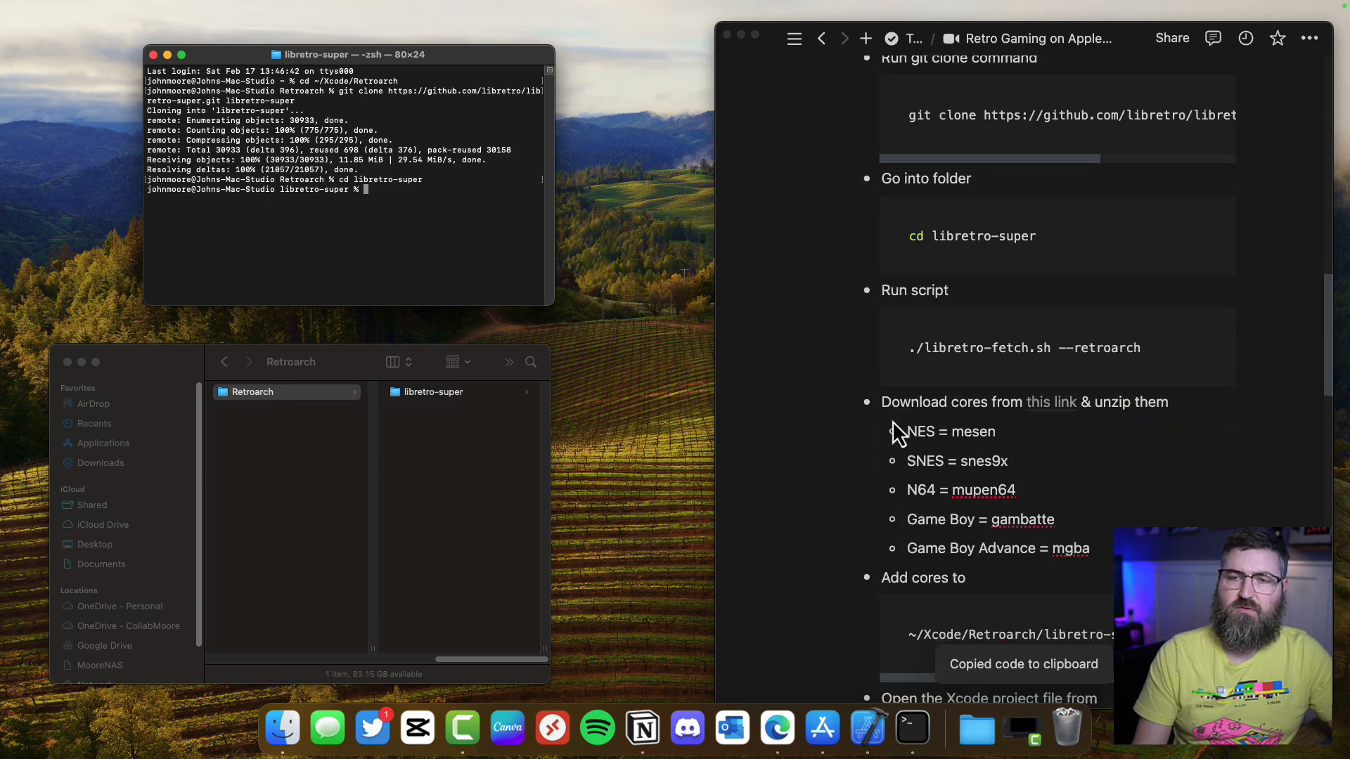
{"action": "scroll", "scroll_direction": "down", "scroll_amount": 3}
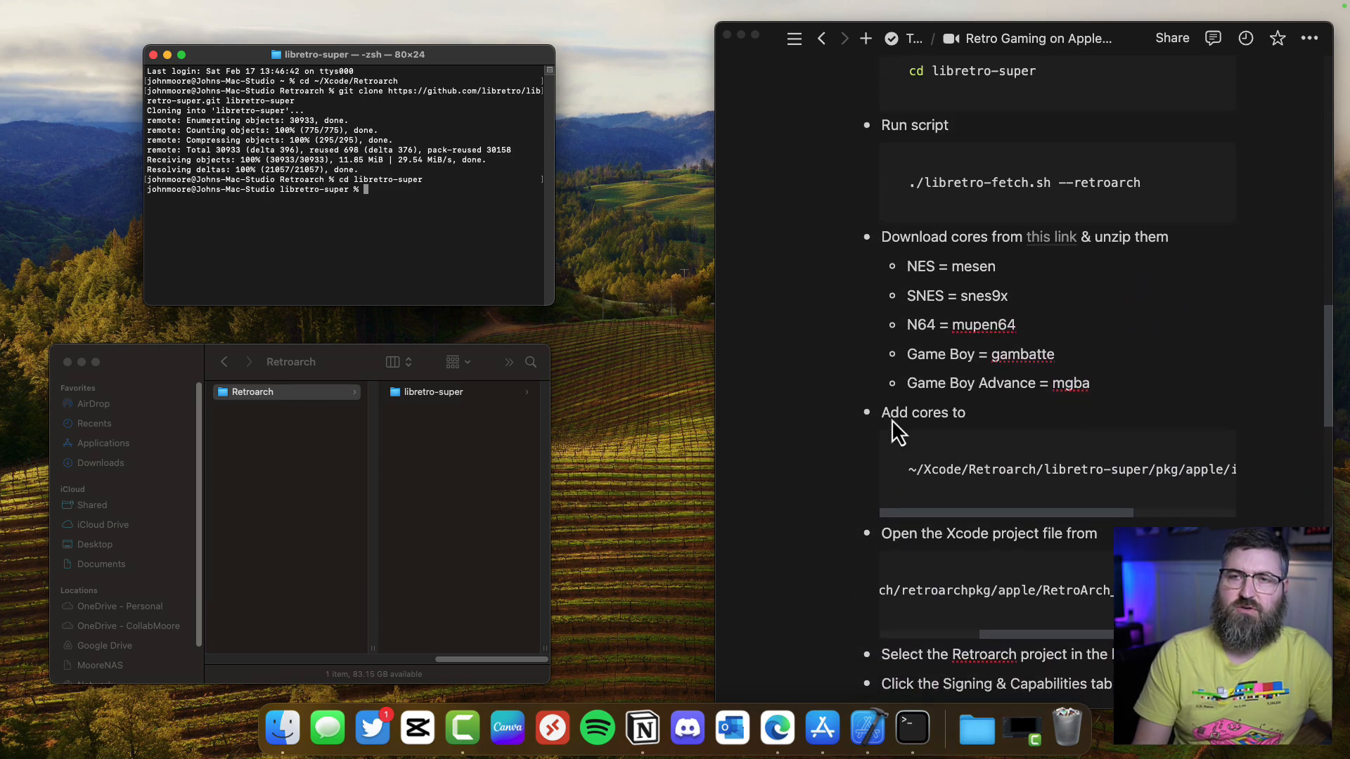
{"action": "scroll", "scroll_direction": "down", "scroll_amount": 3}
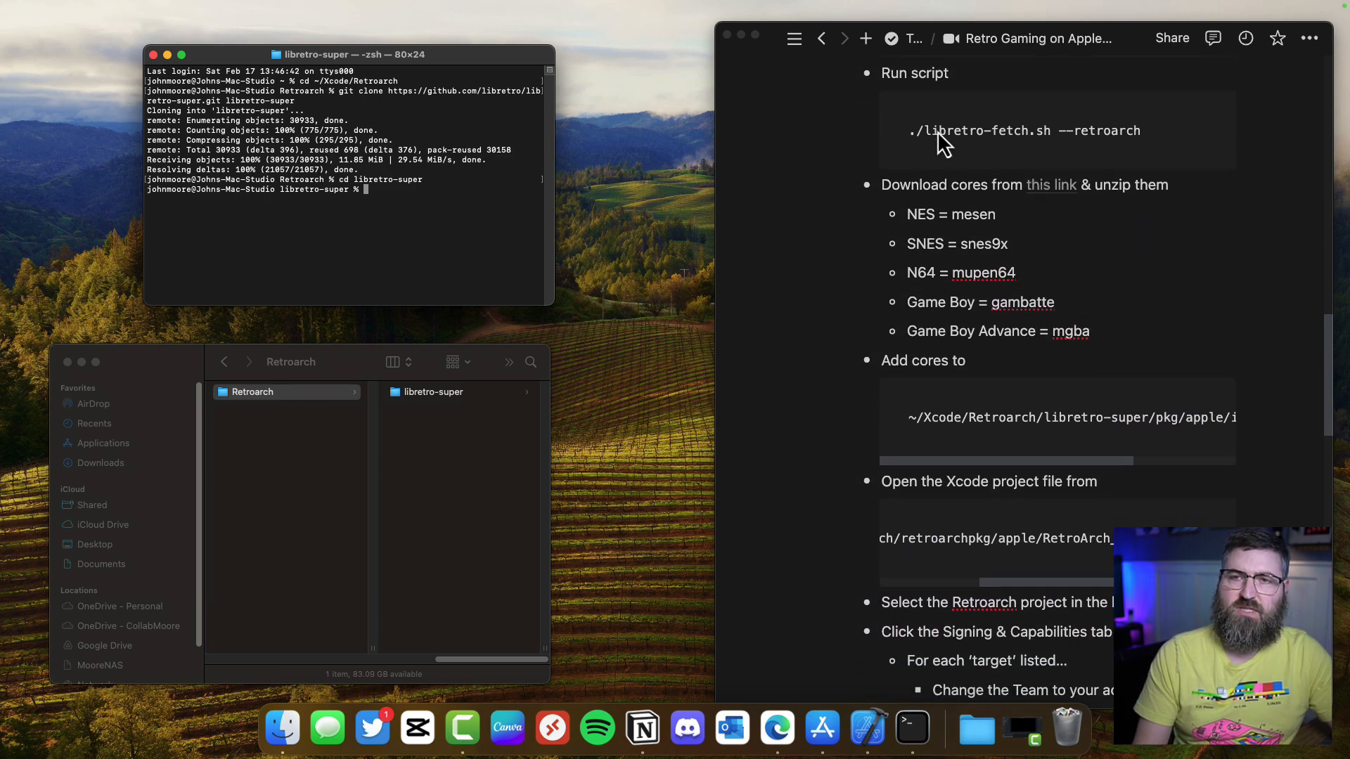
{"action": "left_click", "coordinate": [1136, 105]}
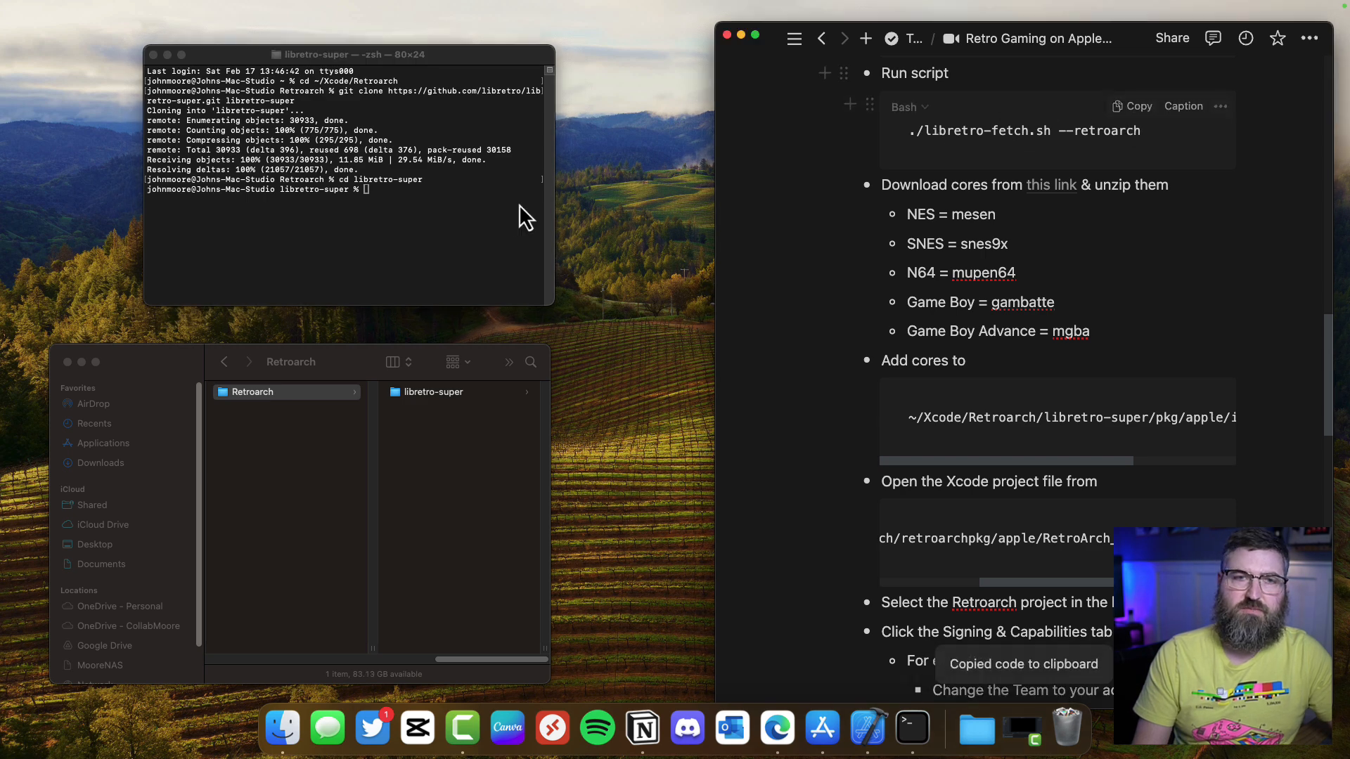
{"action": "type", "text": "./libretro-fetch.sh --retroarch"}
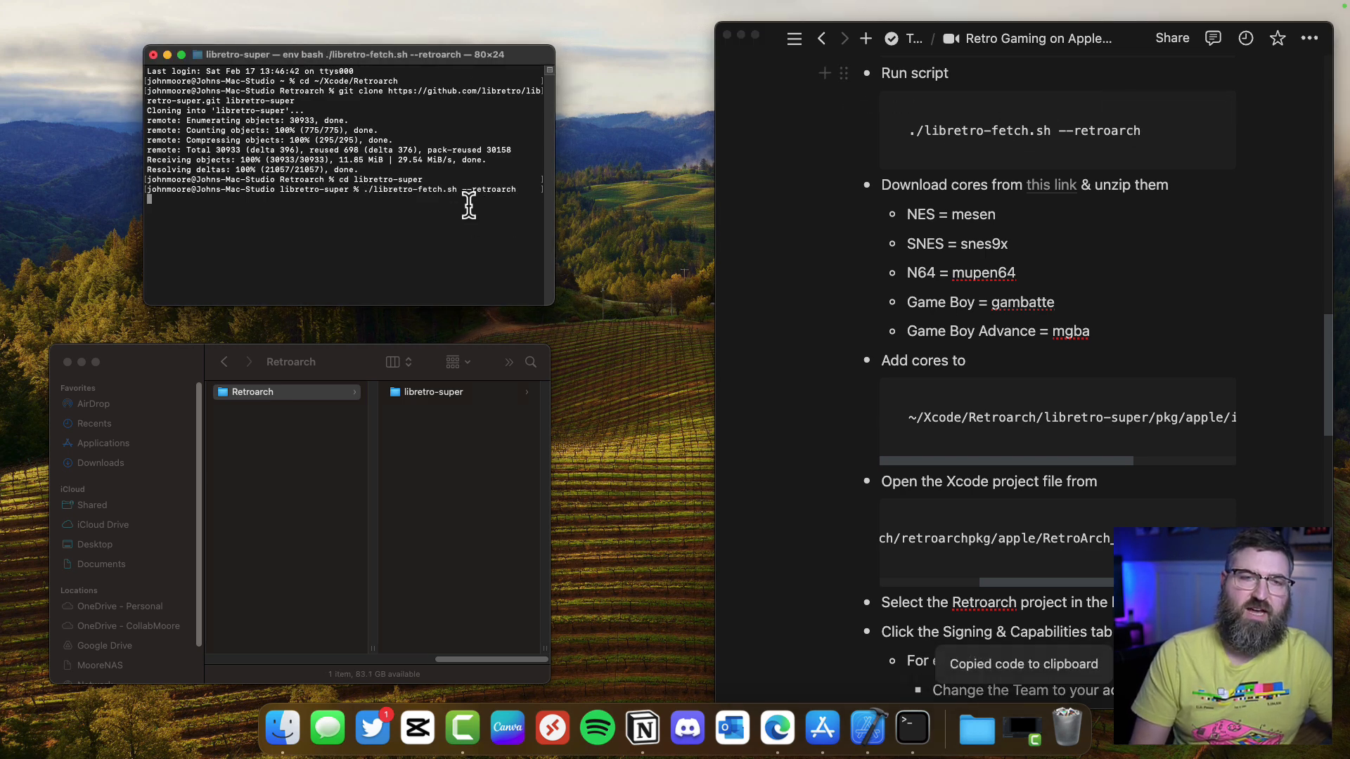
{"action": "key", "text": "Return"}
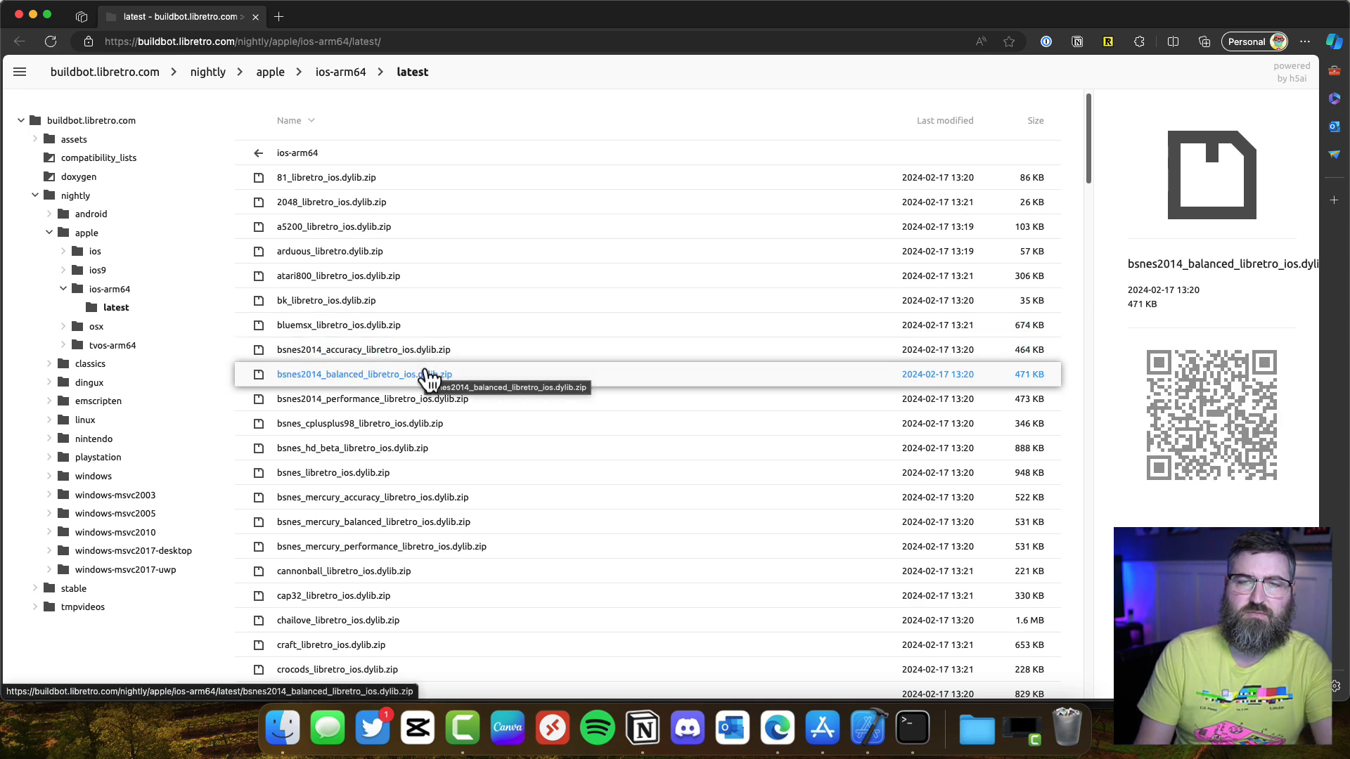
{"action": "mouse_move", "coordinate": [430, 472]}
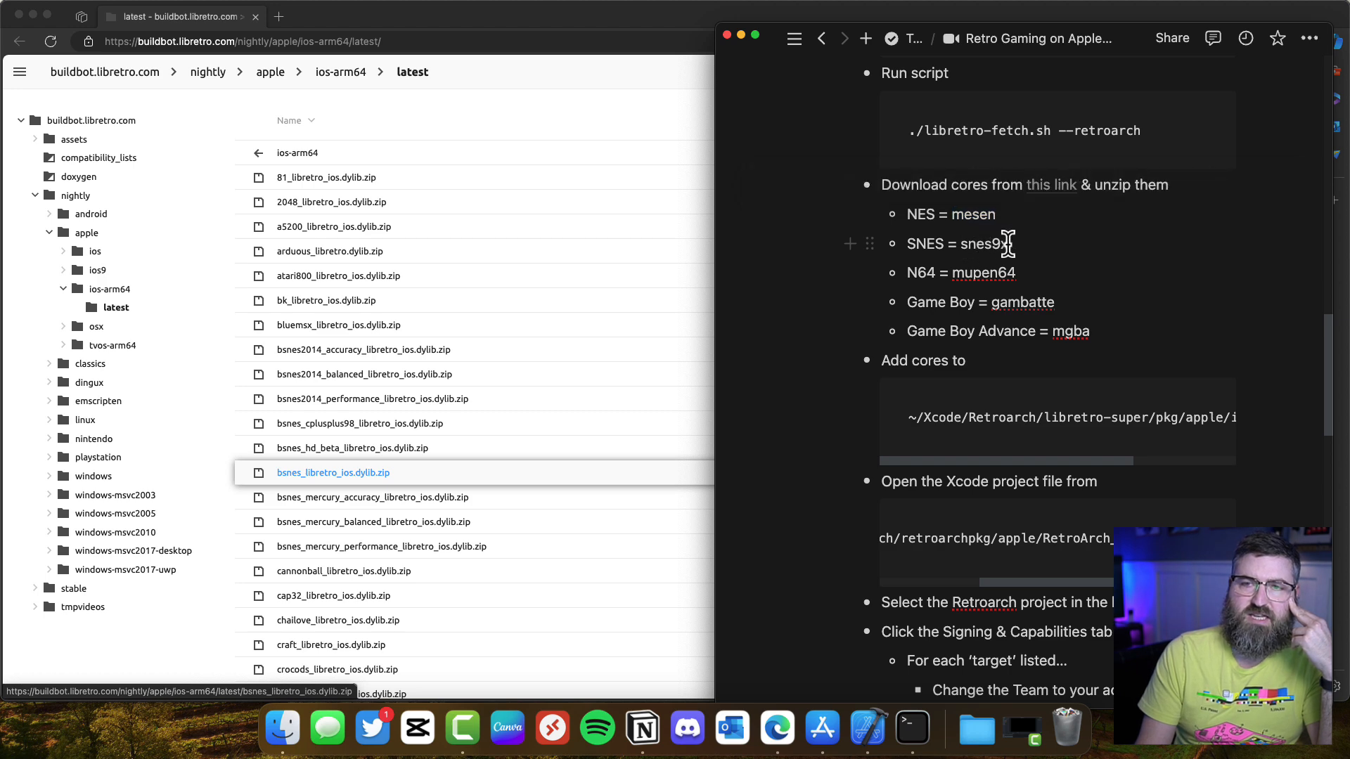
Refer back to the Notion list of required cores while downloading from the buildbot
{"action": "left_click", "coordinate": [964, 272]}
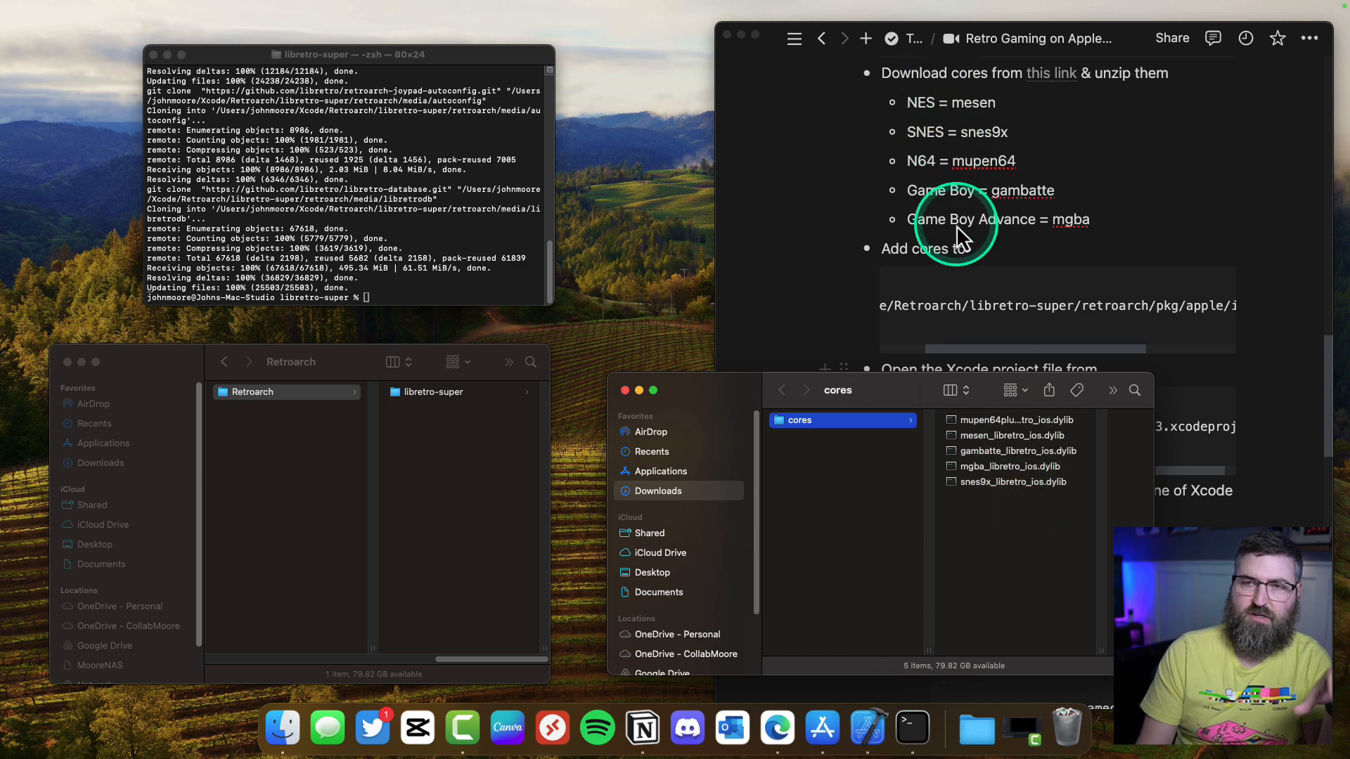
{"action": "mouse_move", "coordinate": [499, 443]}
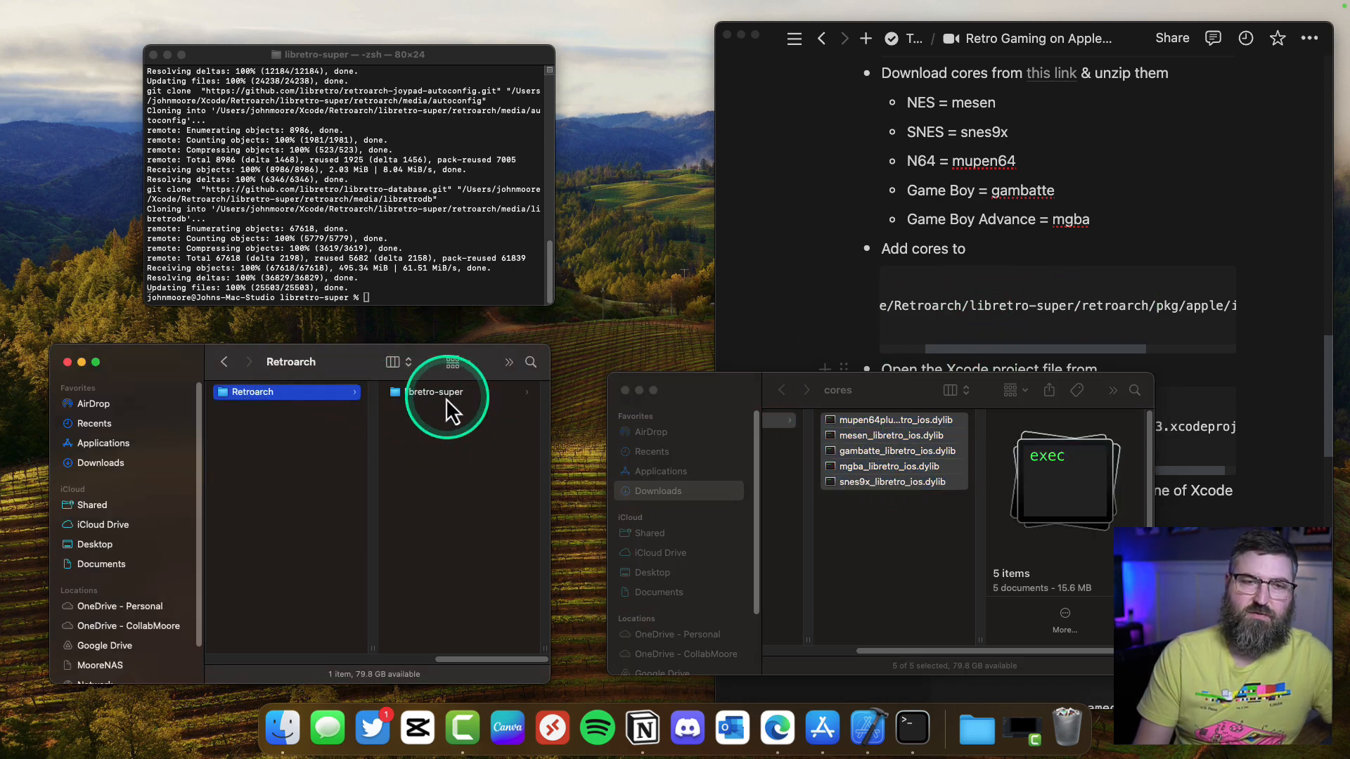
Navigate Finder into libretro-super/retroarch/pkg/apple/iOS to reach the modules folder
{"action": "double_click", "coordinate": [439, 392]}
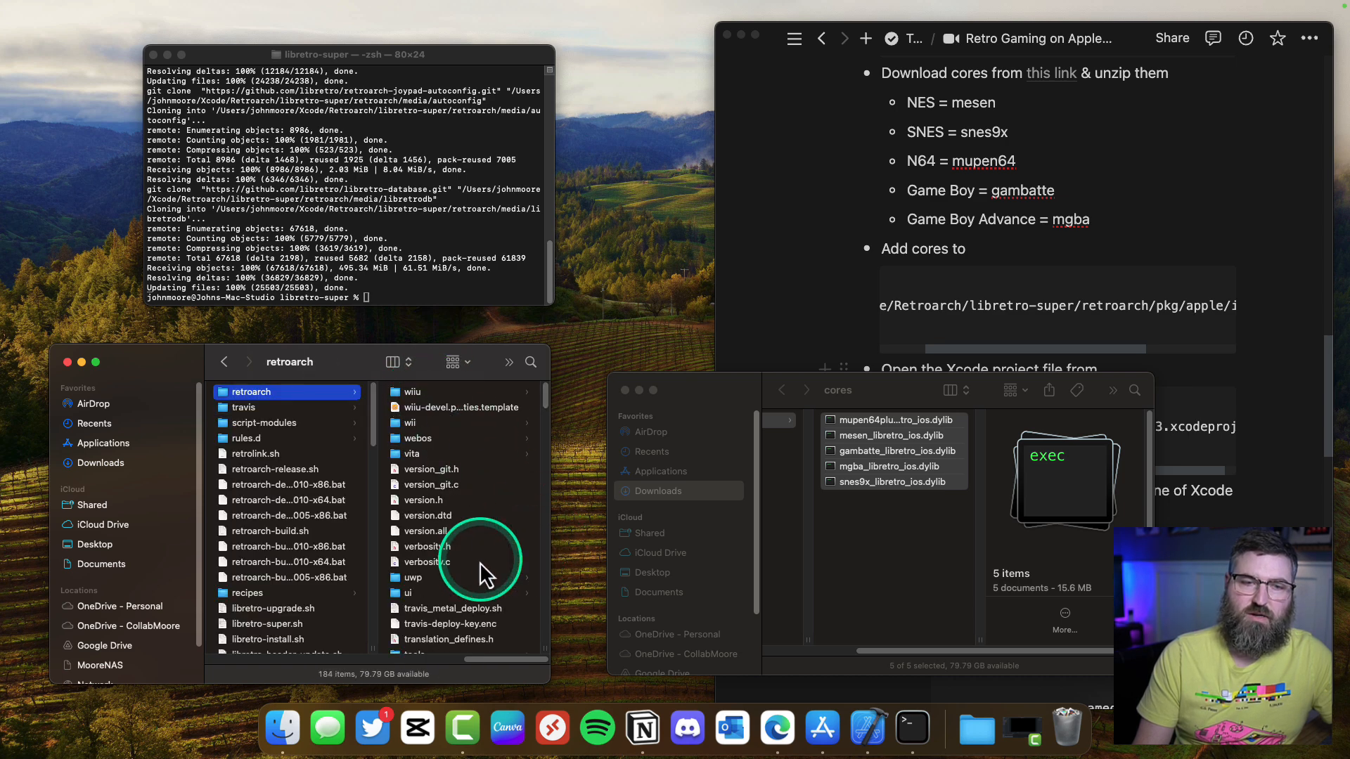
{"action": "scroll", "scroll_direction": "down", "scroll_amount": 3}
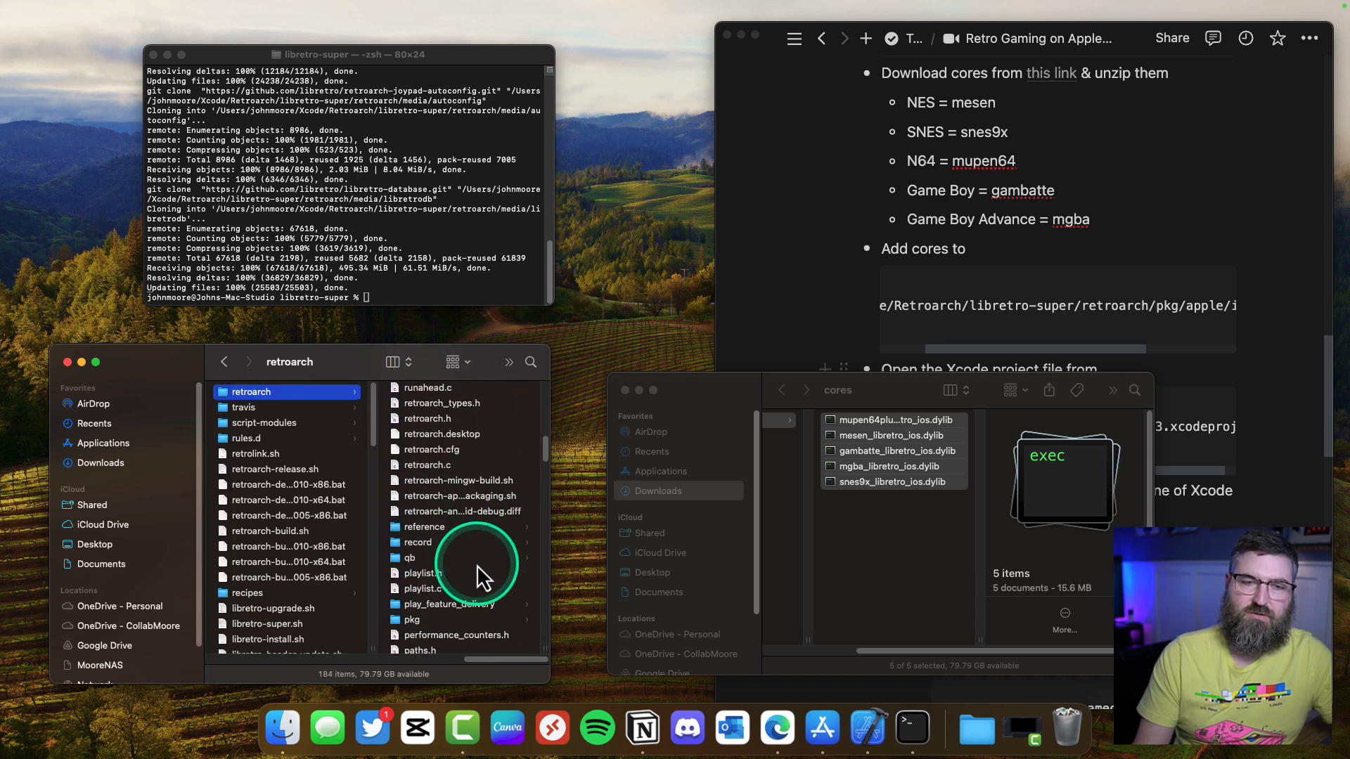
{"action": "left_click", "coordinate": [418, 490]}
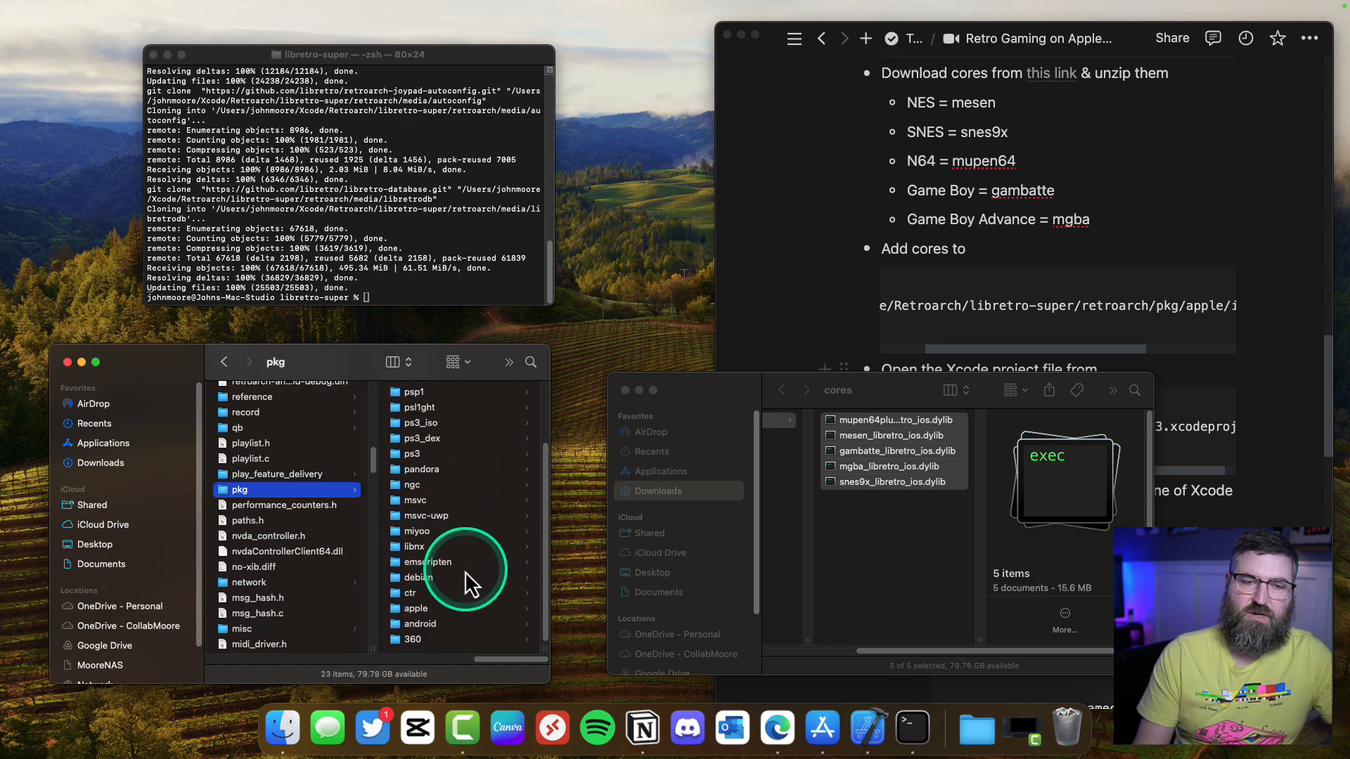
{"action": "left_click", "coordinate": [416, 608]}
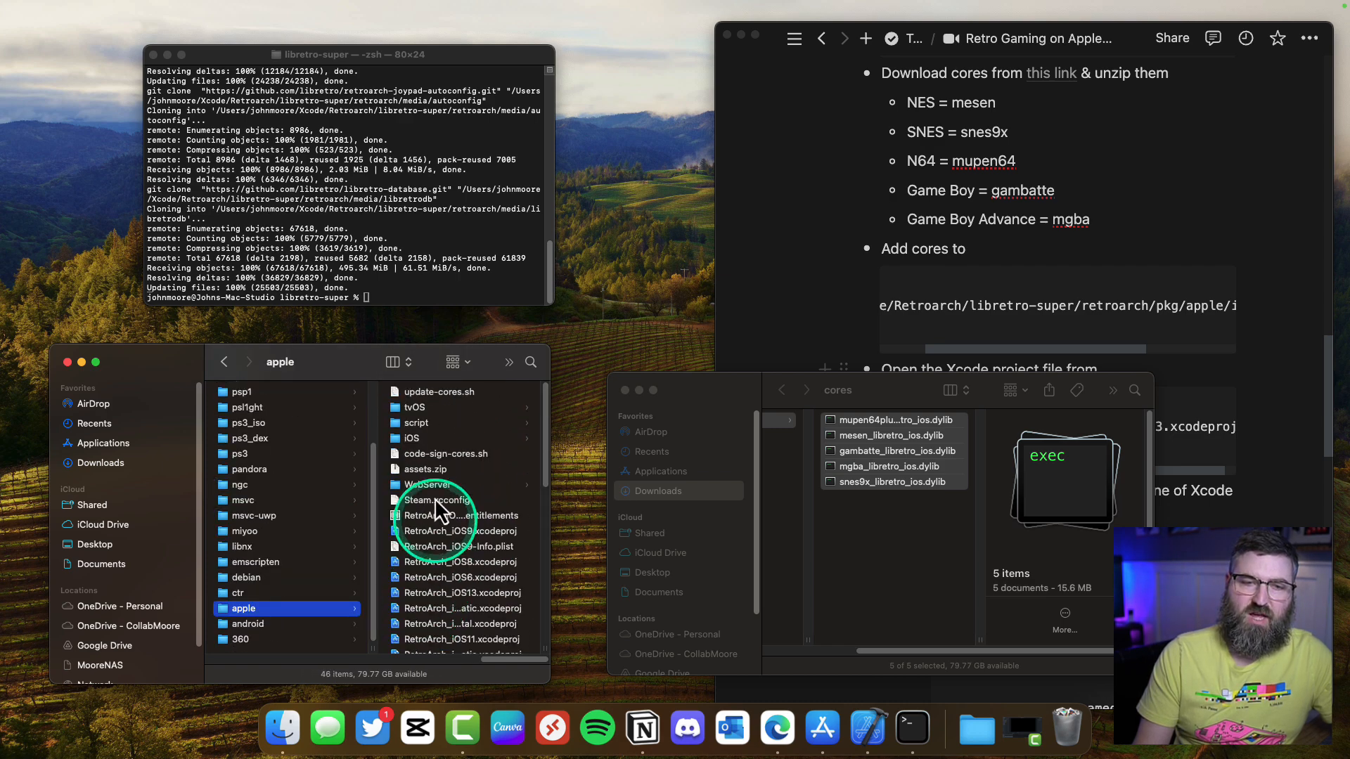
{"action": "left_click", "coordinate": [412, 437]}
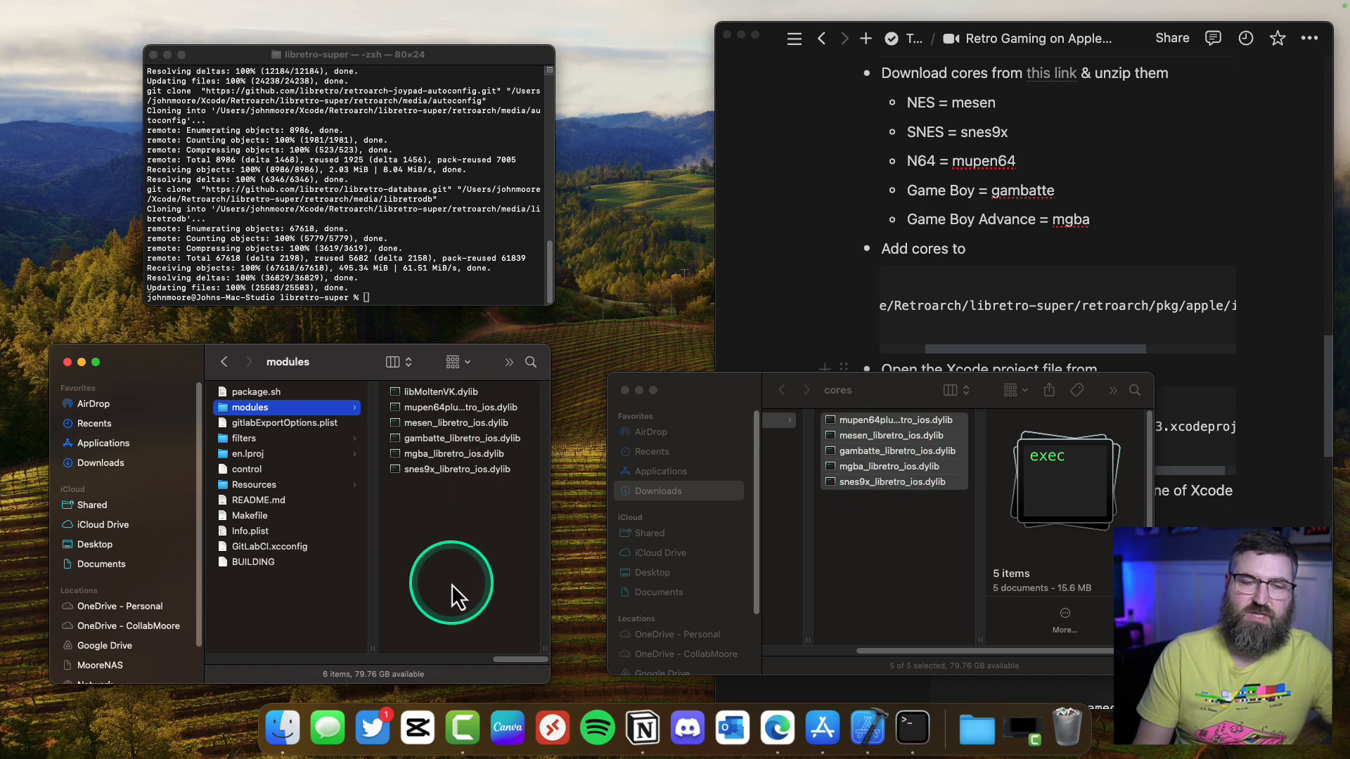
{"action": "scroll", "scroll_direction": "down", "scroll_amount": 3}
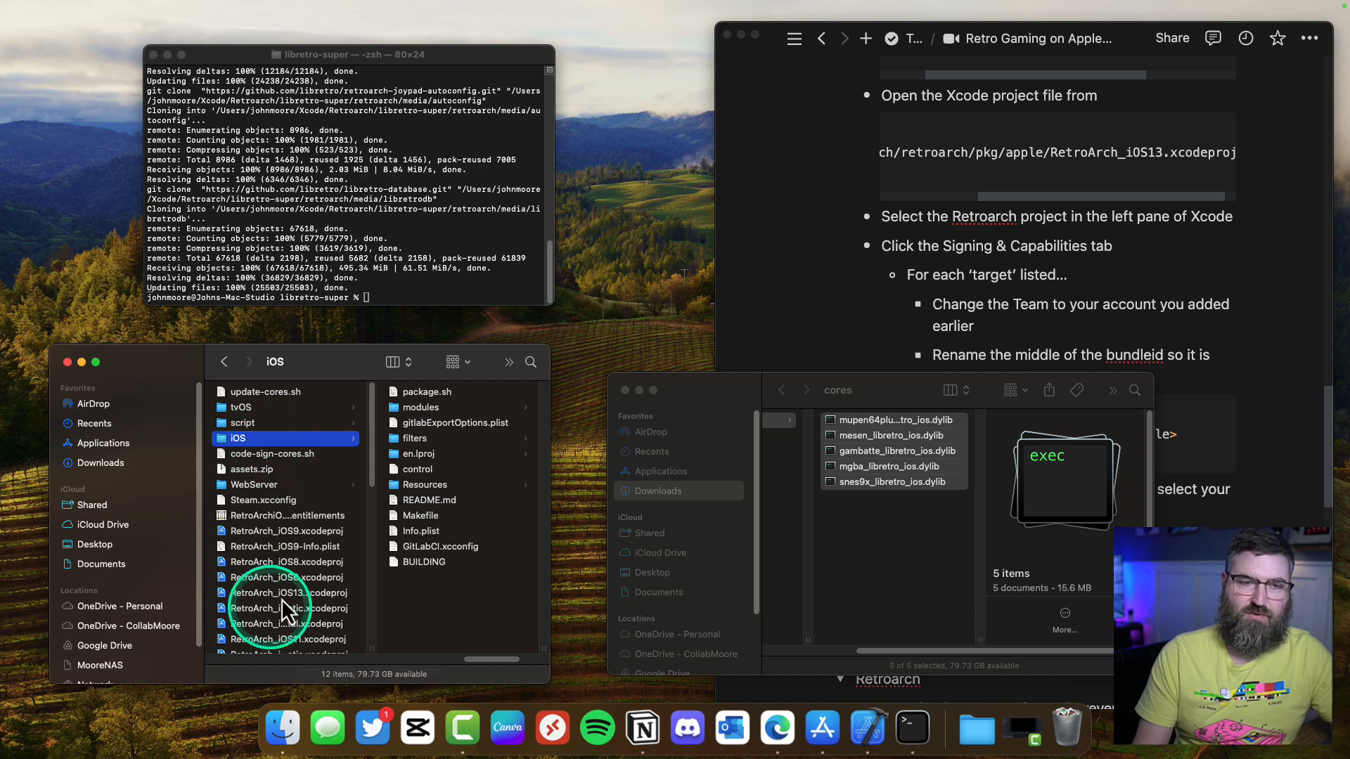
Open RetroArch_iOS13.xcodeproj from the pkg/apple folder in Xcode
{"action": "left_click", "coordinate": [286, 592]}
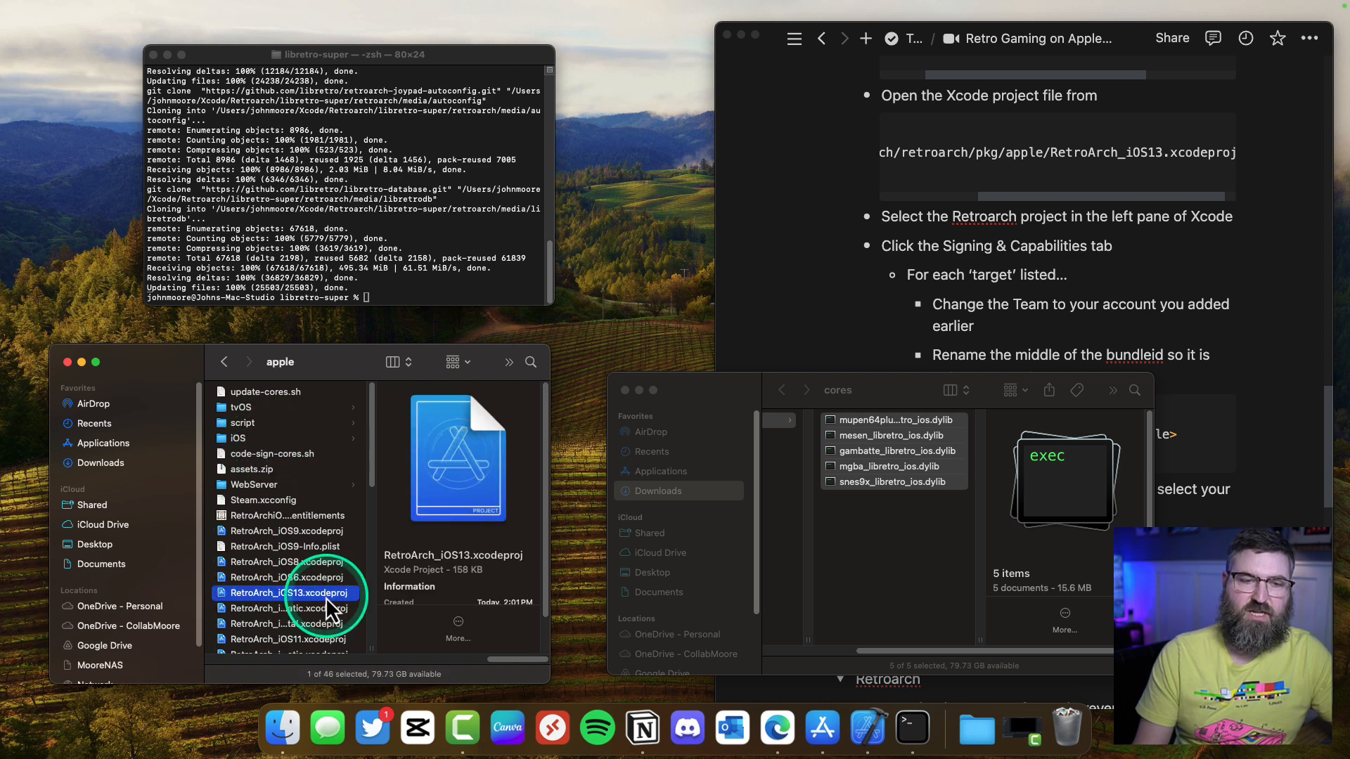
{"action": "double_click", "coordinate": [287, 594]}
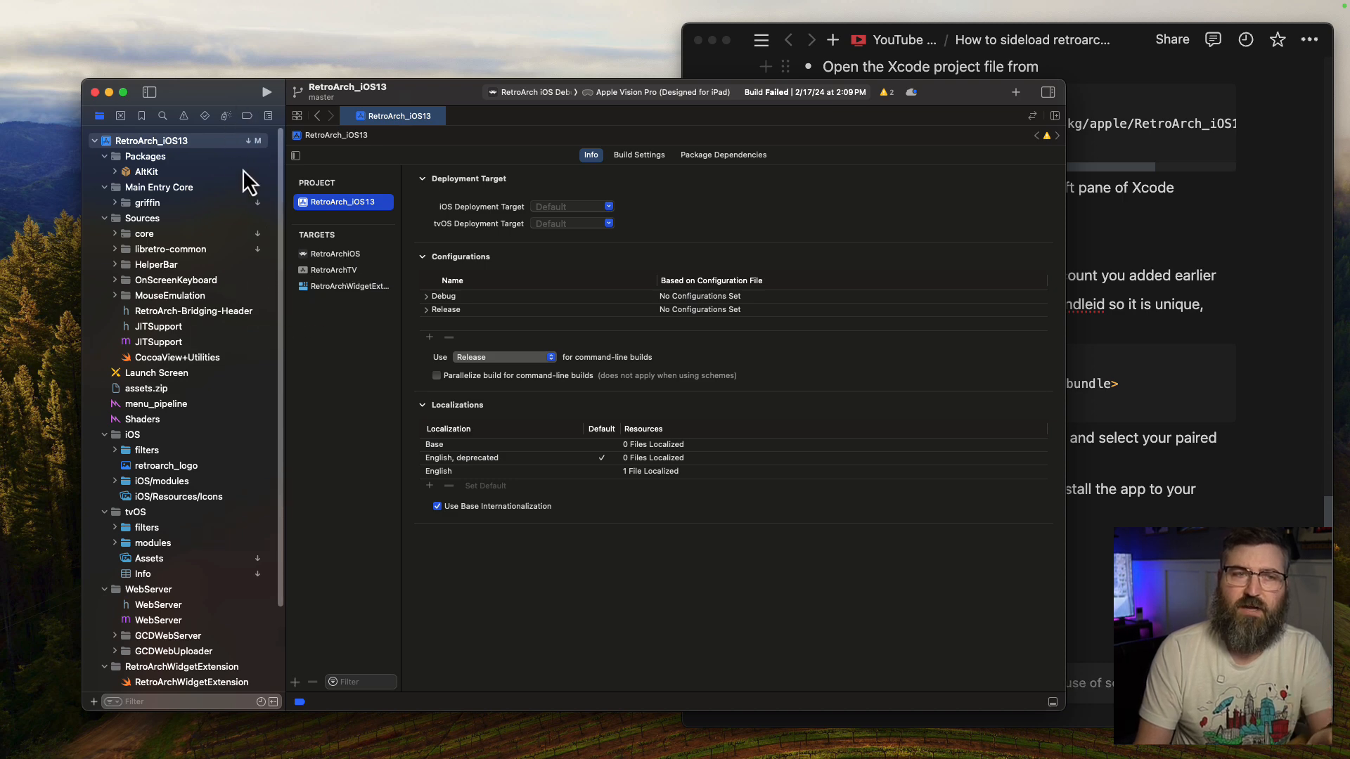
{"action": "mouse_move", "coordinate": [182, 162]}
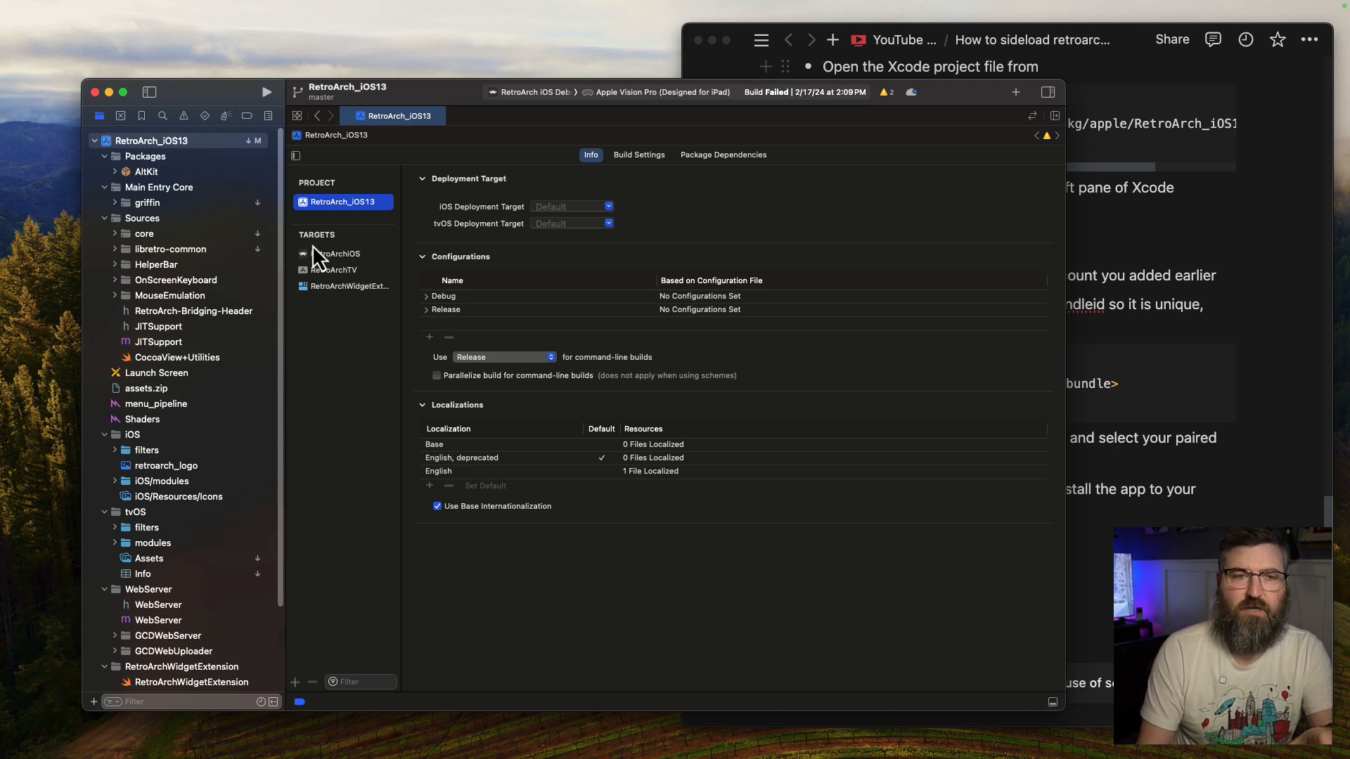
Assign the Personal Team to the RetroArchiOS target's signing, then select RetroArchTV
{"action": "left_click", "coordinate": [334, 254]}
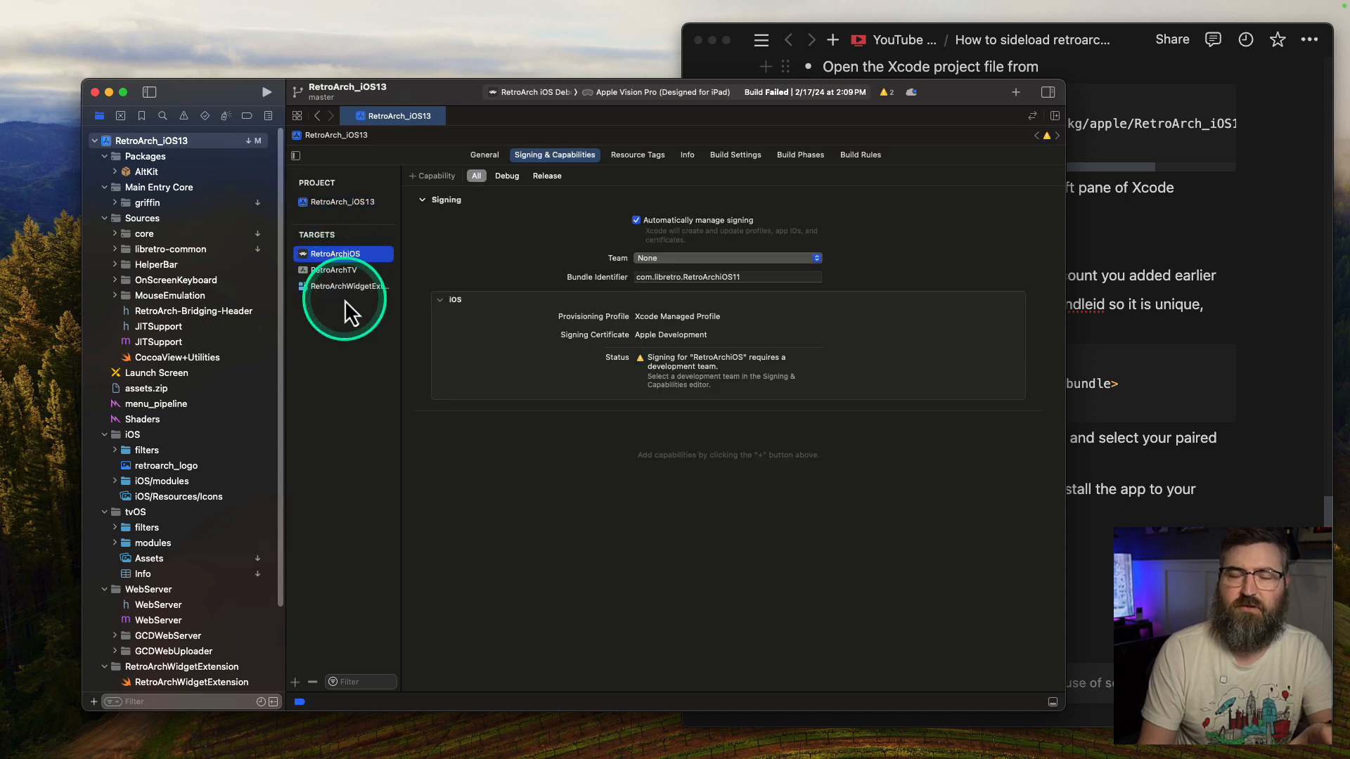
{"action": "mouse_move", "coordinate": [512, 220]}
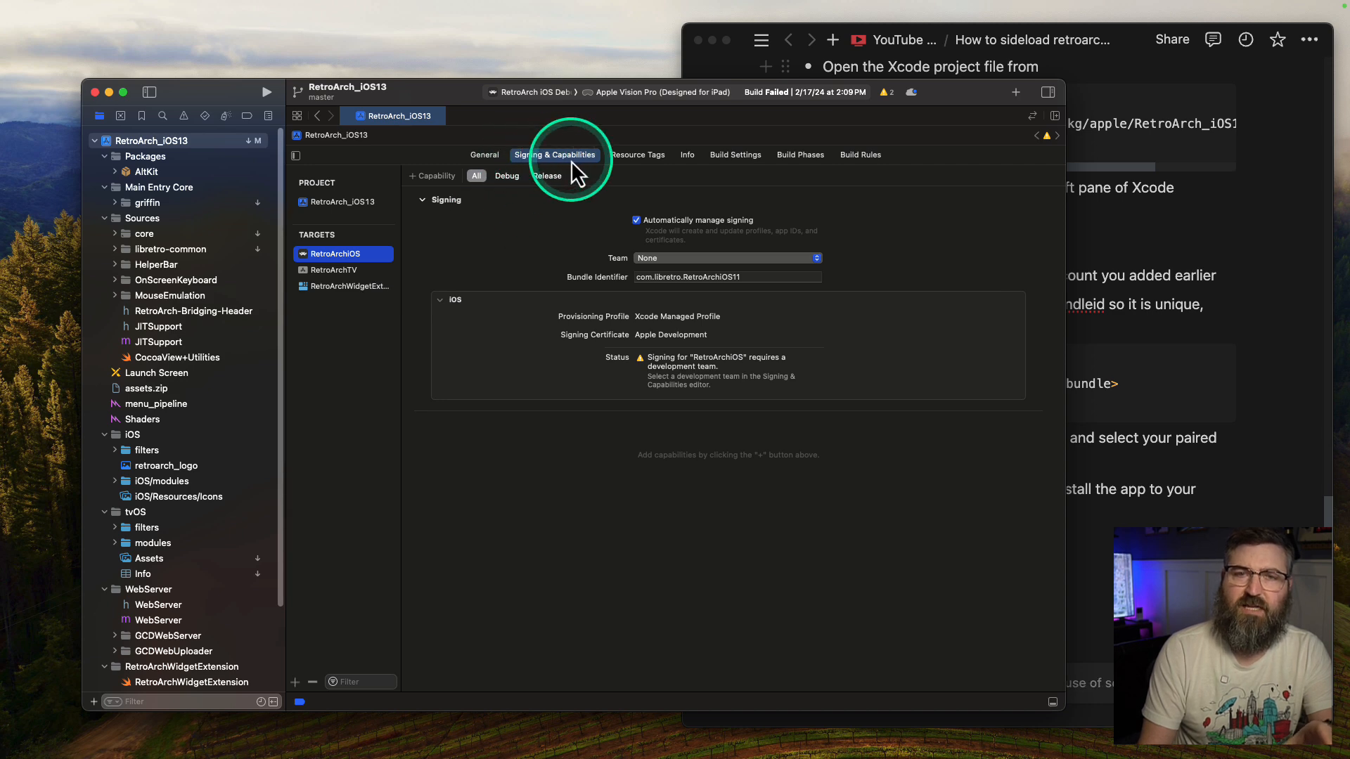
{"action": "mouse_move", "coordinate": [680, 267]}
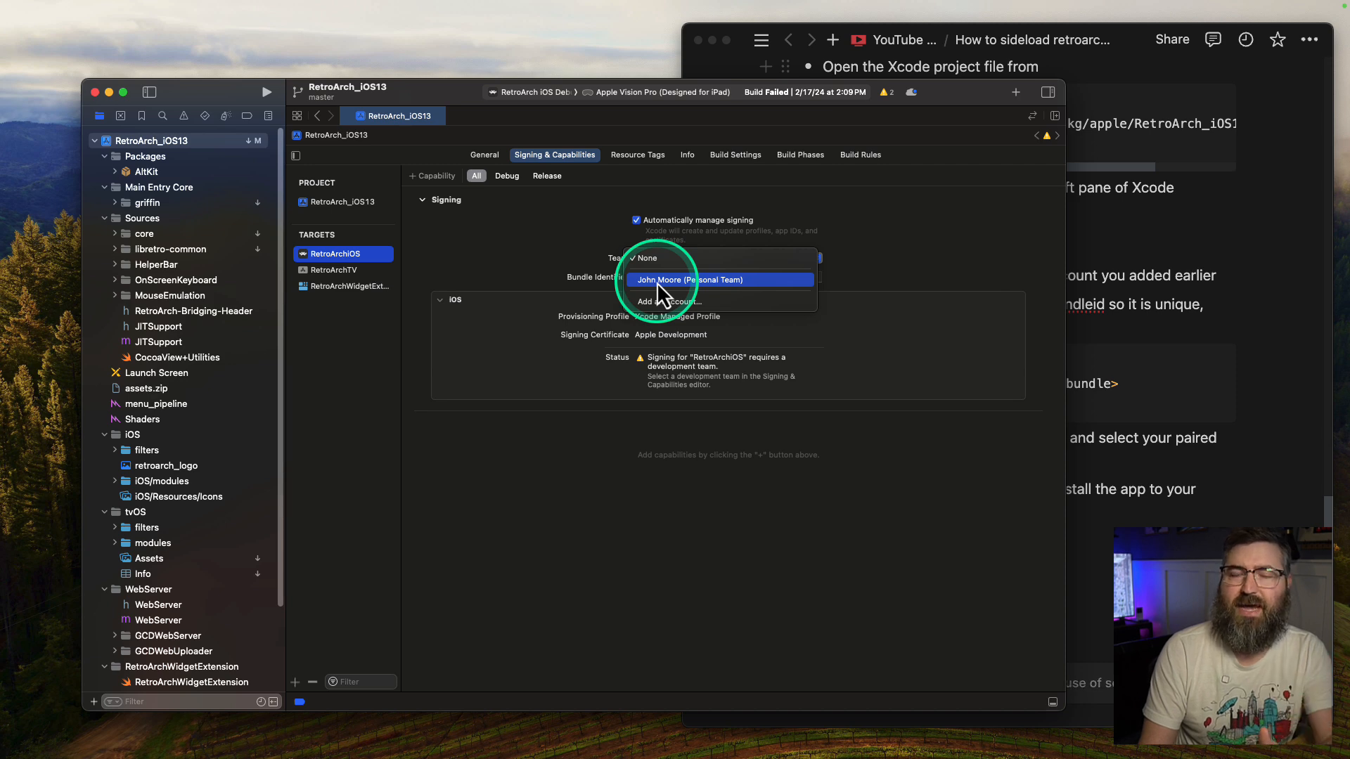
{"action": "left_click", "coordinate": [688, 278]}
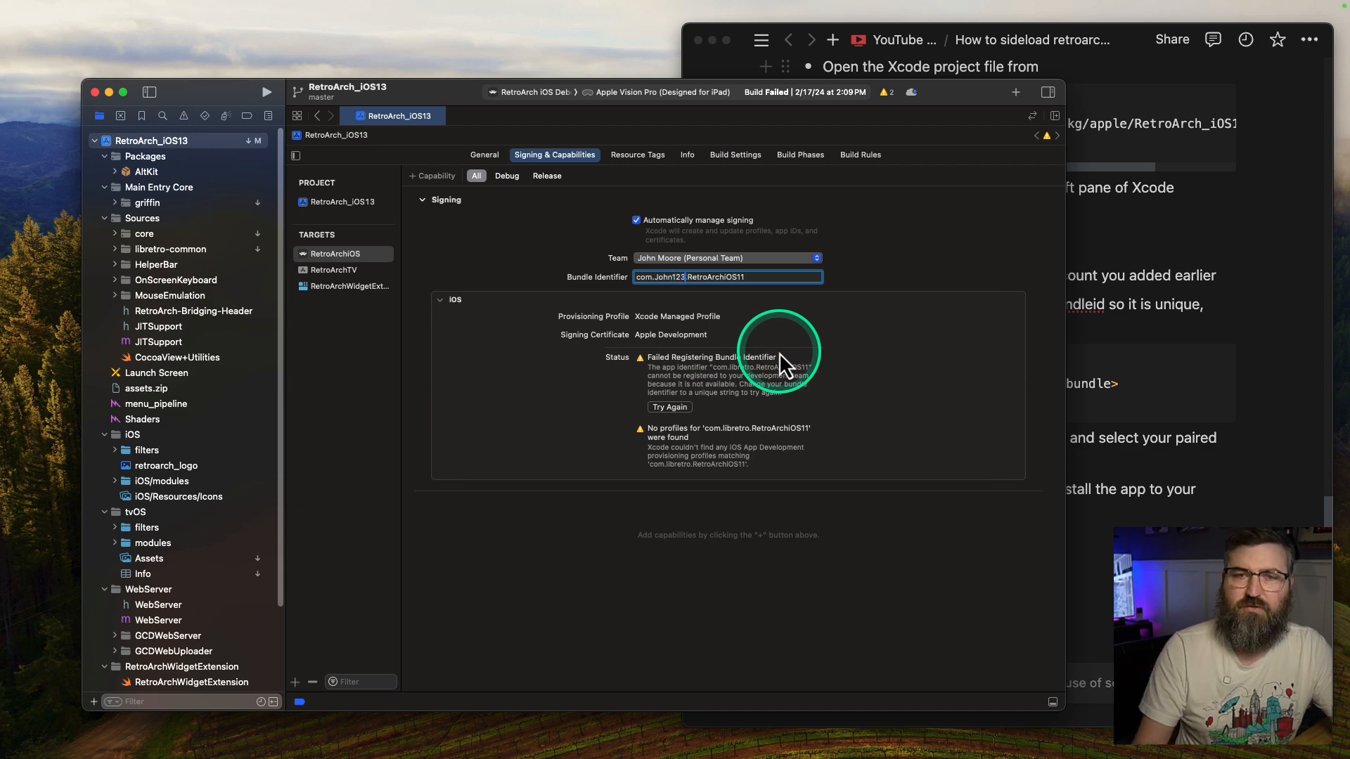
{"action": "left_click", "coordinate": [333, 269]}
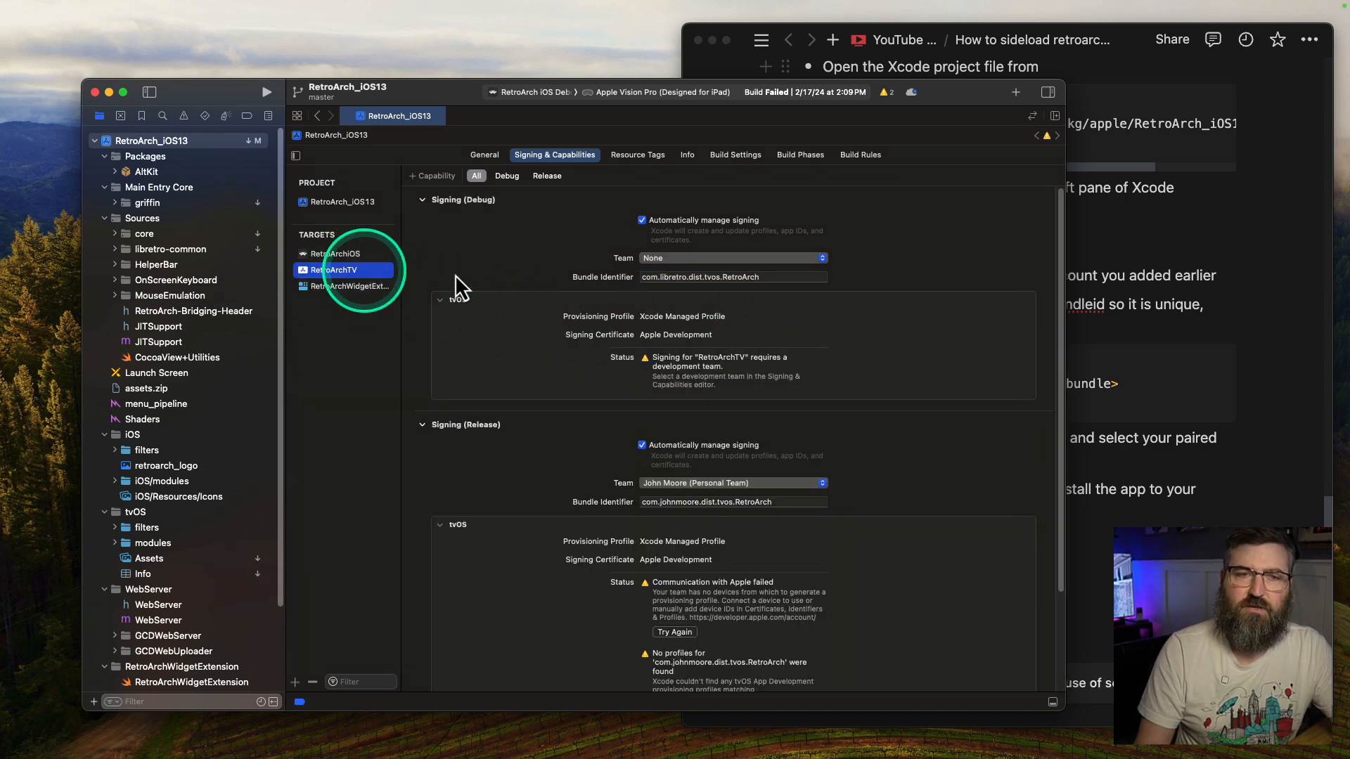
Set the Personal Team for RetroArchTV and RetroArchWidgetExtension and edit the widget's bundle identifier
{"action": "left_click", "coordinate": [731, 257]}
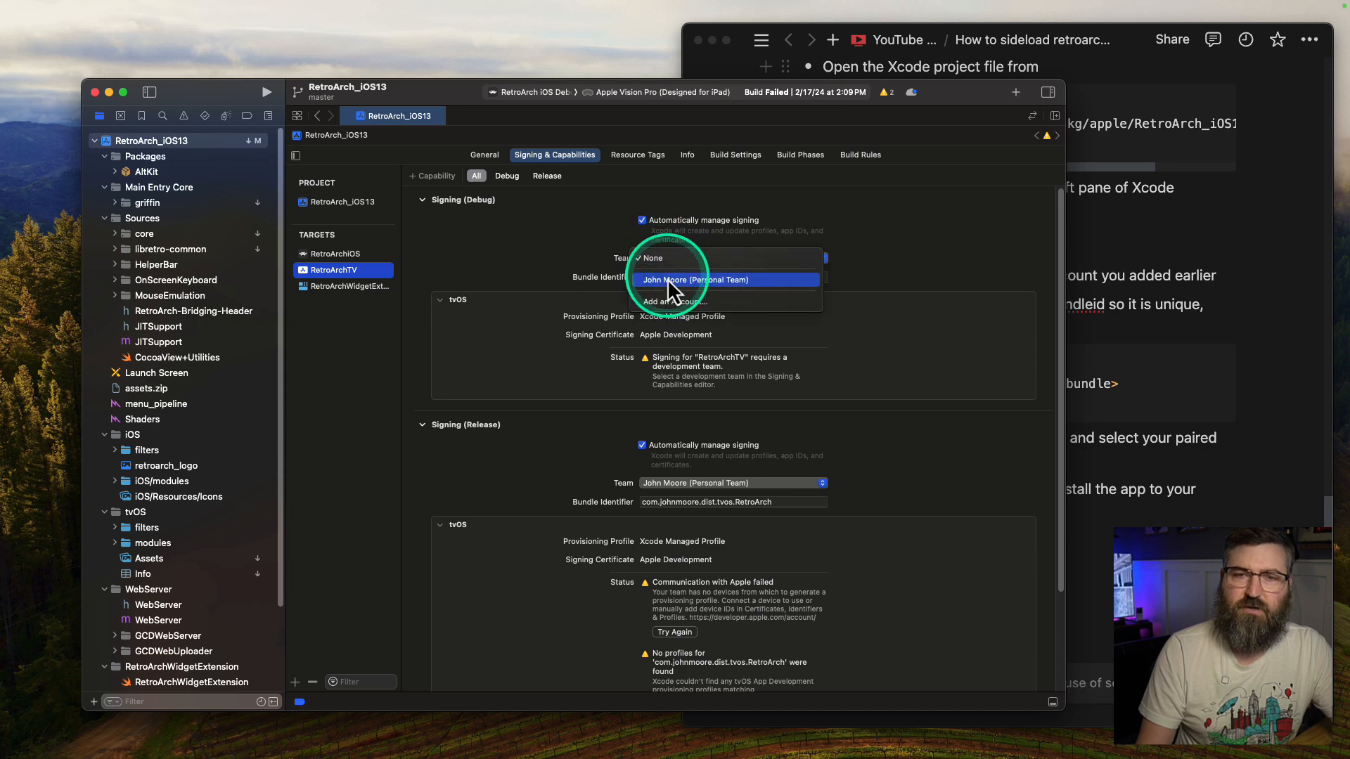
{"action": "left_click", "coordinate": [695, 279]}
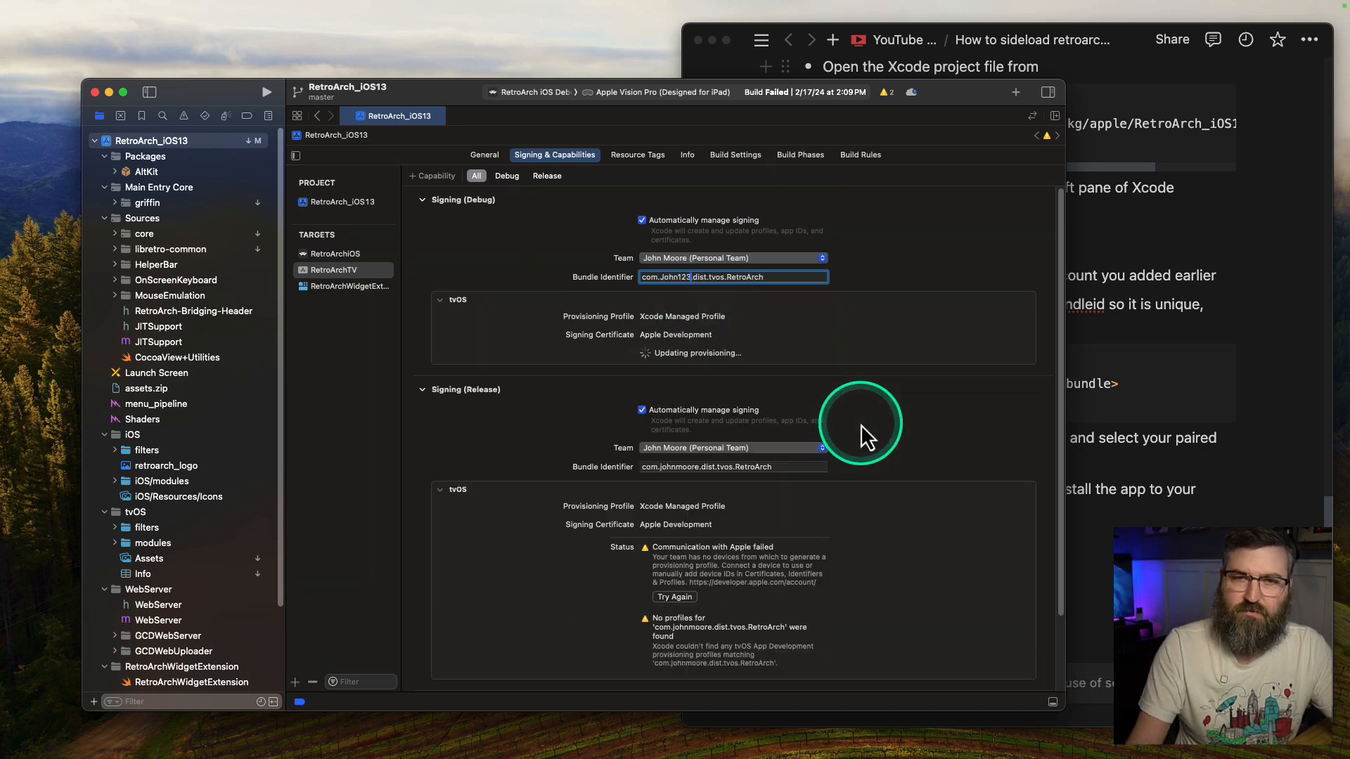
{"action": "left_click", "coordinate": [349, 285]}
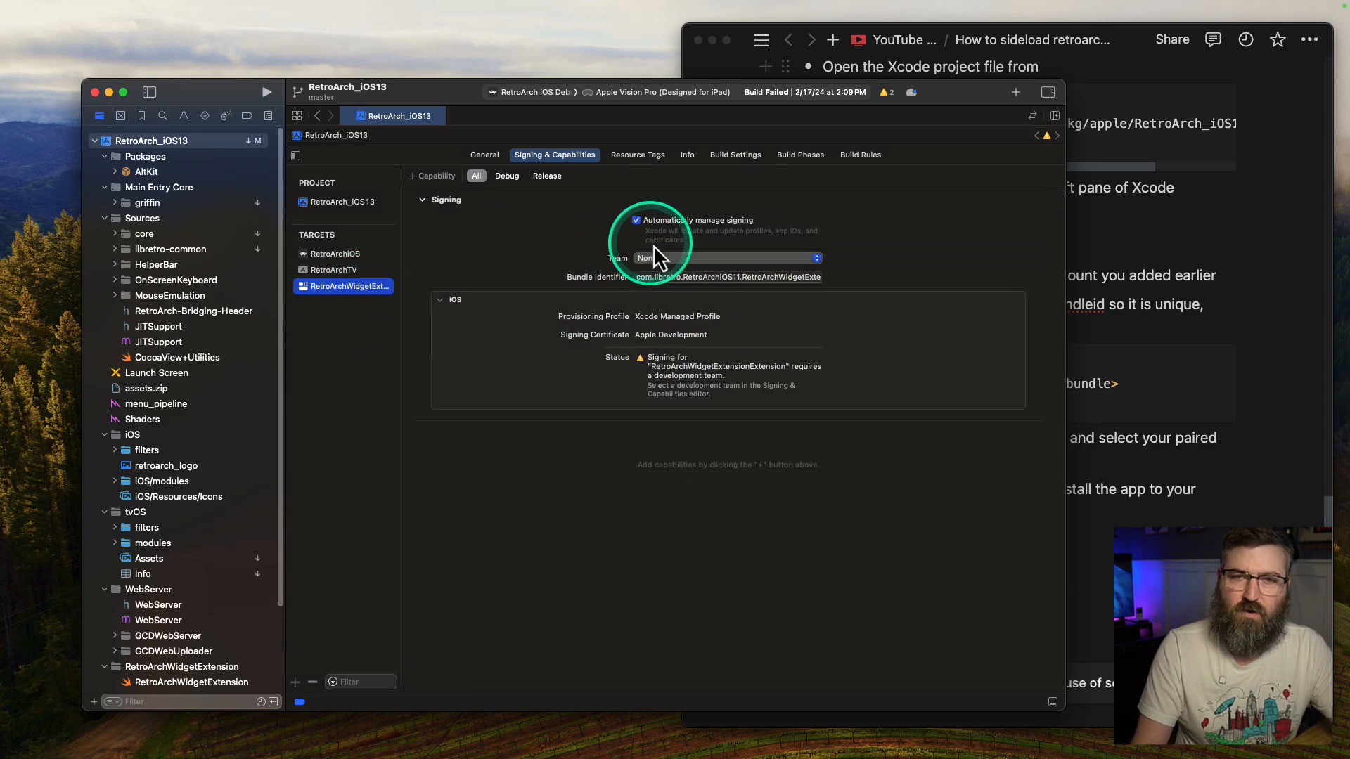
{"action": "left_click", "coordinate": [725, 258]}
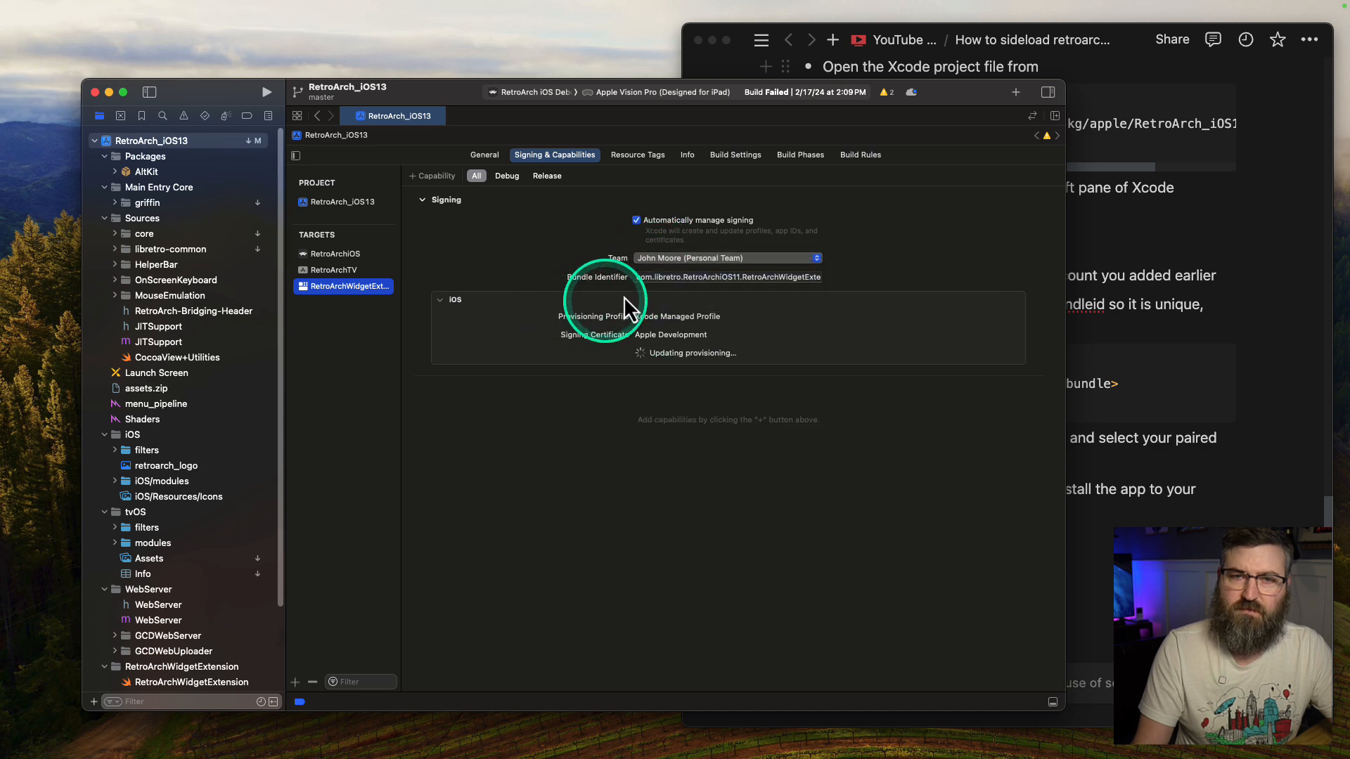
{"action": "left_click", "coordinate": [727, 276]}
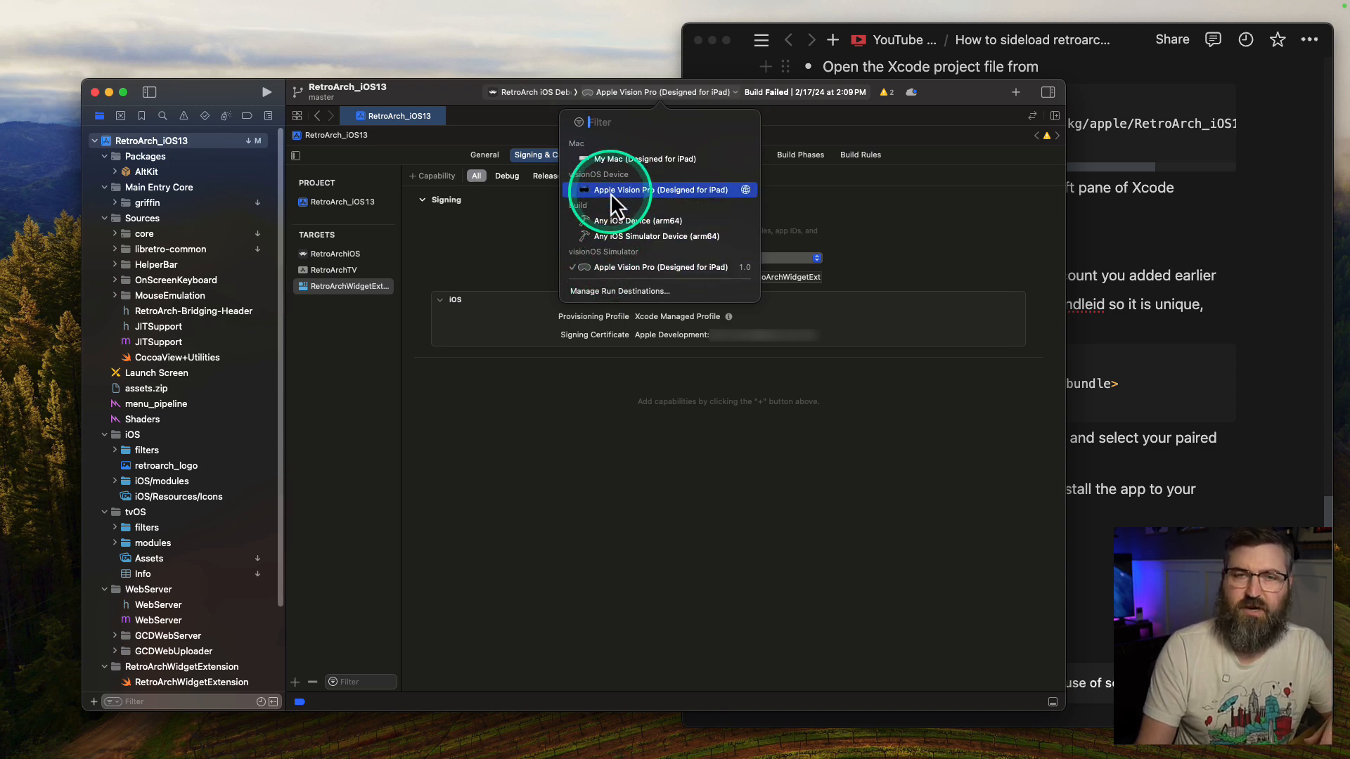
Select Apple Vision Pro as run destination and build and run RetroArch on it
{"action": "left_click", "coordinate": [654, 190]}
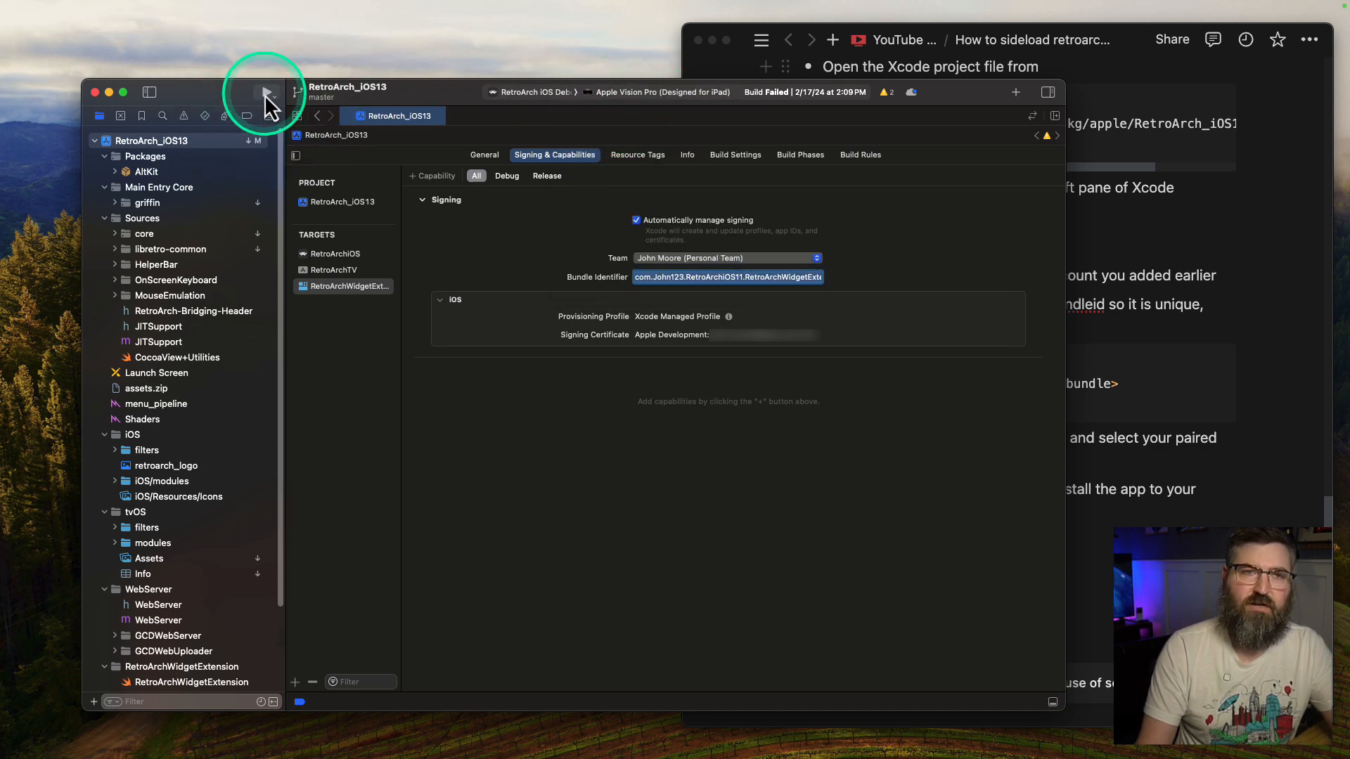
{"action": "left_click", "coordinate": [267, 94]}
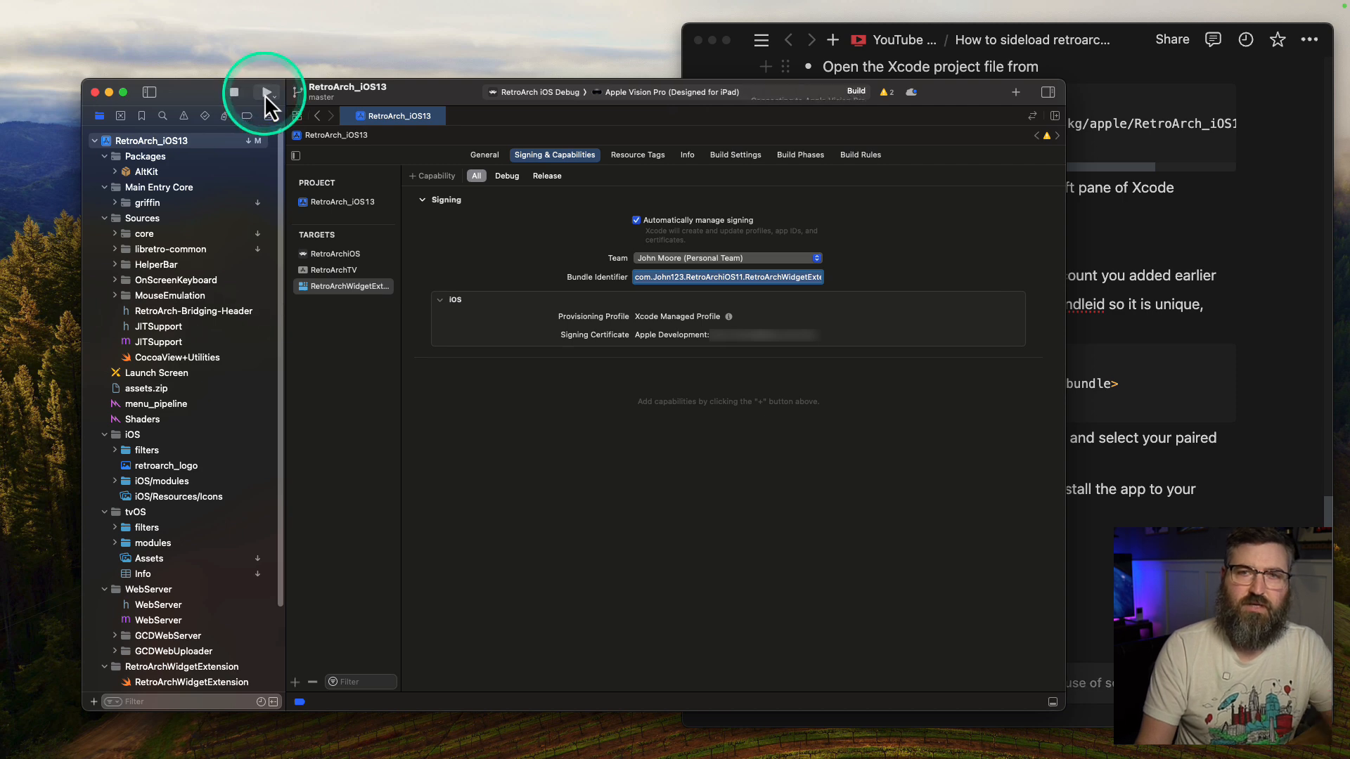
{"action": "left_click", "coordinate": [267, 93]}
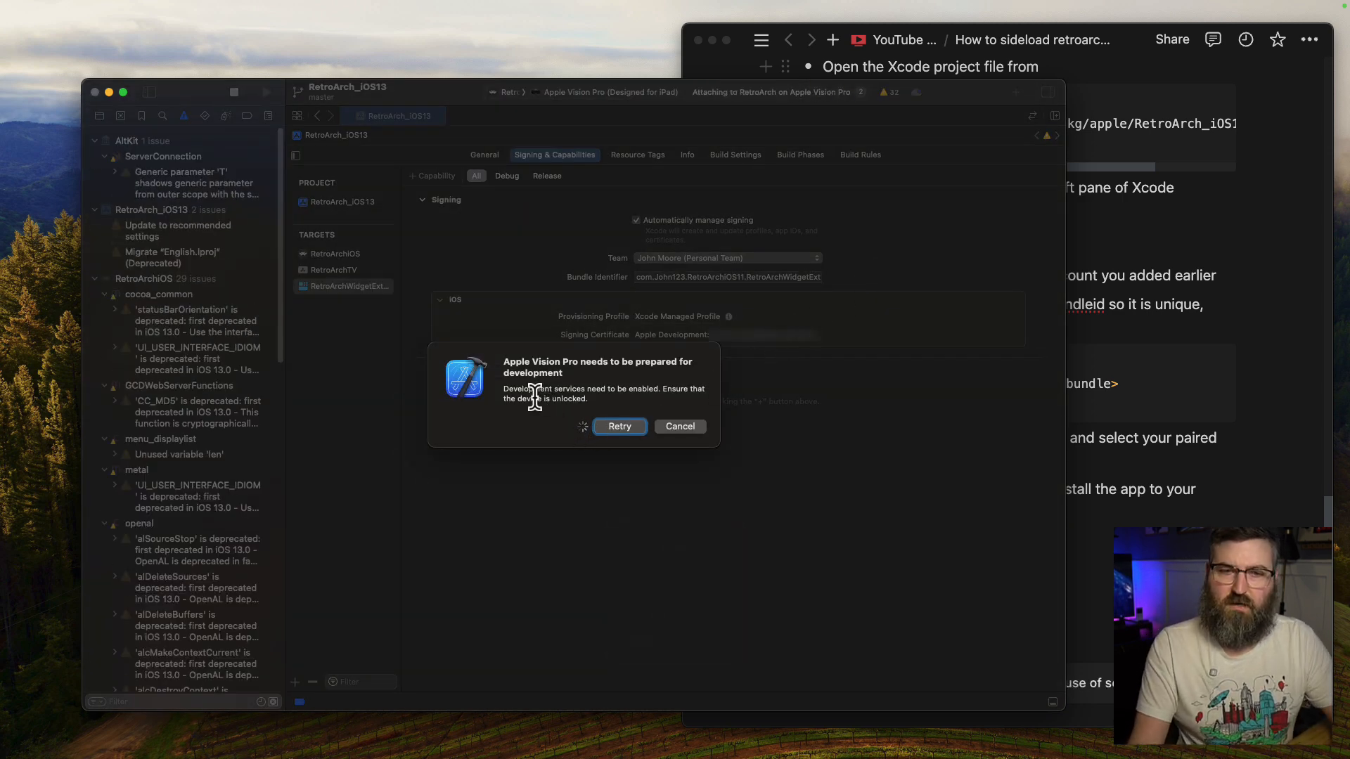
{"action": "mouse_move", "coordinate": [529, 451]}
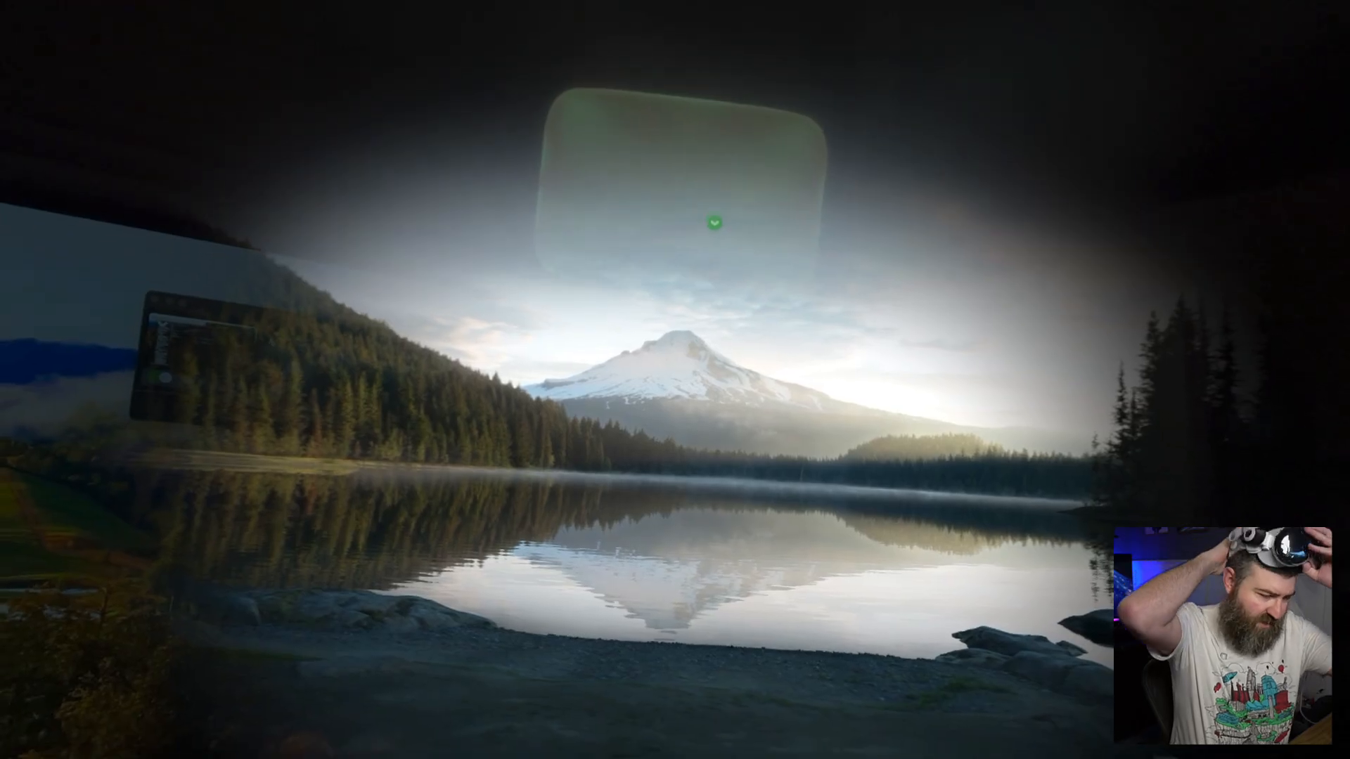
In visionOS Settings' VPN & Device Management, trust the Apple Development profile and confirm
{"action": "left_click", "coordinate": [711, 223]}
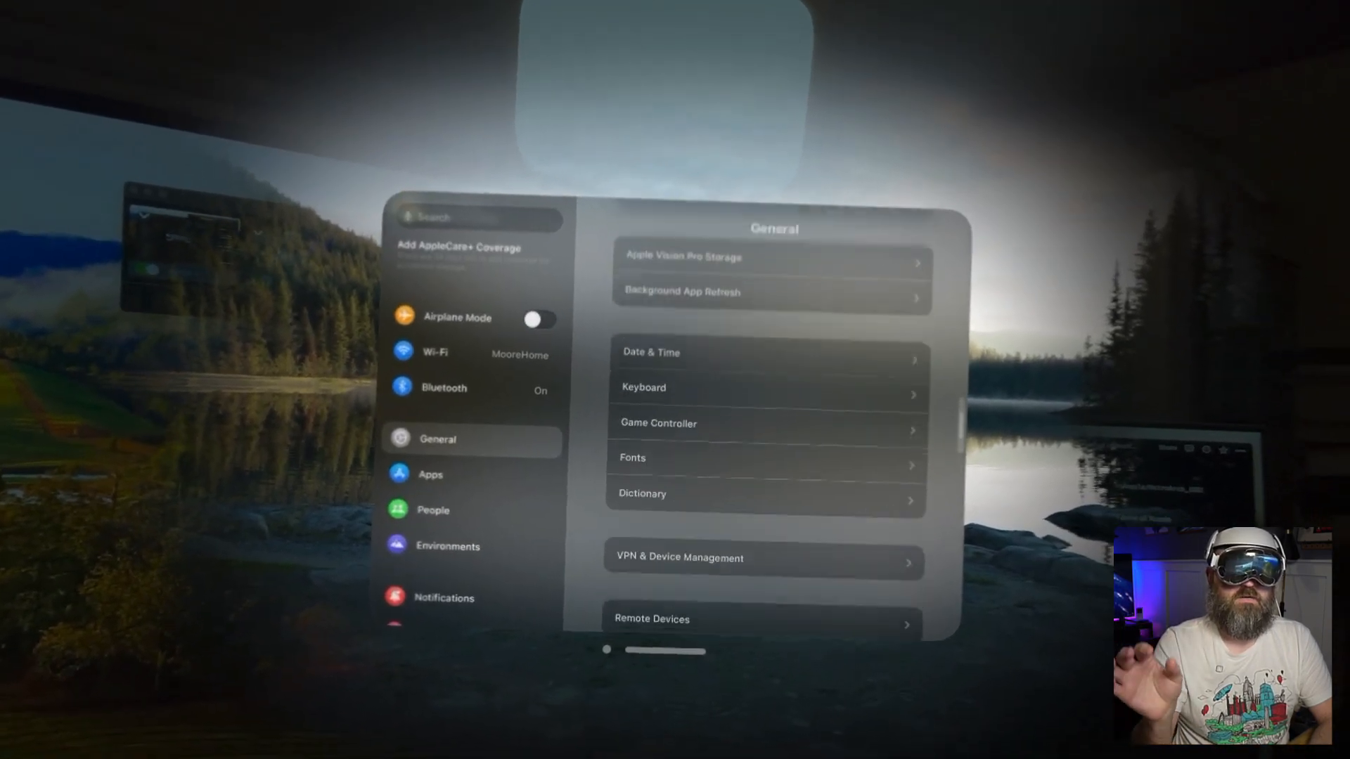
{"action": "scroll", "scroll_direction": "down", "scroll_amount": 3}
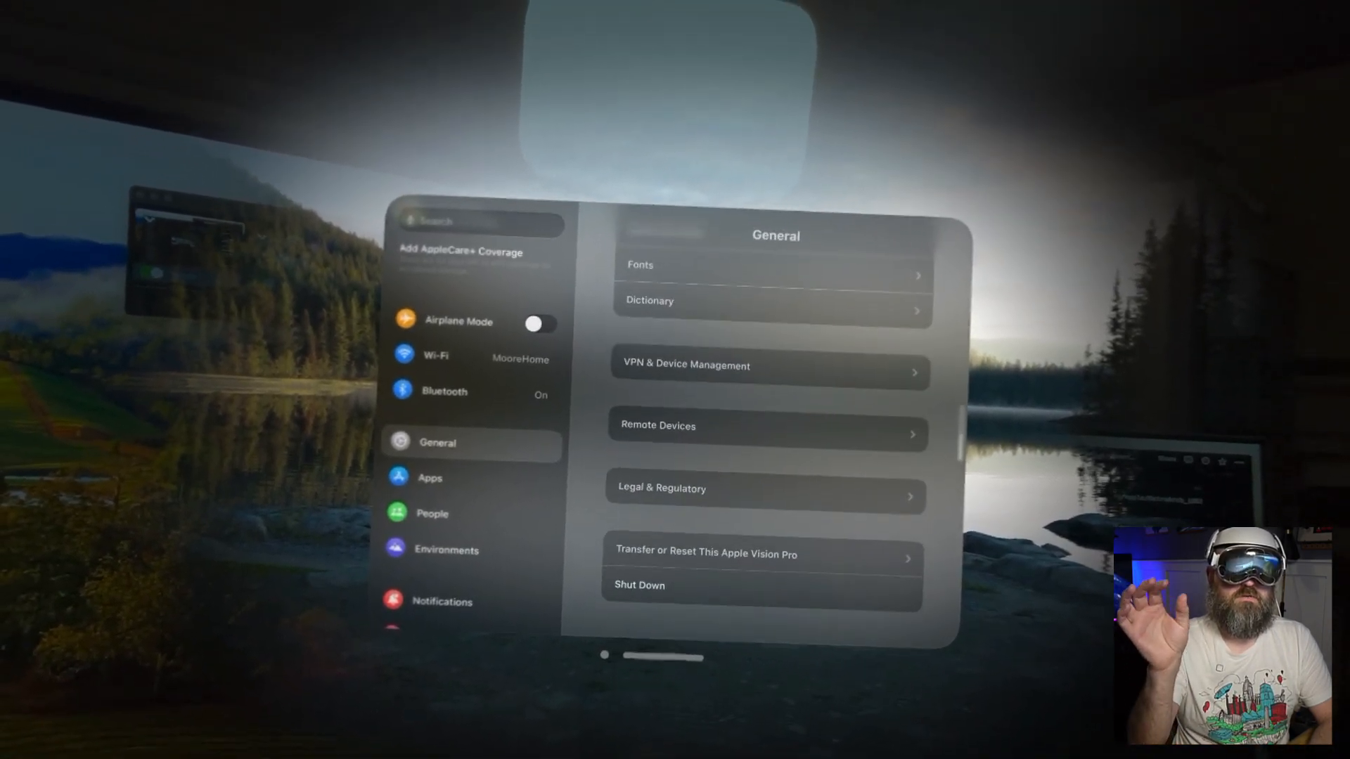
{"action": "left_click", "coordinate": [765, 364]}
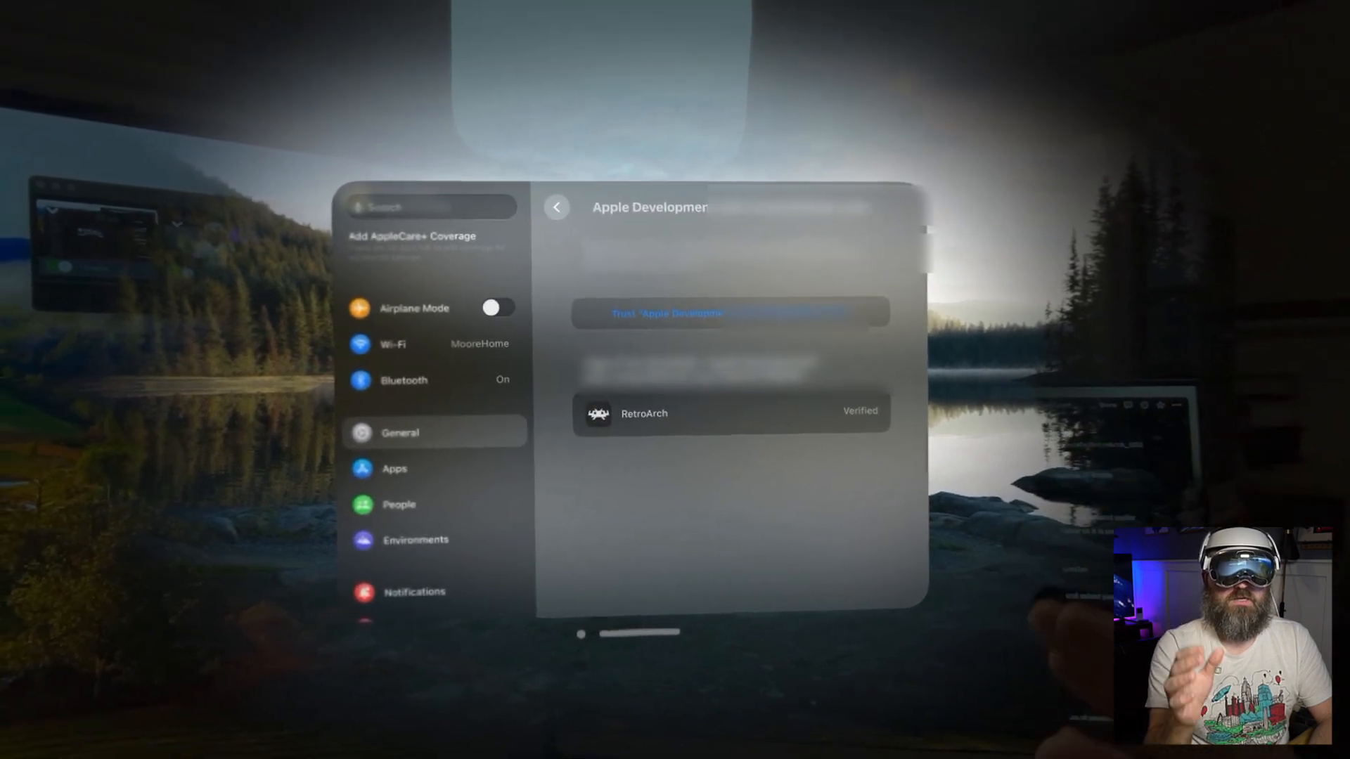
{"action": "left_click", "coordinate": [731, 313]}
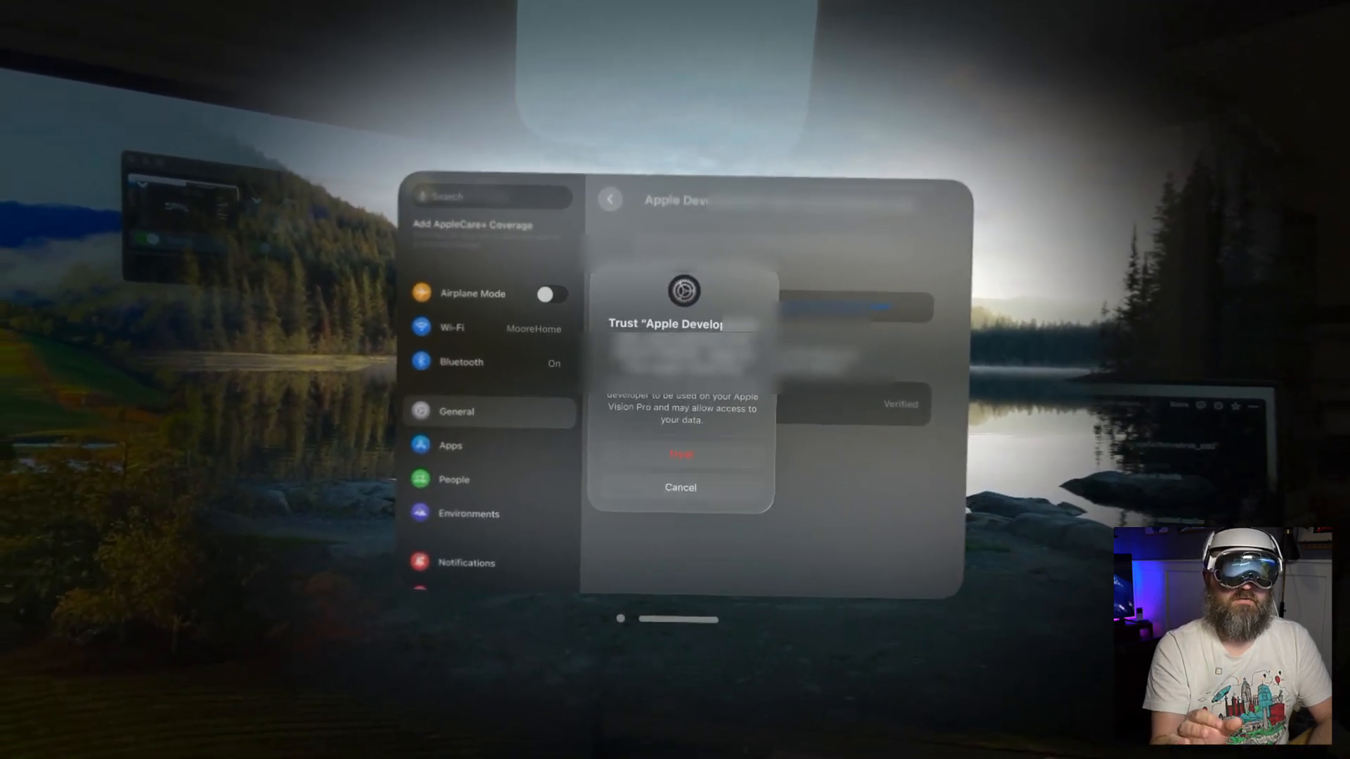
{"action": "left_click", "coordinate": [679, 454]}
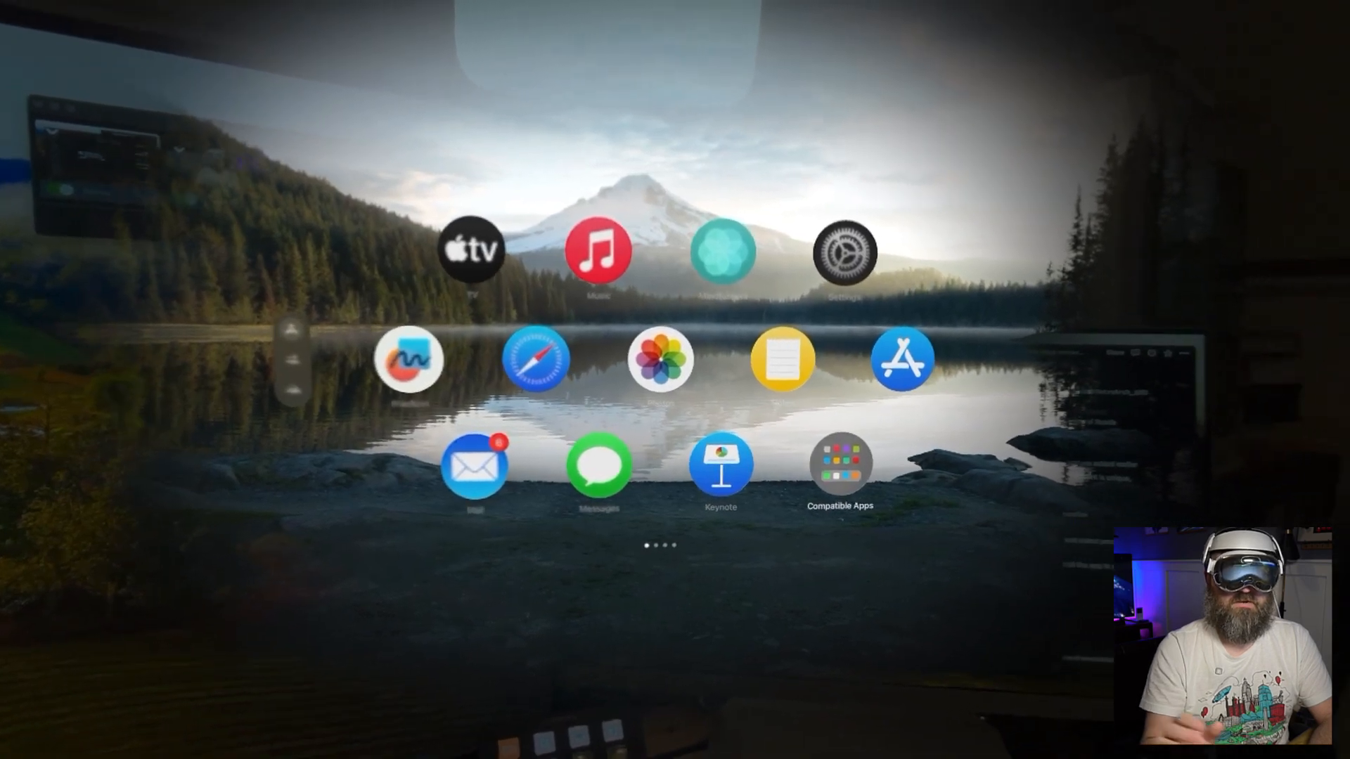
Launch RetroArch from Compatible Apps and answer the local network permission prompt
{"action": "left_click", "coordinate": [839, 466]}
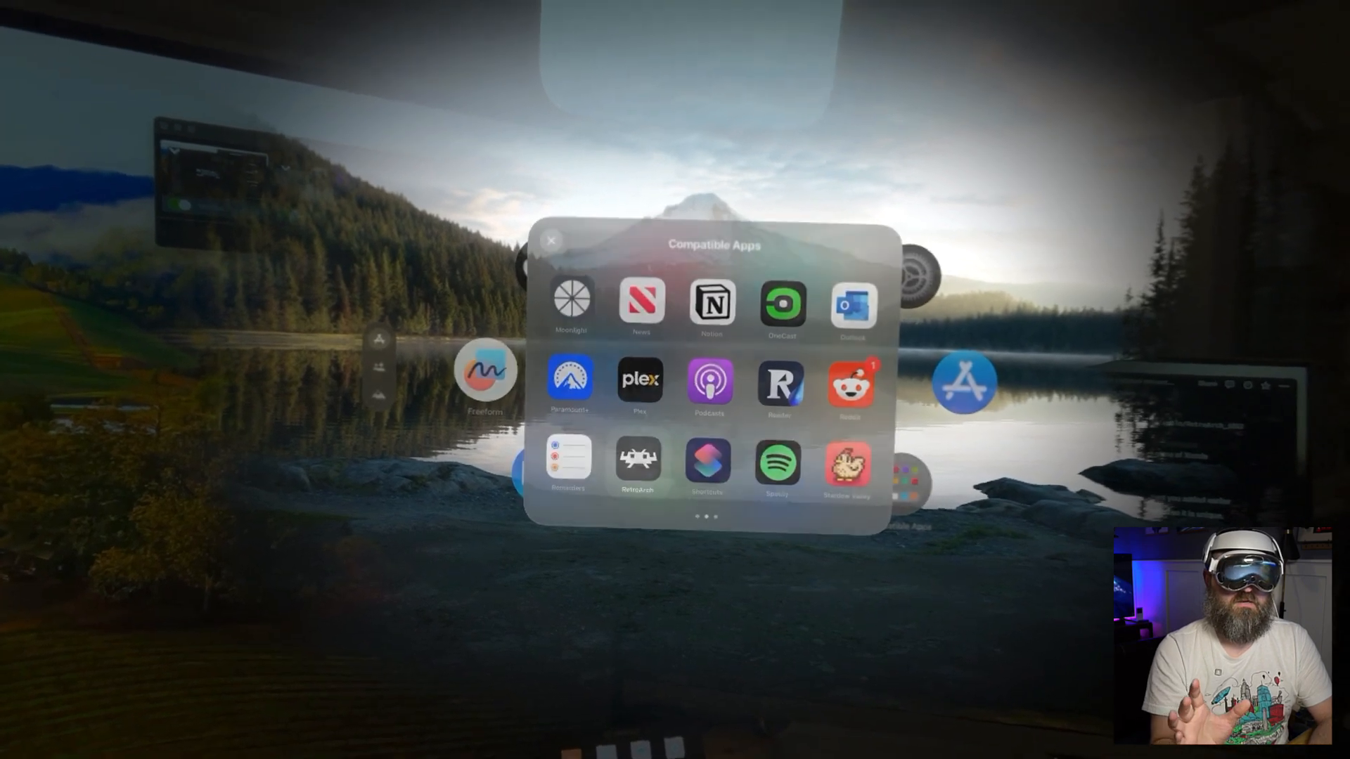
{"action": "left_click", "coordinate": [638, 466]}
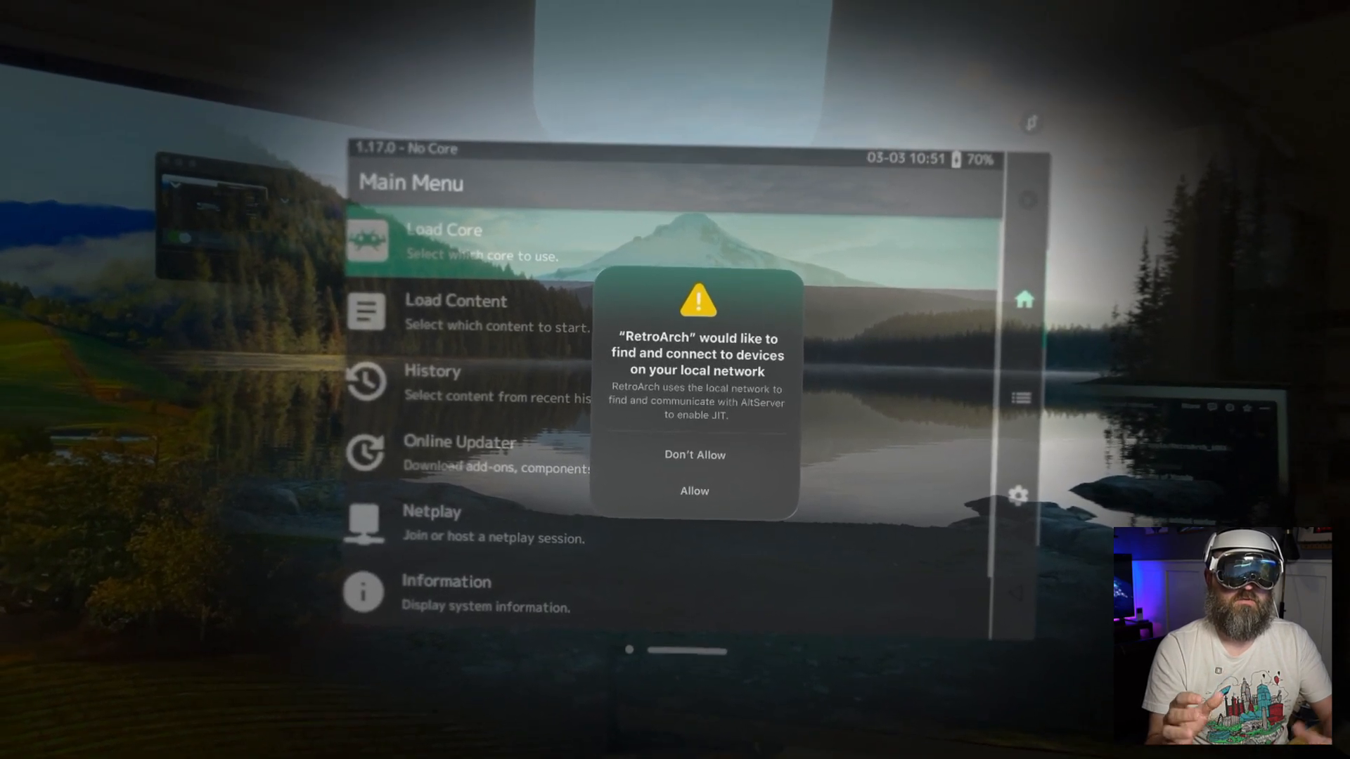
{"action": "left_click", "coordinate": [693, 490]}
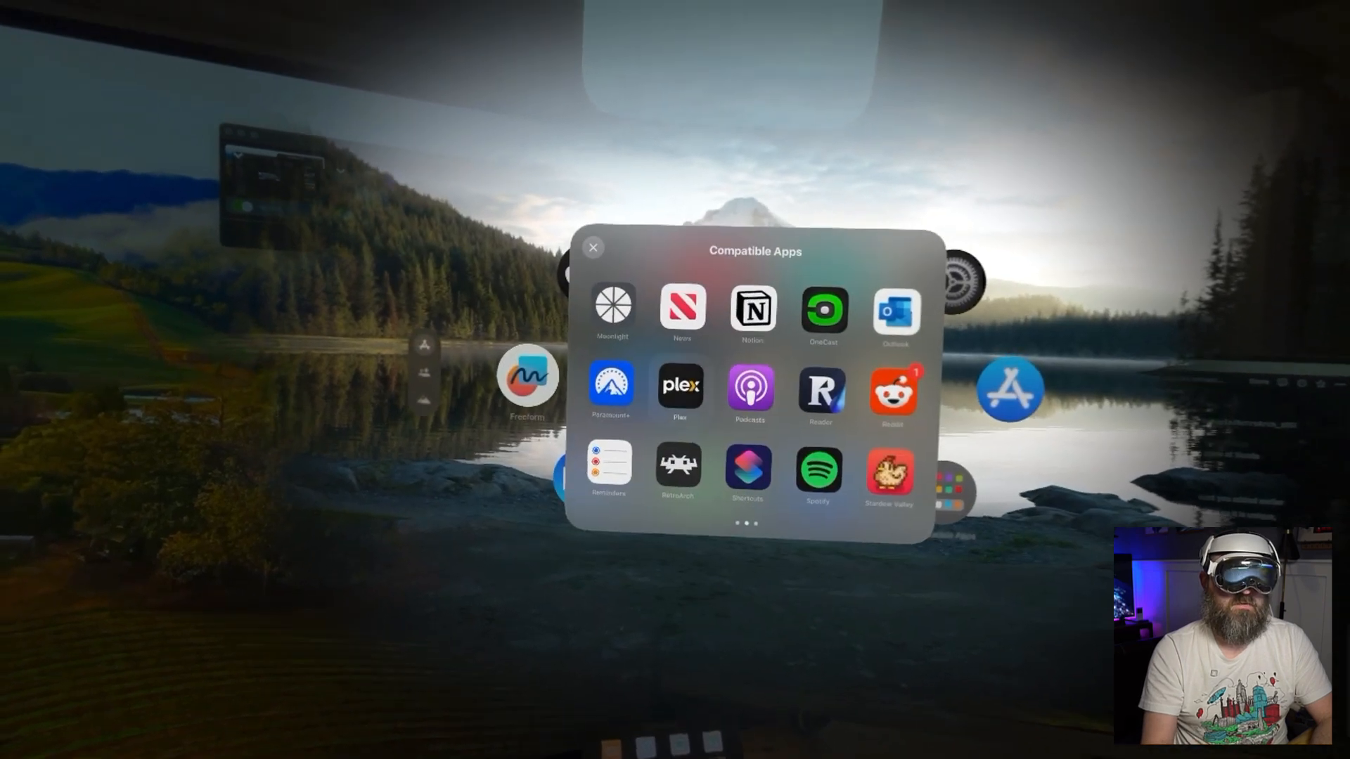
In Files, copy Super Mario All-Stars.zip from the Downloads folder
{"action": "left_click", "coordinate": [594, 247]}
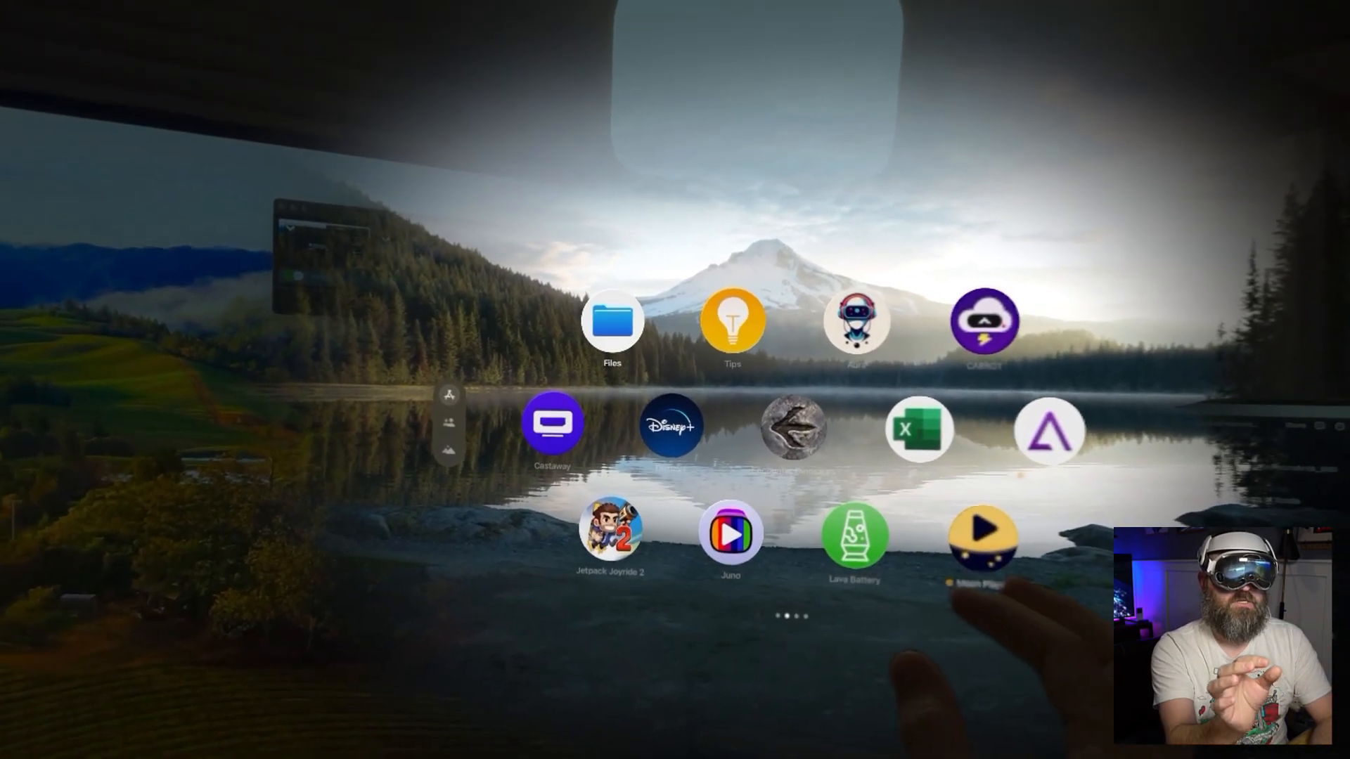
{"action": "left_click", "coordinate": [611, 321]}
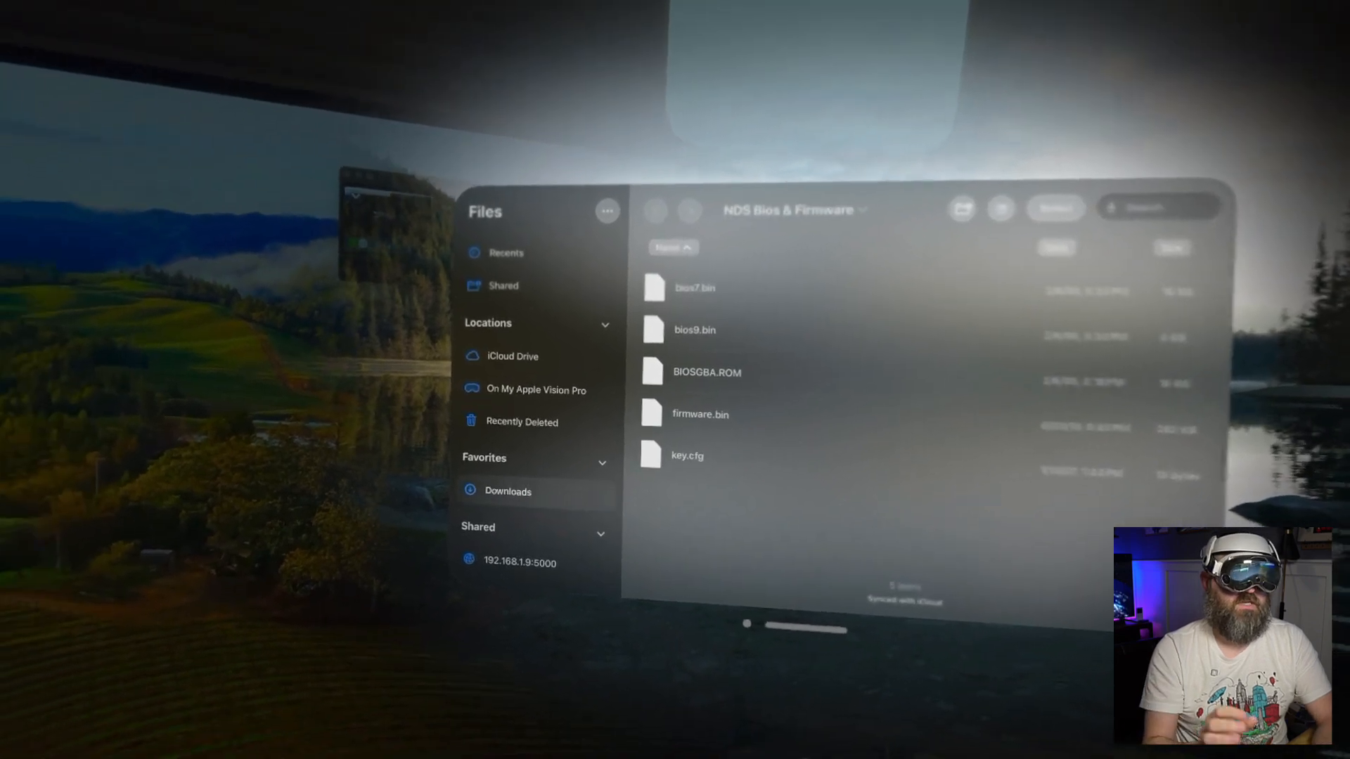
{"action": "left_click", "coordinate": [654, 209]}
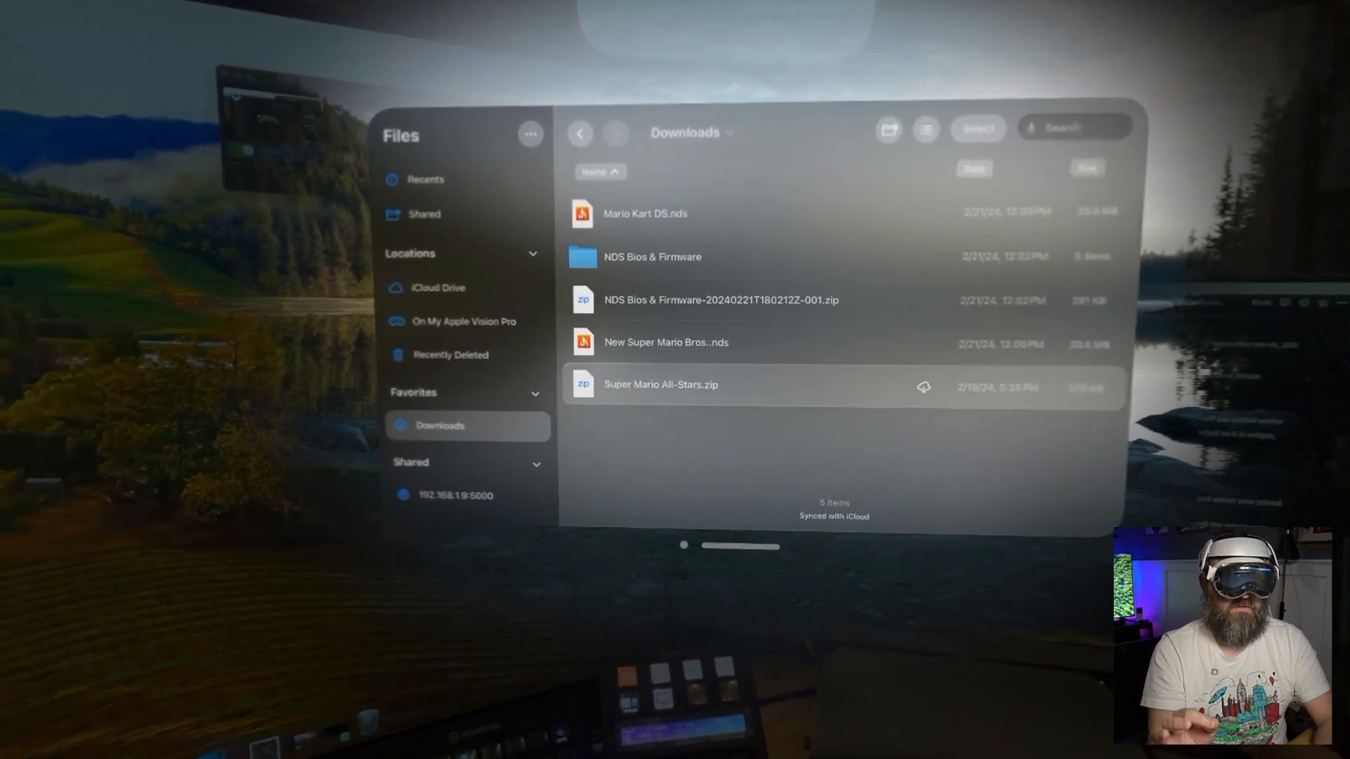
{"action": "right_click", "coordinate": [660, 384]}
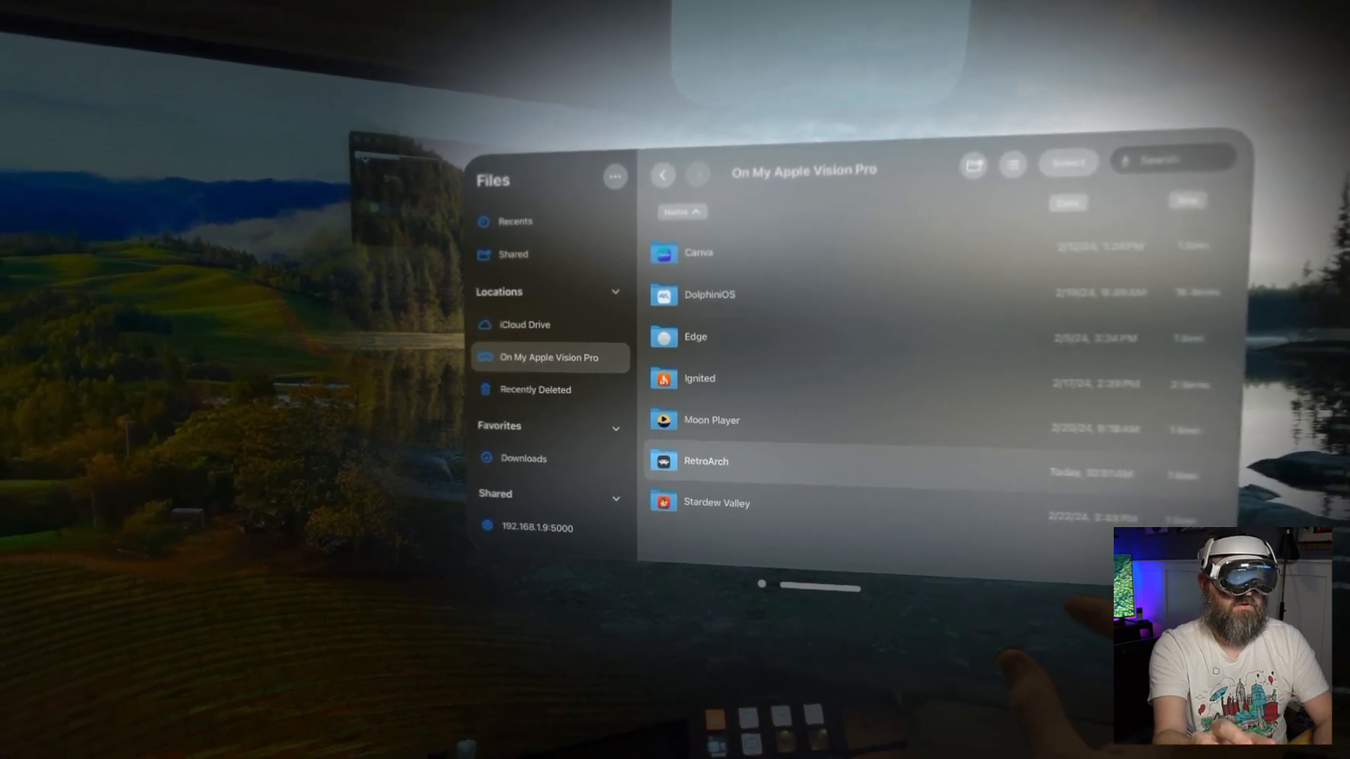
Paste the archive into On My Apple Vision Pro > RetroArch > RetroArch > downloads
{"action": "double_click", "coordinate": [705, 461]}
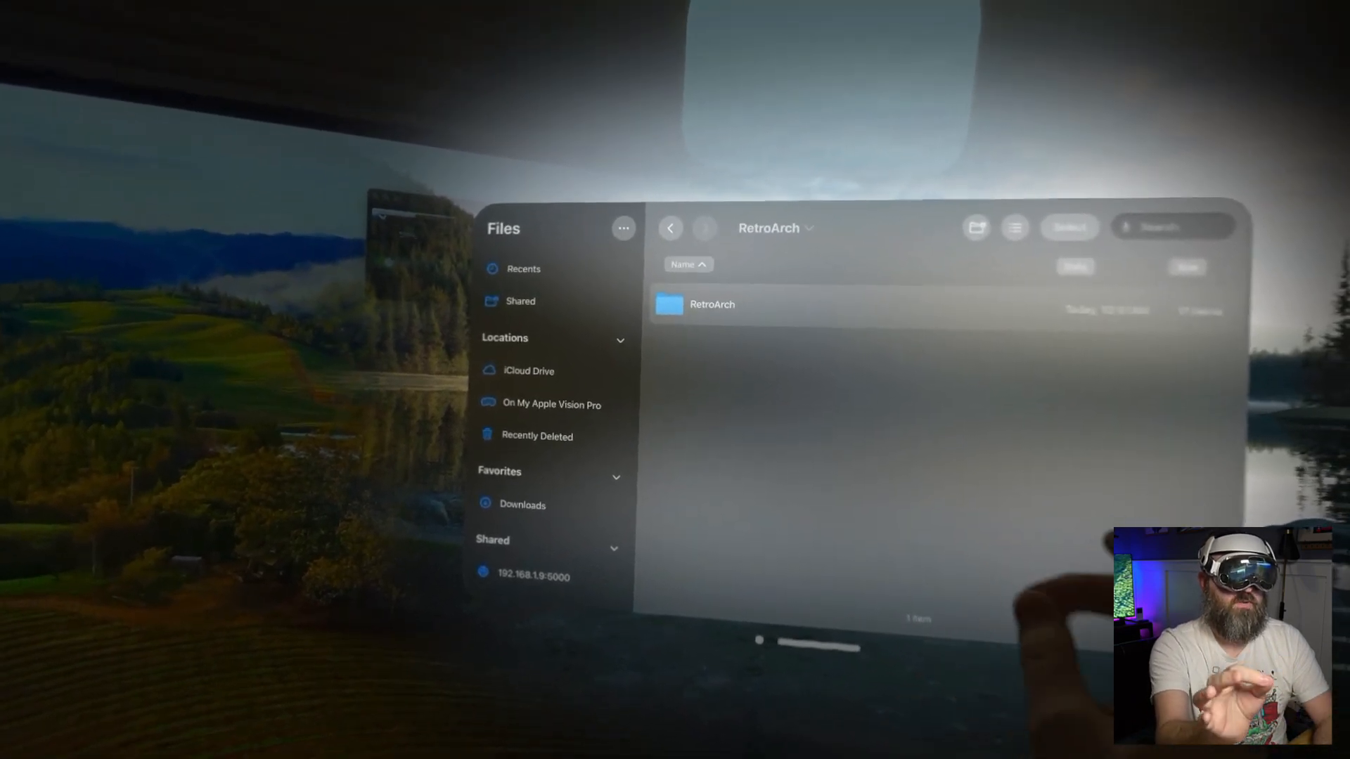
{"action": "double_click", "coordinate": [711, 304]}
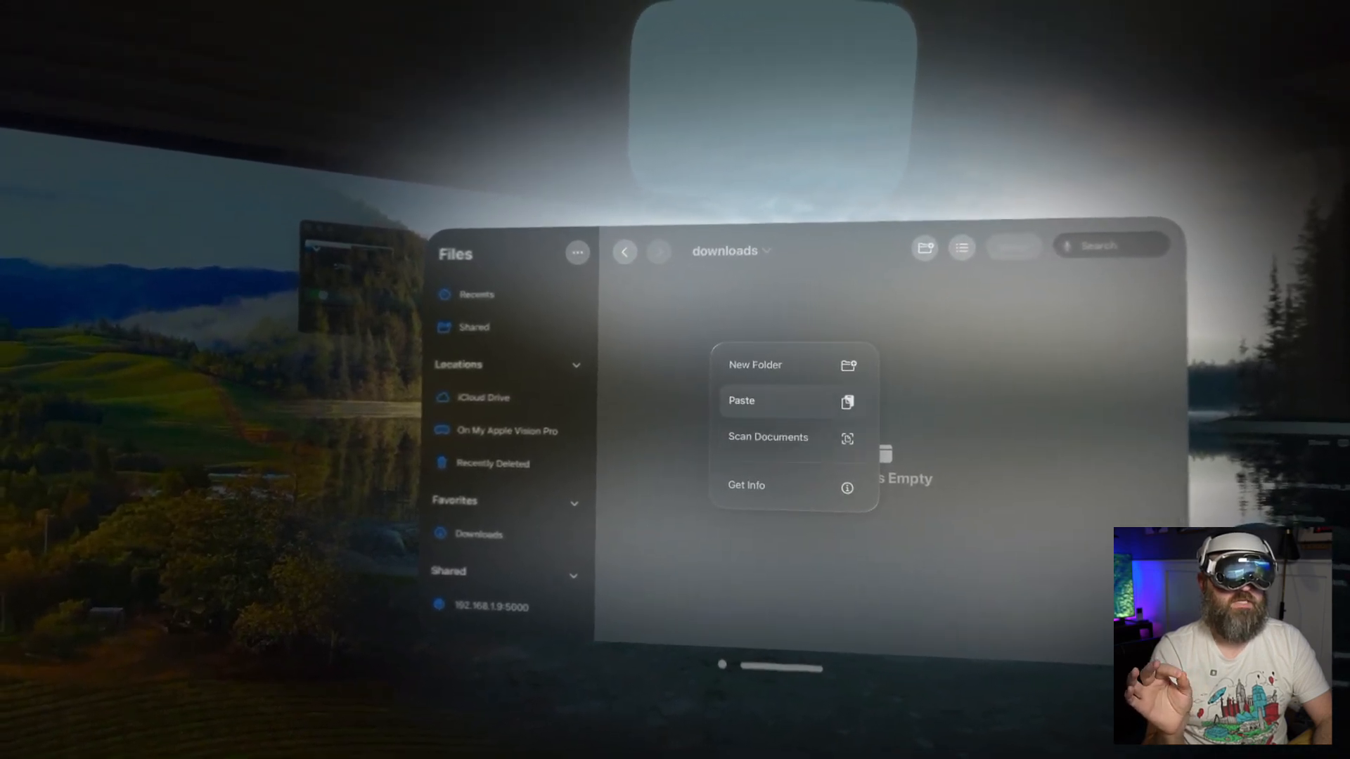
{"action": "left_click", "coordinate": [741, 400]}
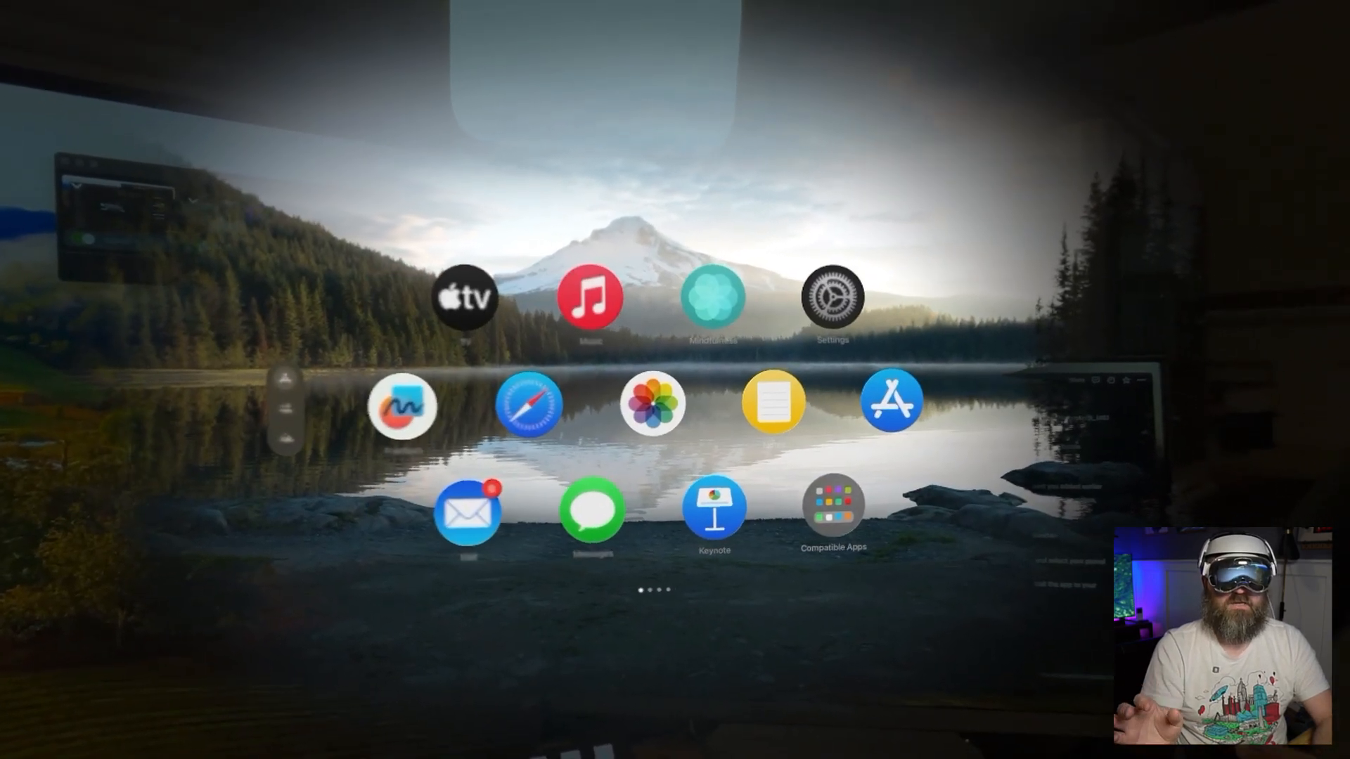
In RetroArch, Load Content from the app's directory and run Super Mario All-Stars.zip to its title screen
{"action": "left_click", "coordinate": [830, 506]}
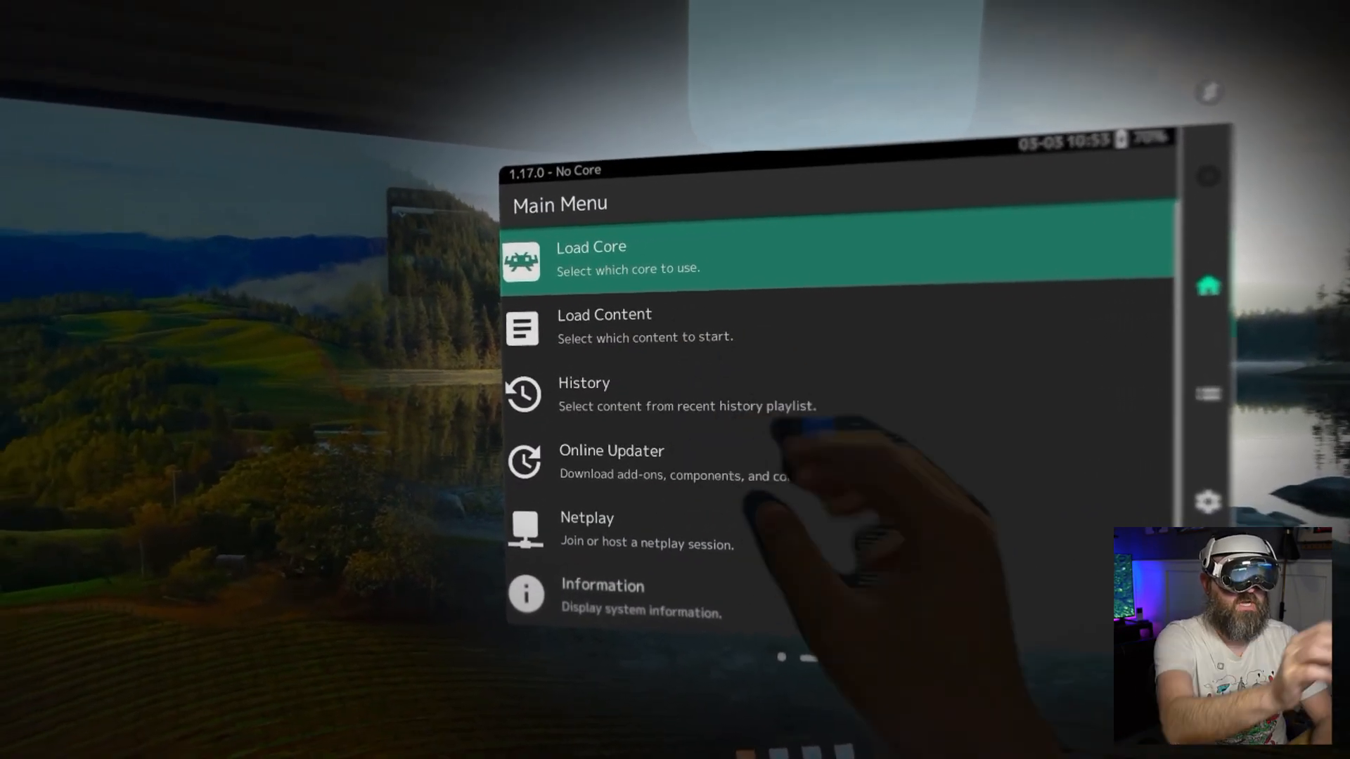
{"action": "left_click", "coordinate": [604, 325]}
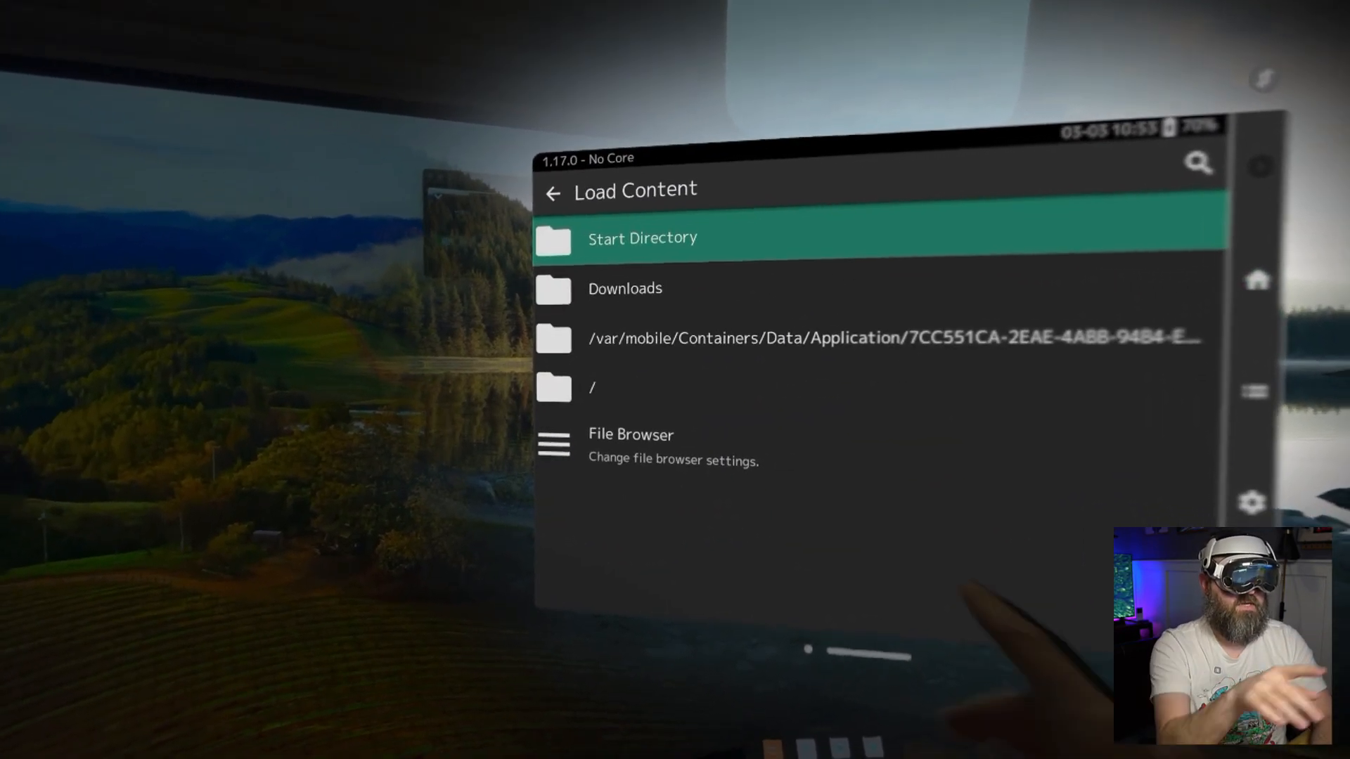
{"action": "left_click", "coordinate": [871, 336]}
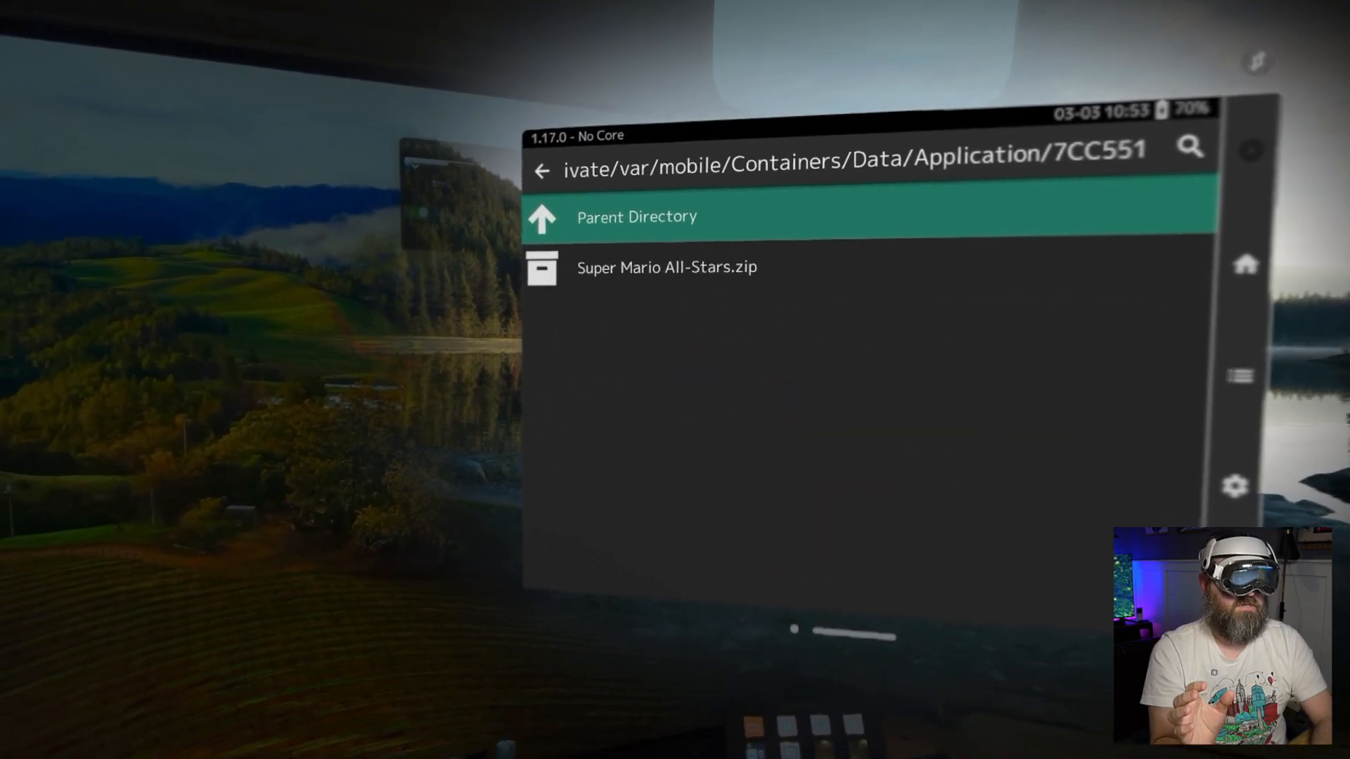
{"action": "left_click", "coordinate": [666, 267]}
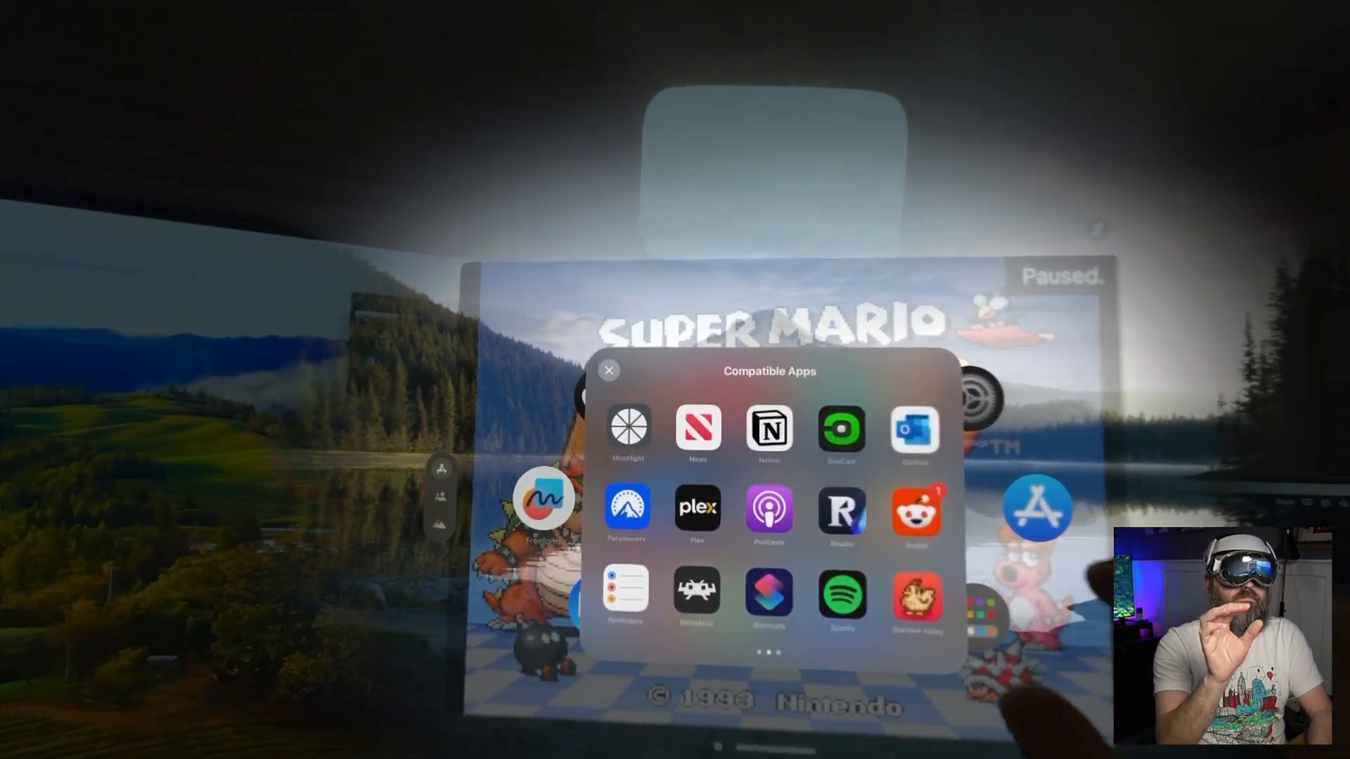
{"action": "left_click", "coordinate": [608, 369]}
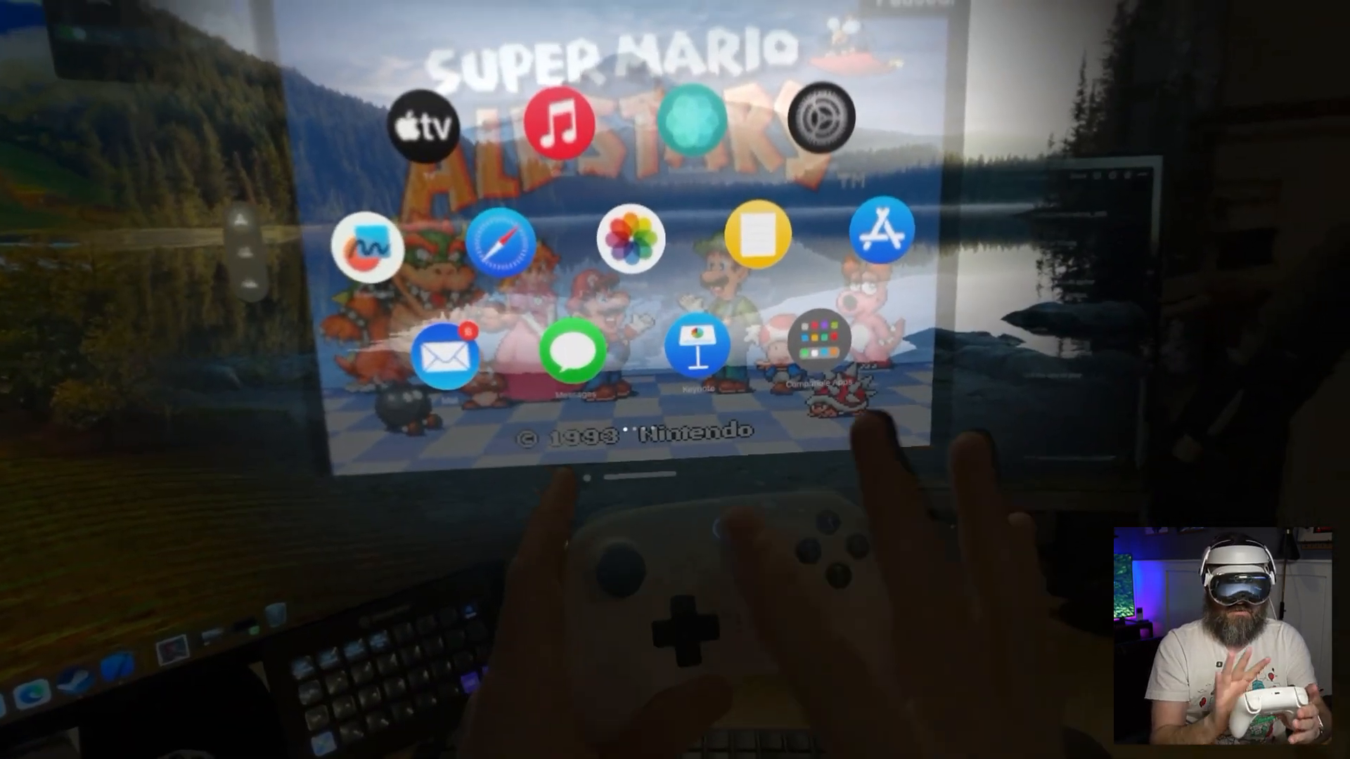